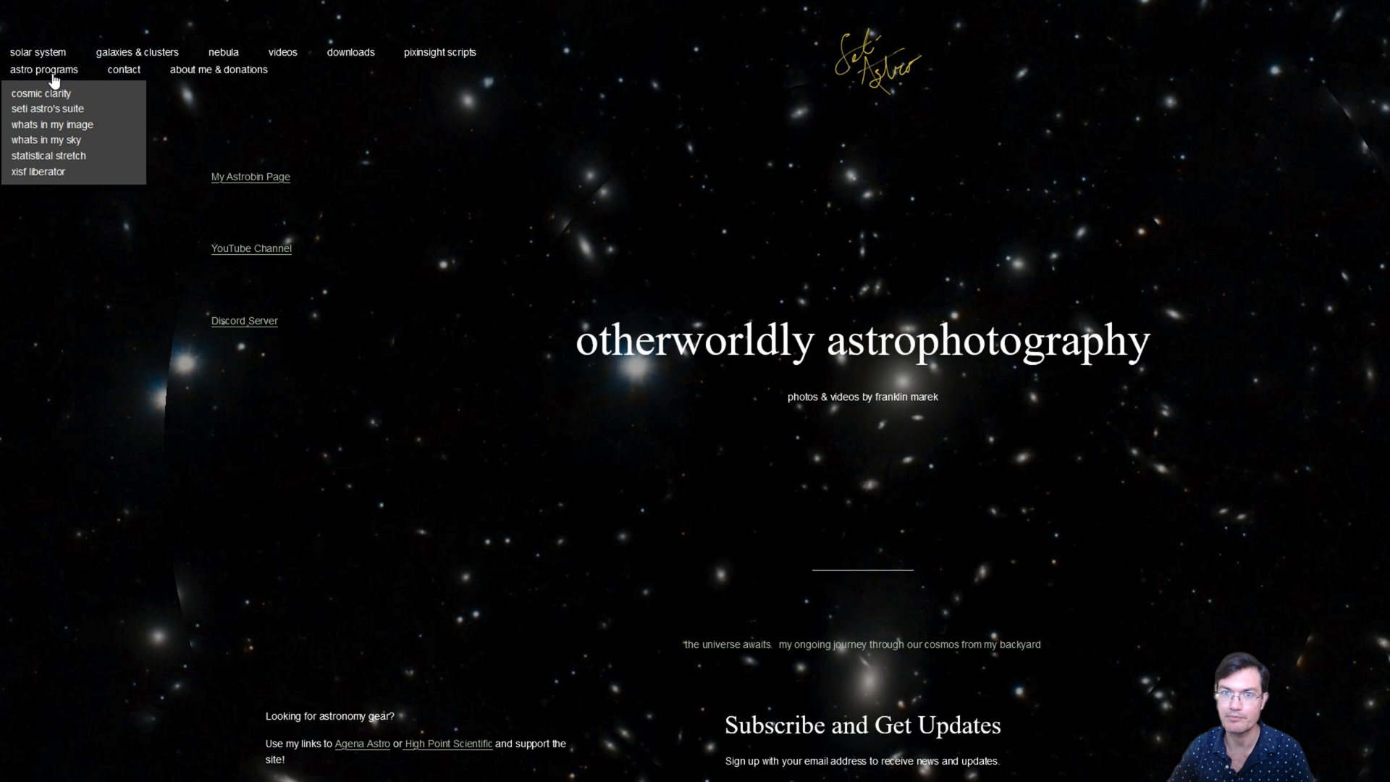
Step: Open the Seti Astro's Suite page from the astro programs menu and launch the application
left_click(49, 109)
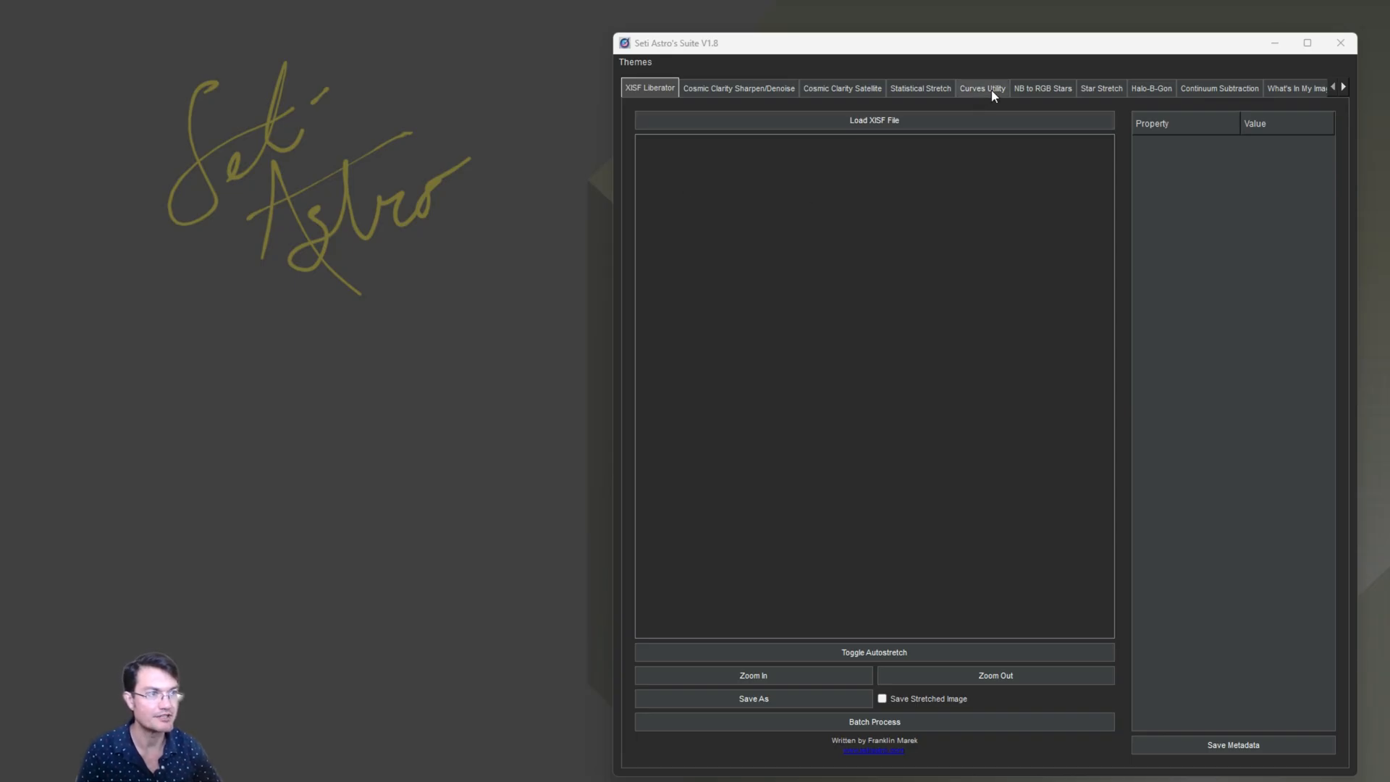
Step: Switch to the Curves Utility, showing a straight brightness curve with no image loaded
left_click(981, 89)
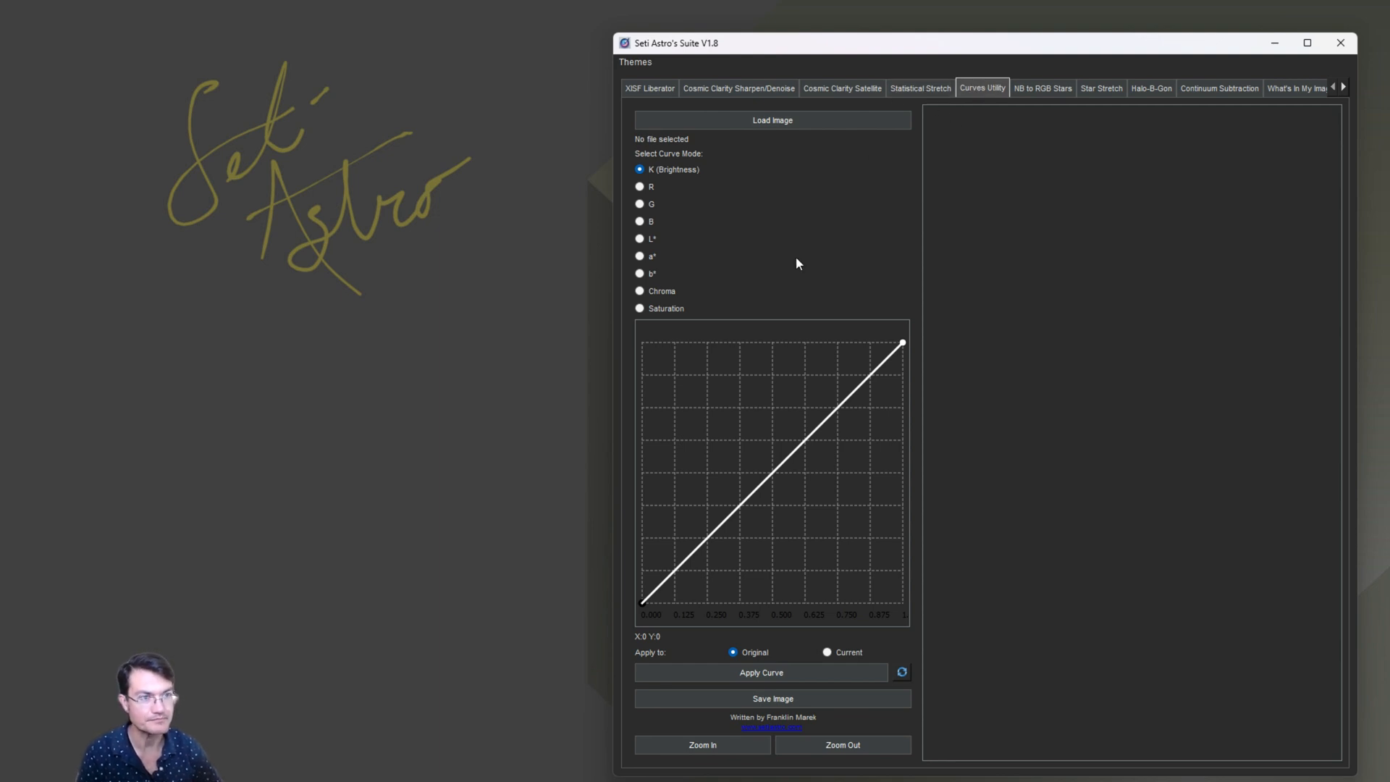
mouse_move(1287, 445)
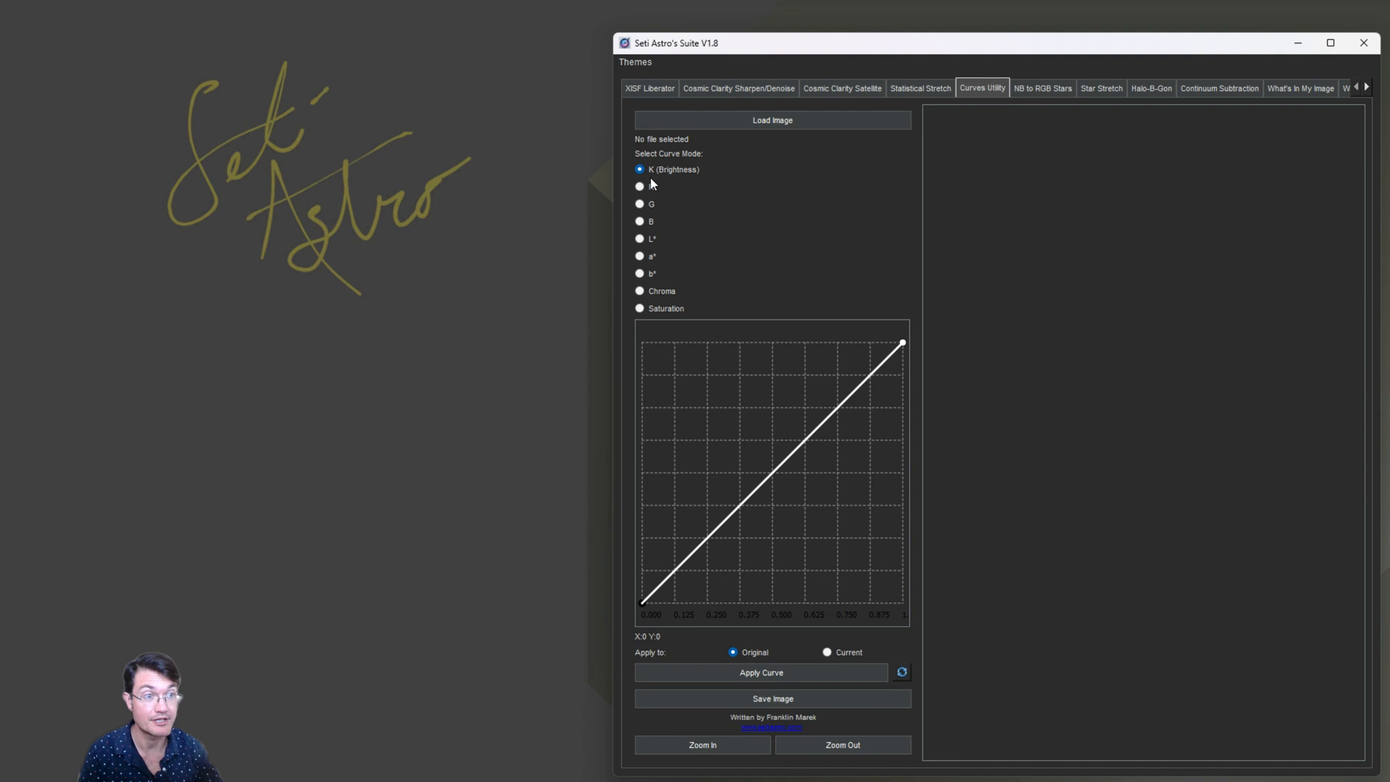
mouse_move(681, 182)
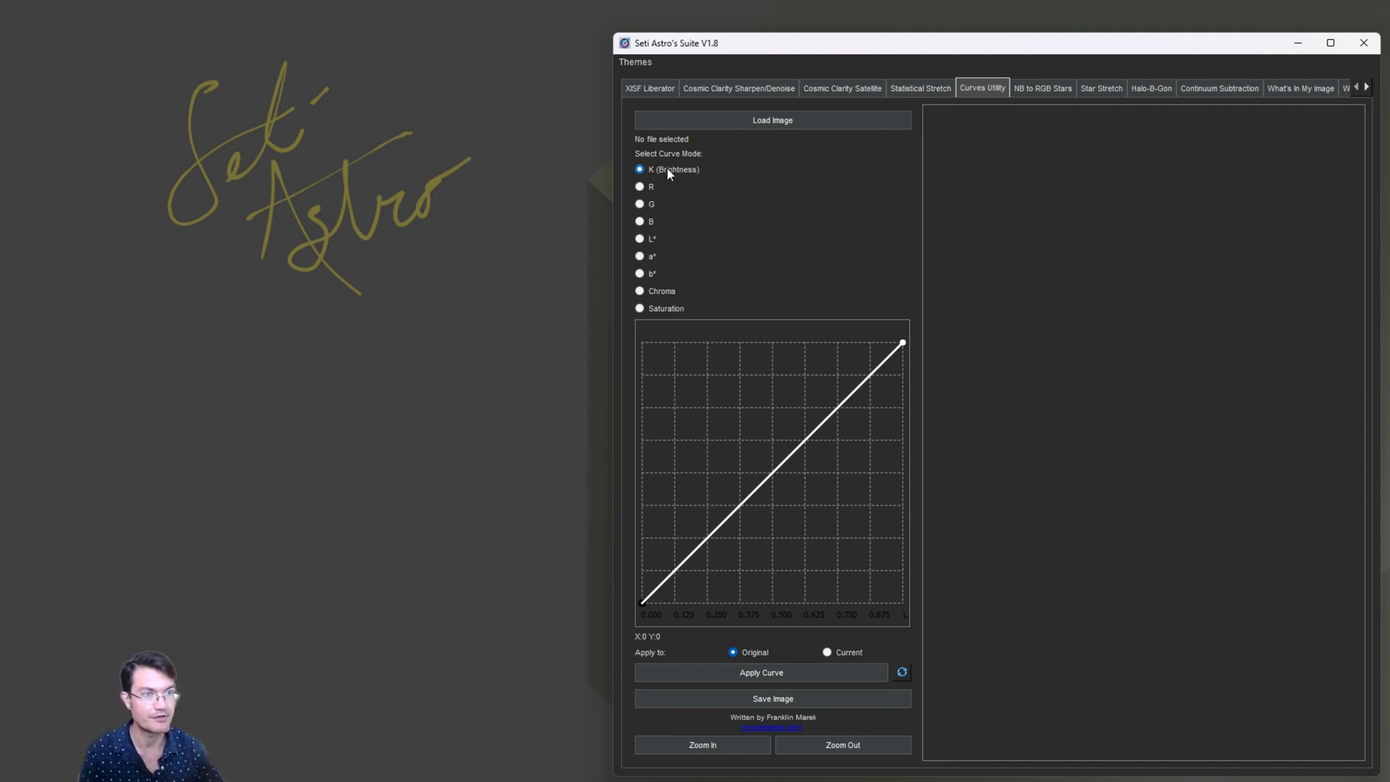
mouse_move(650, 197)
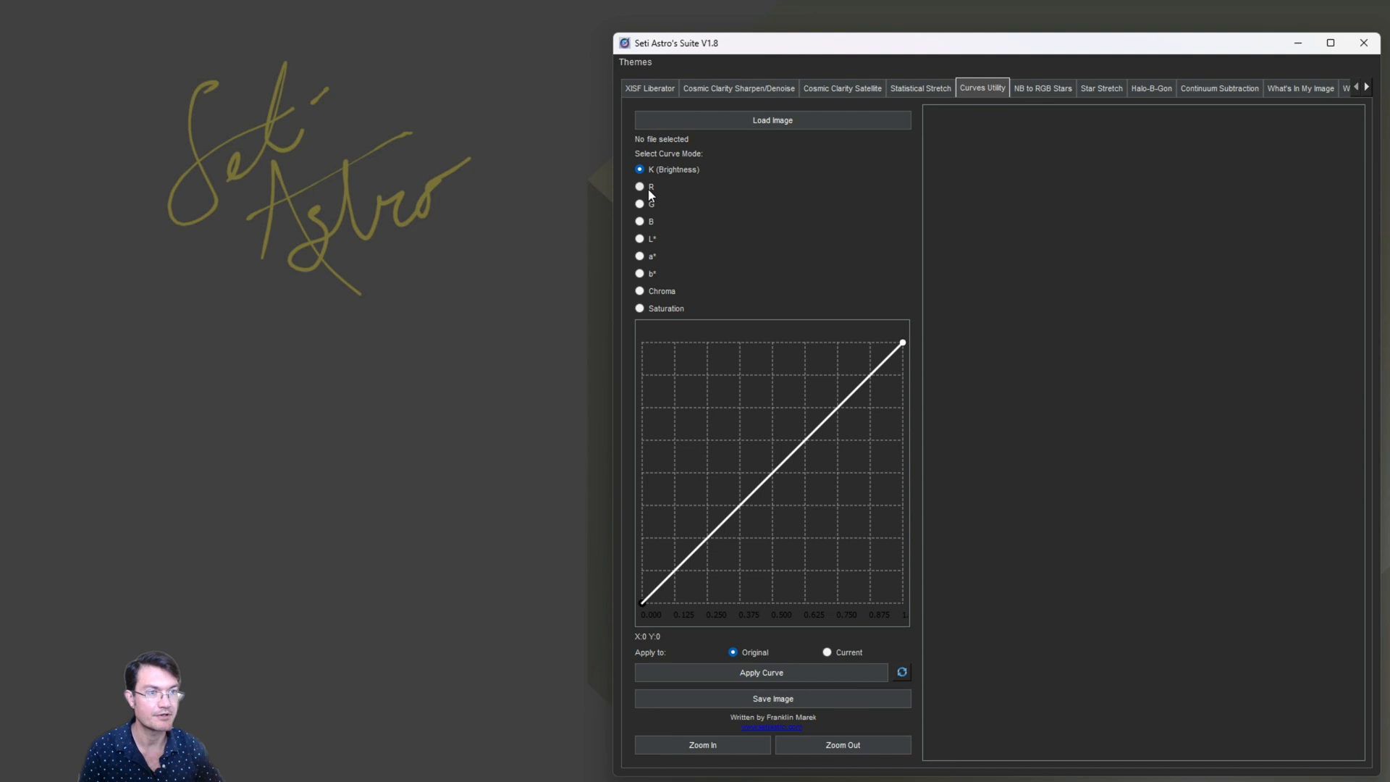
mouse_move(656, 227)
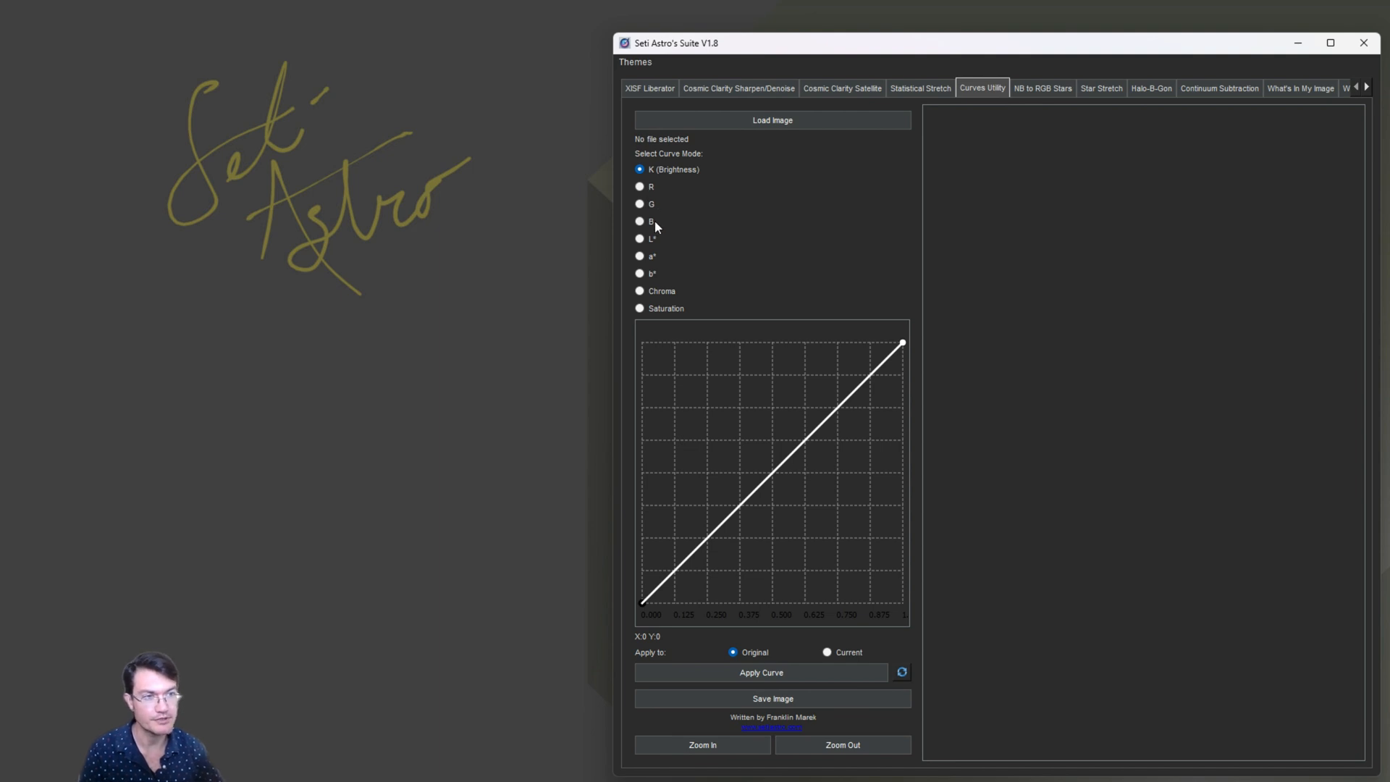
mouse_move(660, 249)
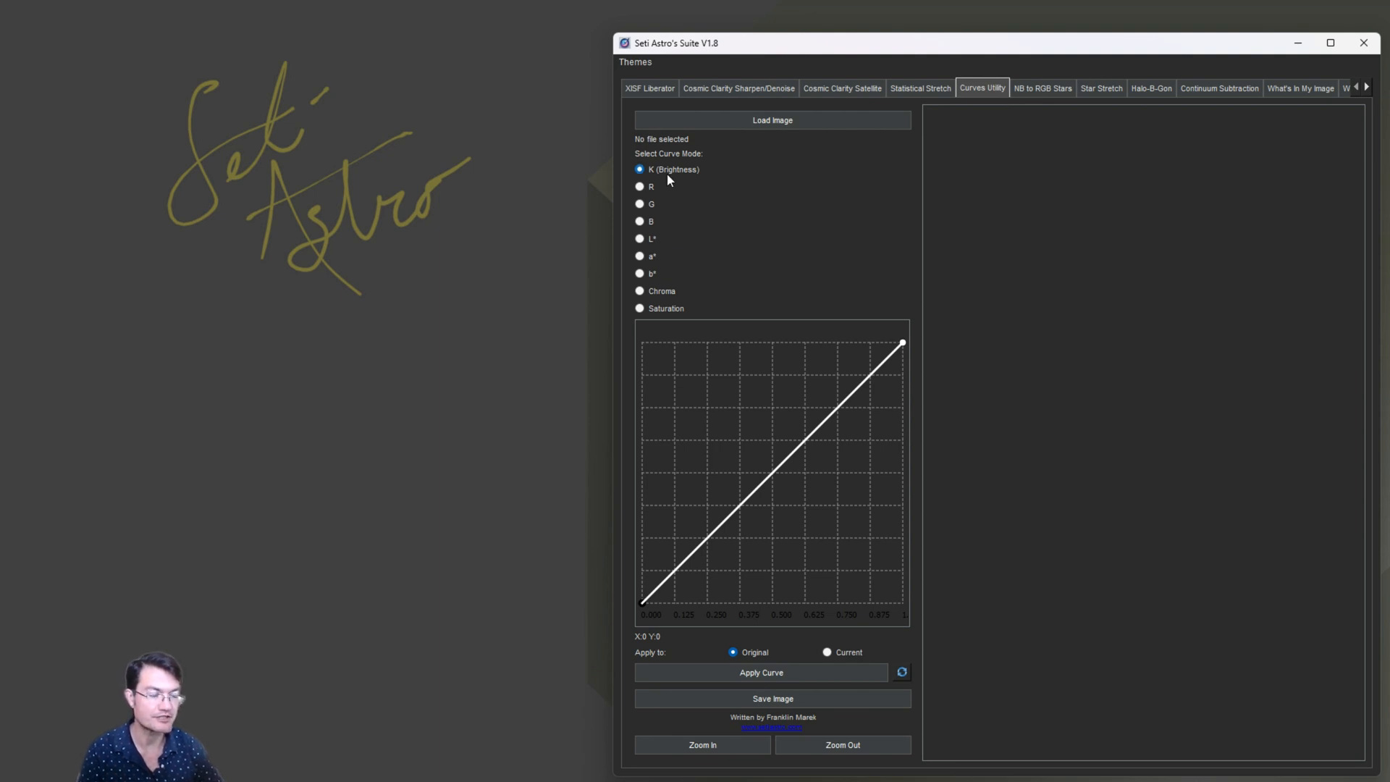
mouse_move(656, 229)
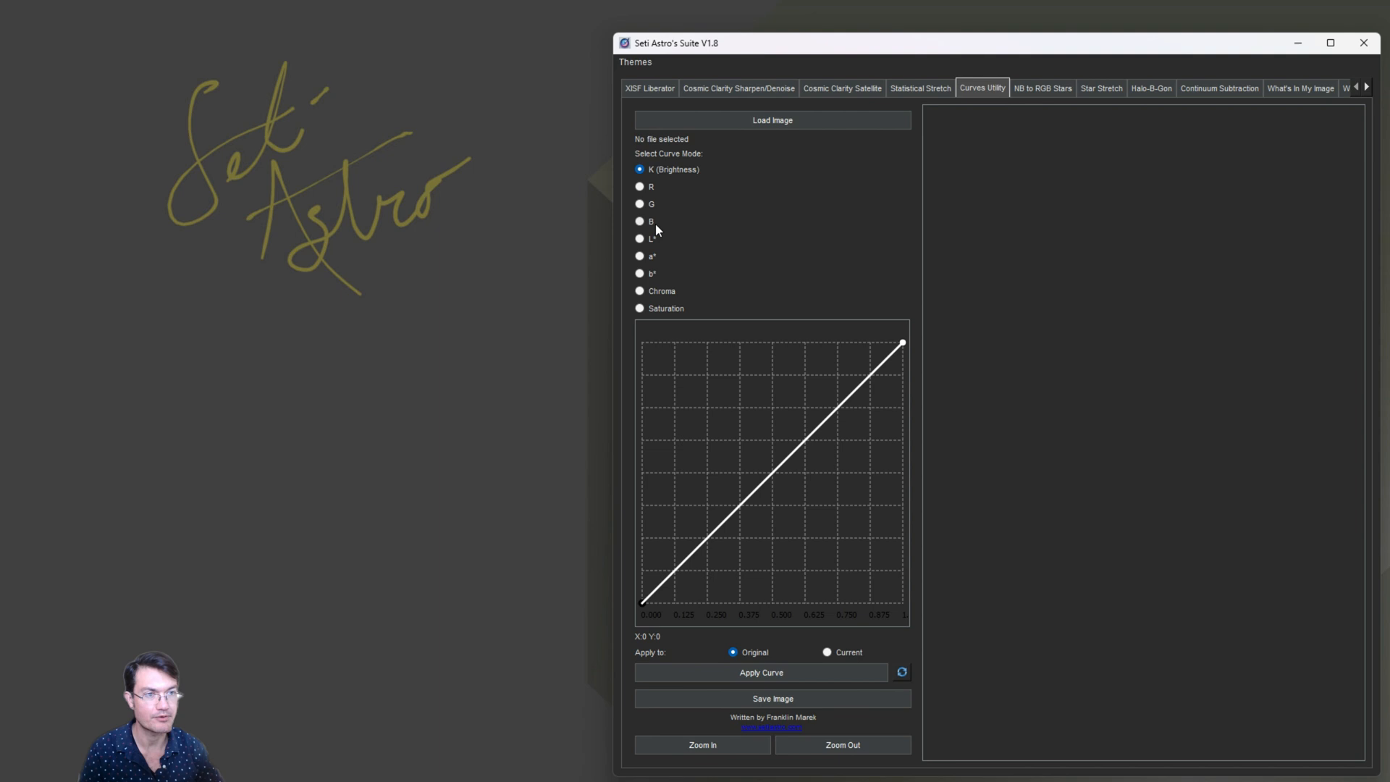
mouse_move(652, 266)
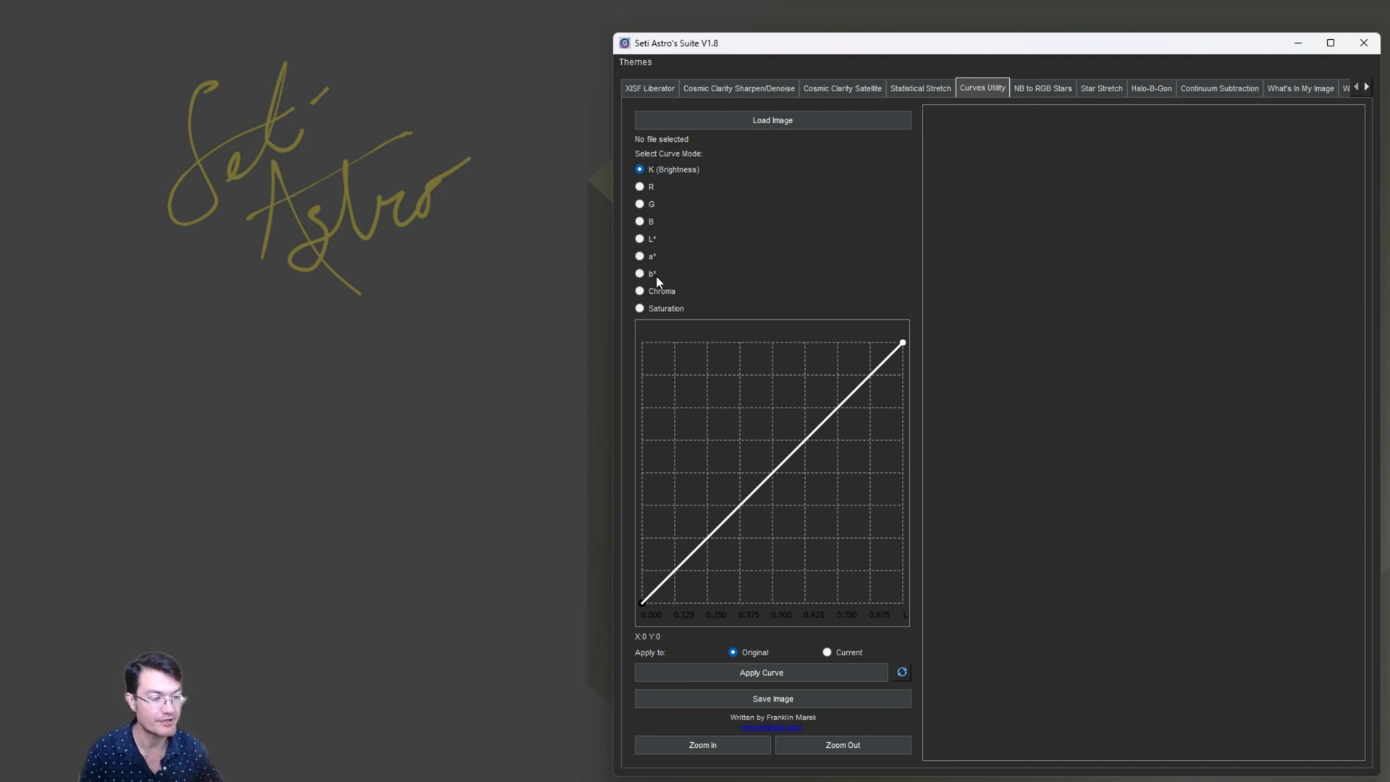
mouse_move(660, 278)
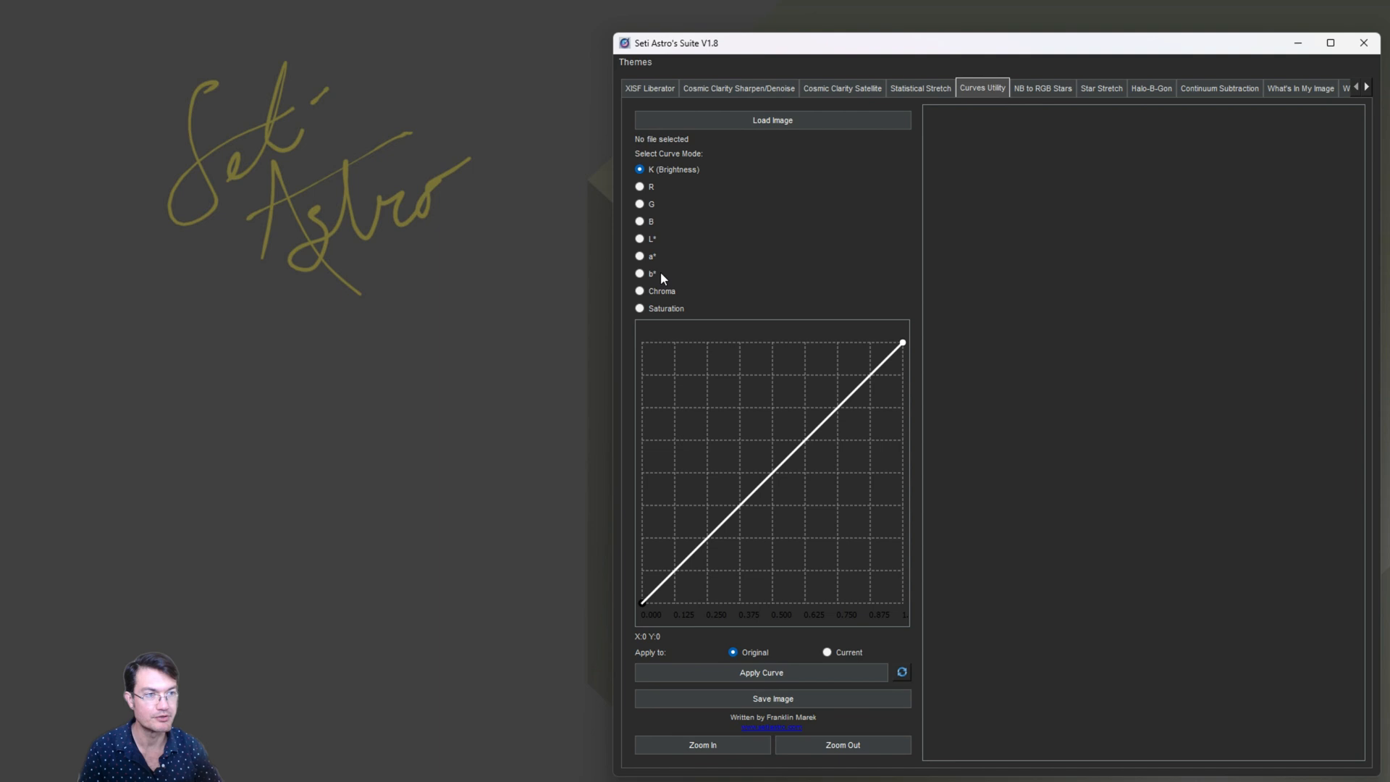
mouse_move(663, 304)
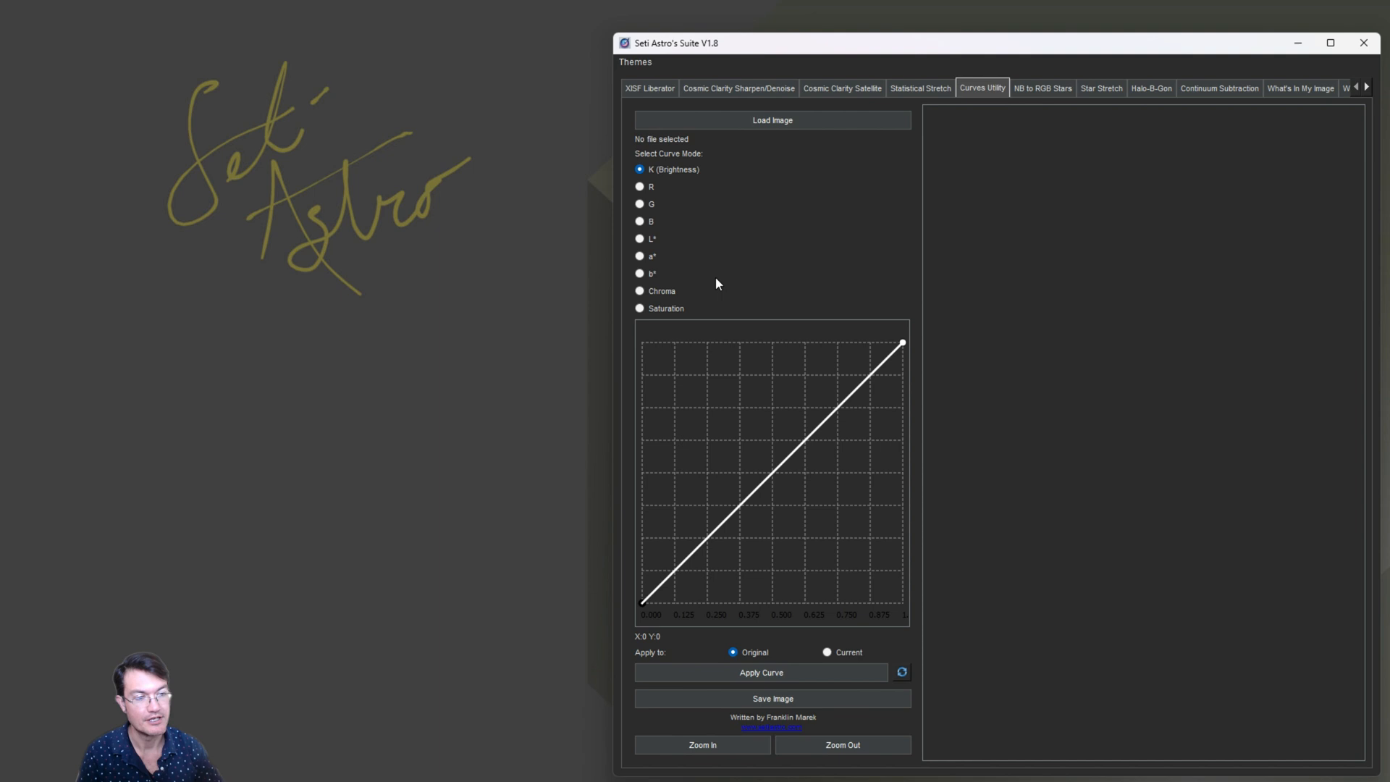
mouse_move(850, 543)
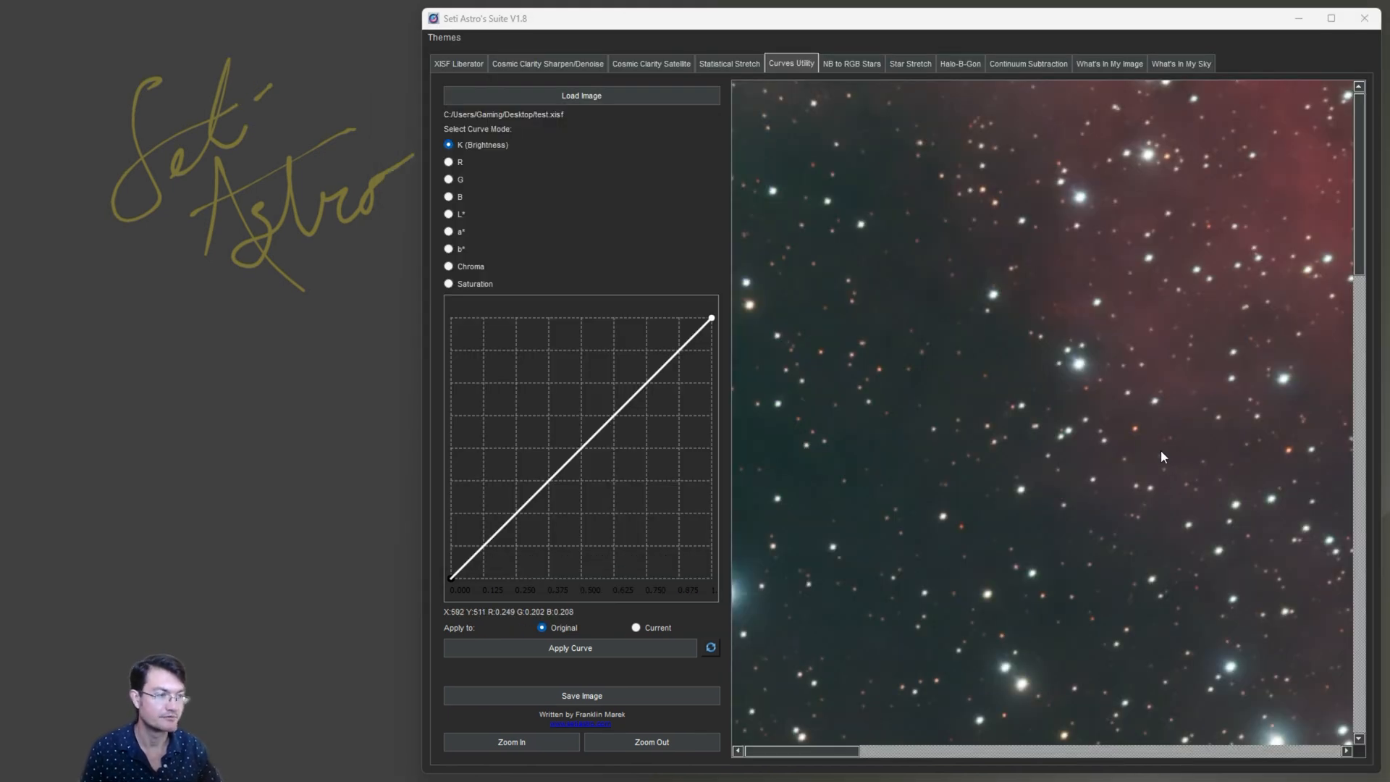
mouse_move(1148, 456)
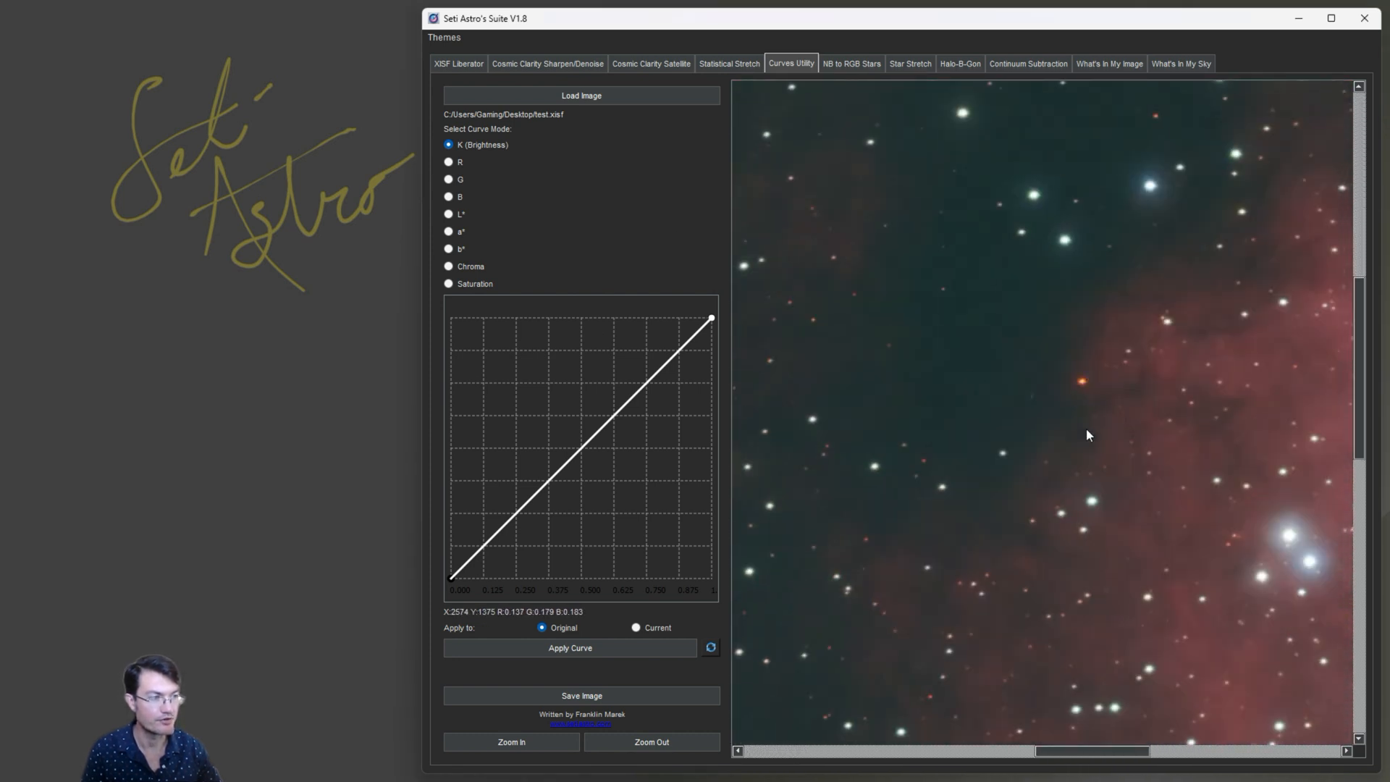
Step: Load the nebula star-field test image into the Curves Utility preview
left_click(609, 741)
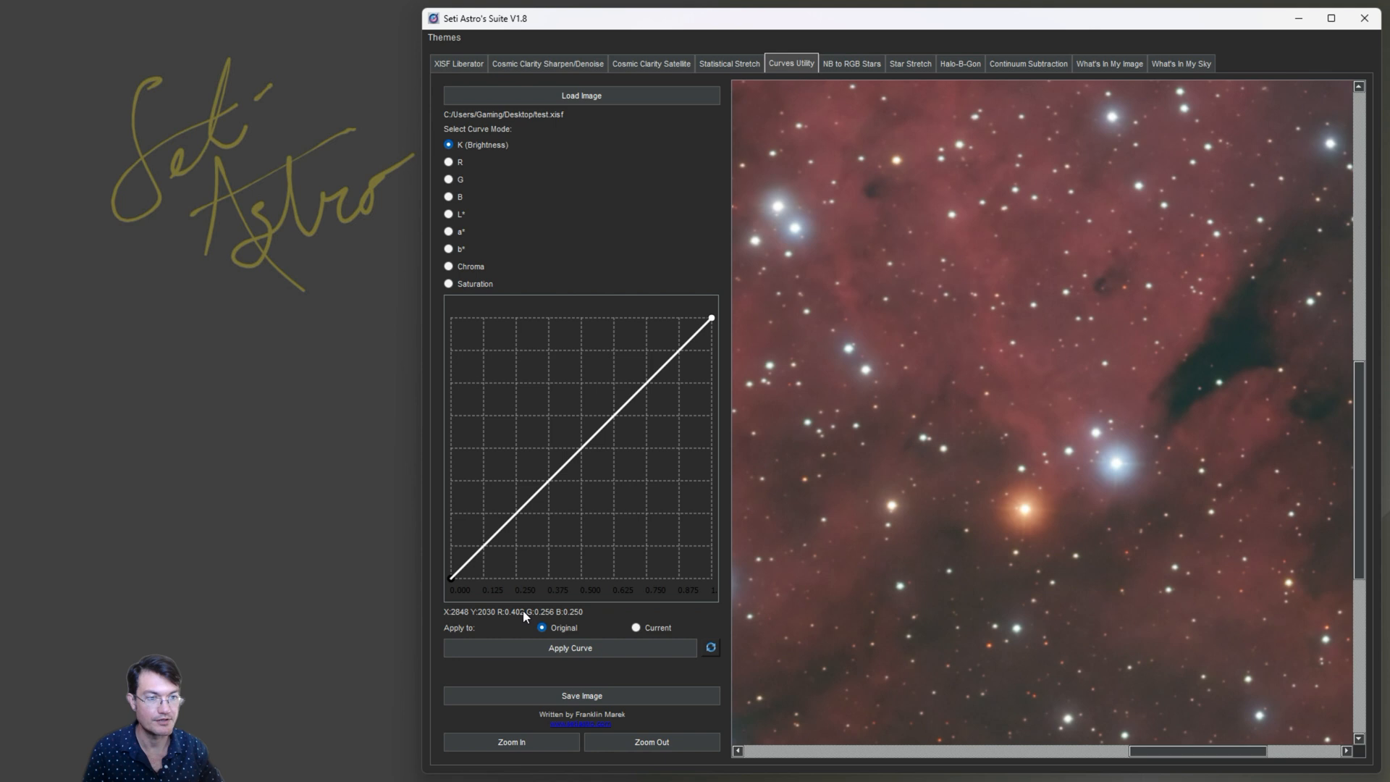
mouse_move(1242, 370)
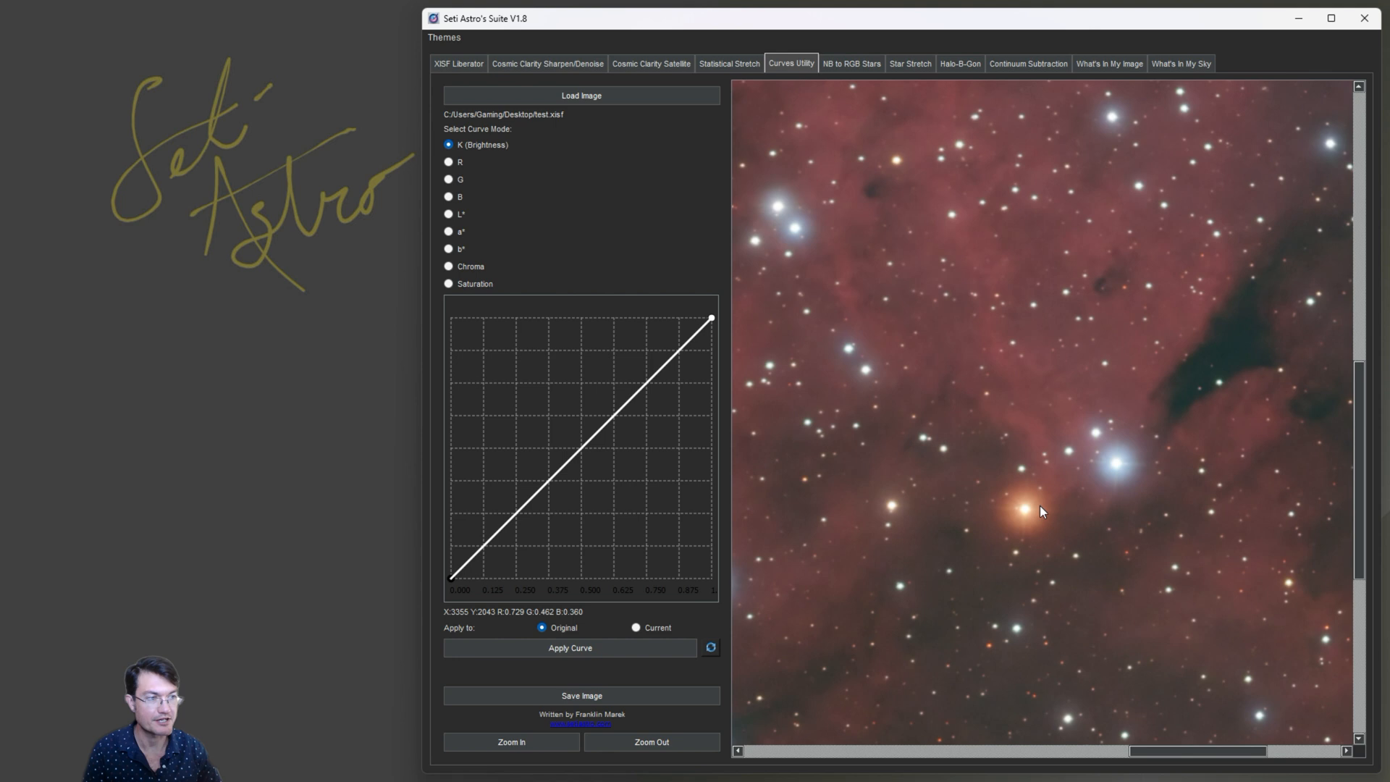
mouse_move(788, 309)
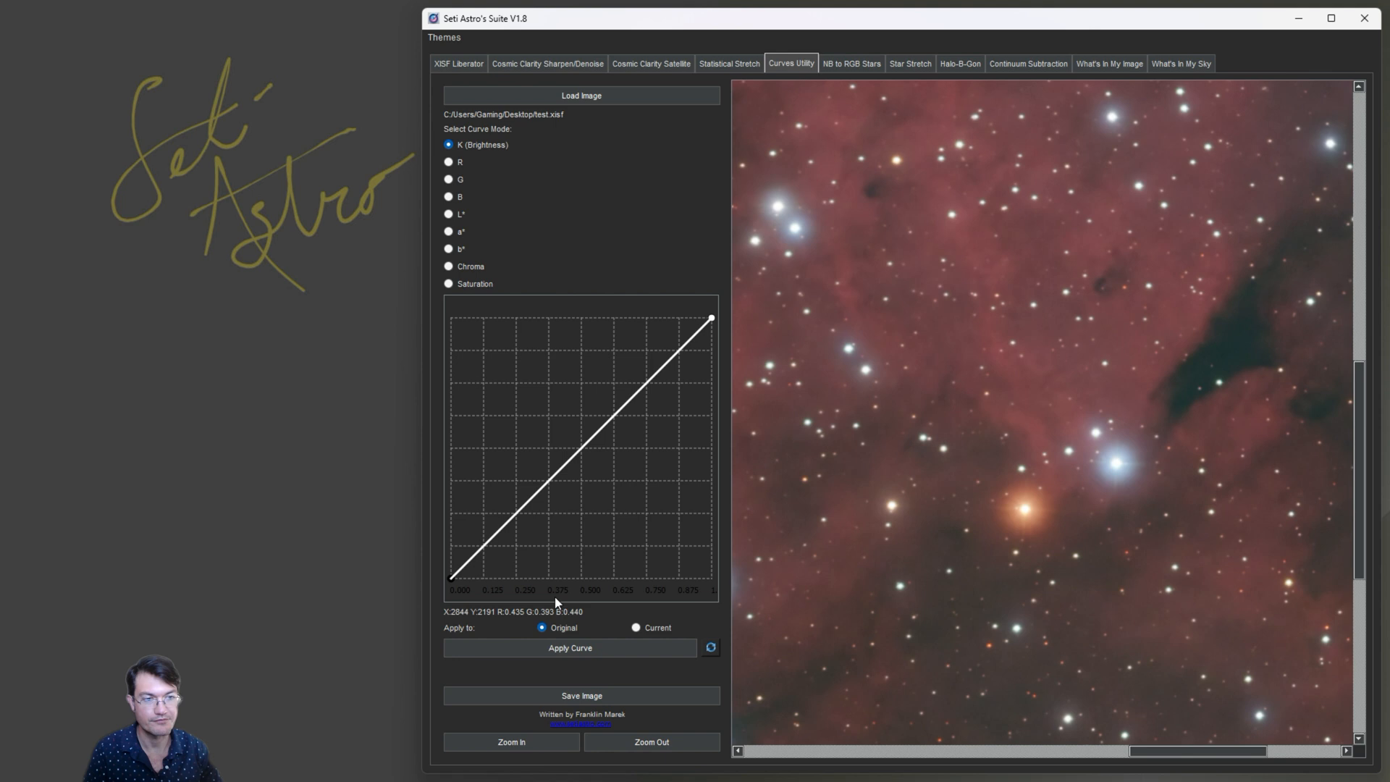
mouse_move(589, 535)
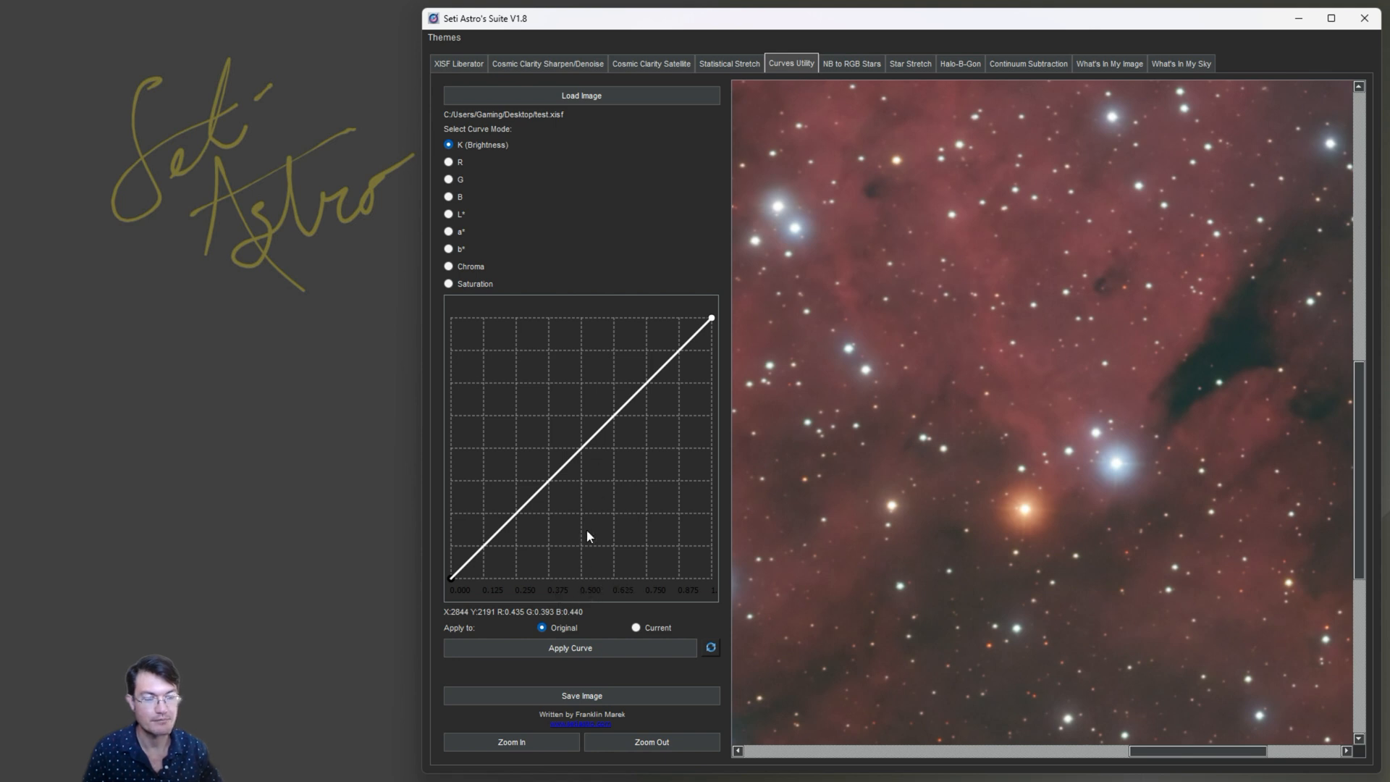
Step: Experiment with a midpoint control point on the brightness curve, trying darker midtones and an S-shape, then reset it
left_click(579, 443)
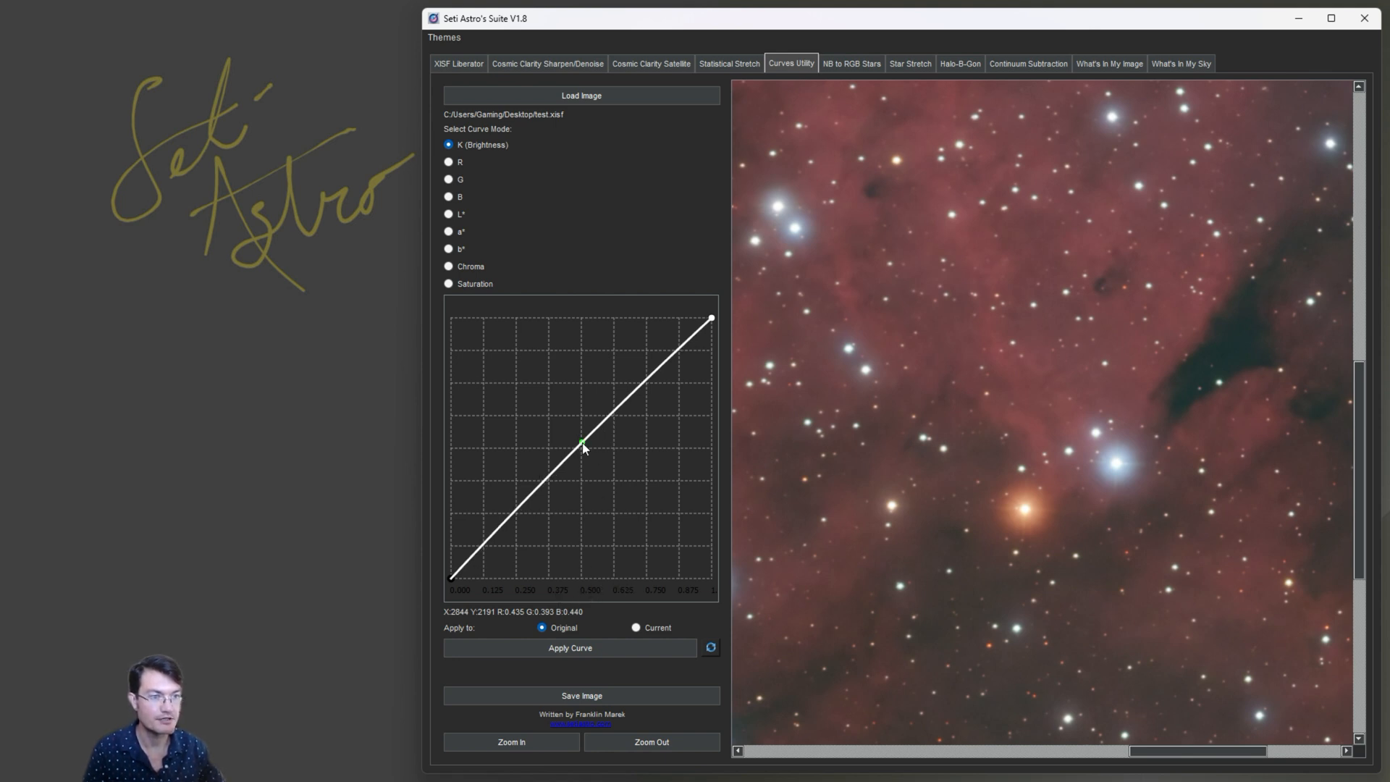
left_click_drag(581, 443, 637, 492)
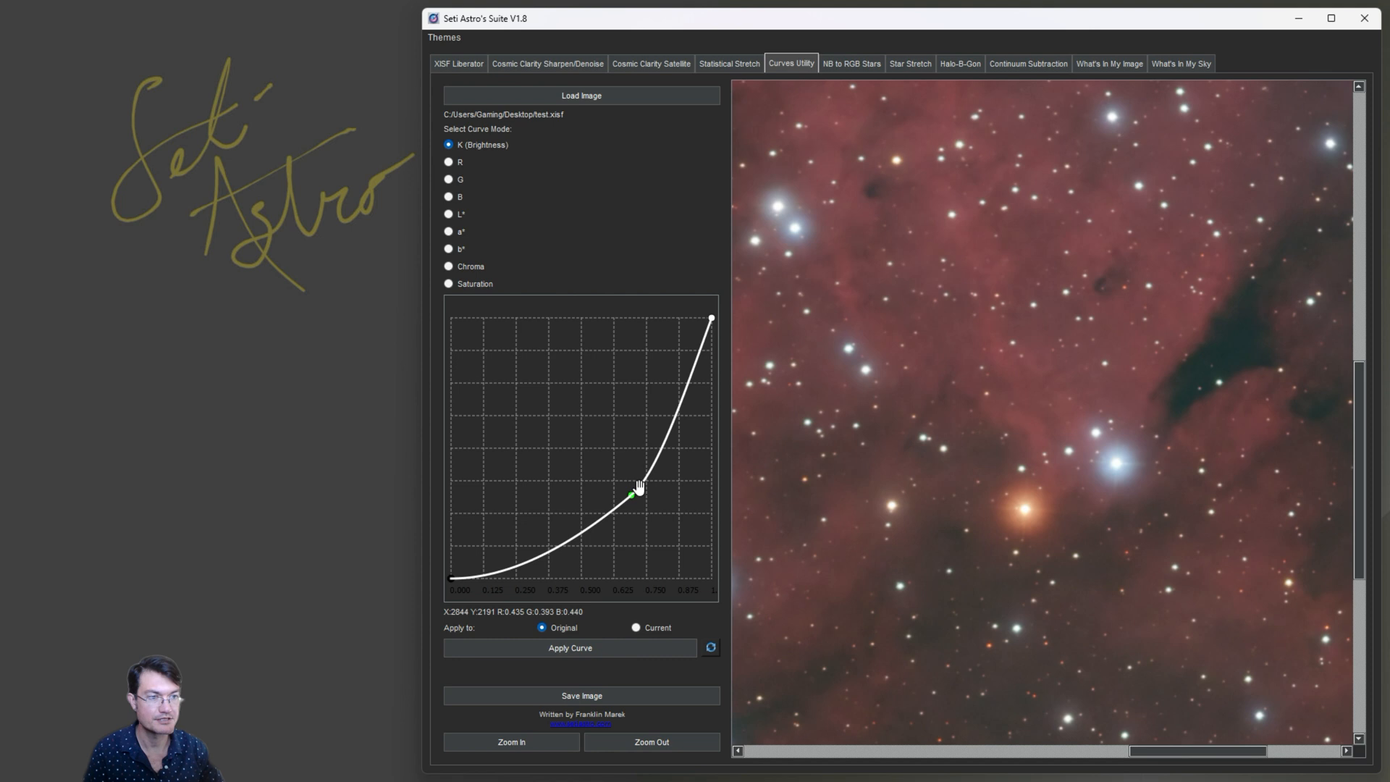
left_click_drag(636, 493, 622, 428)
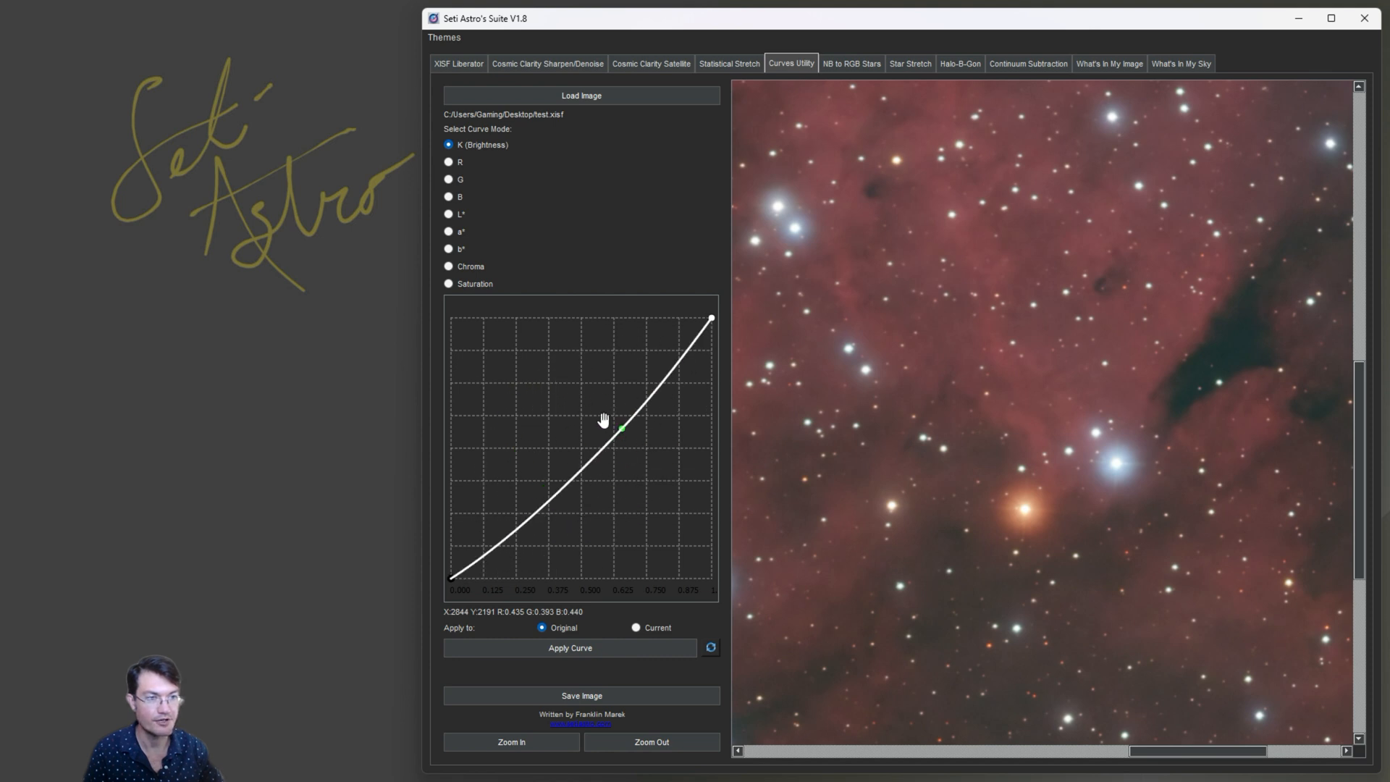
left_click_drag(622, 428, 625, 369)
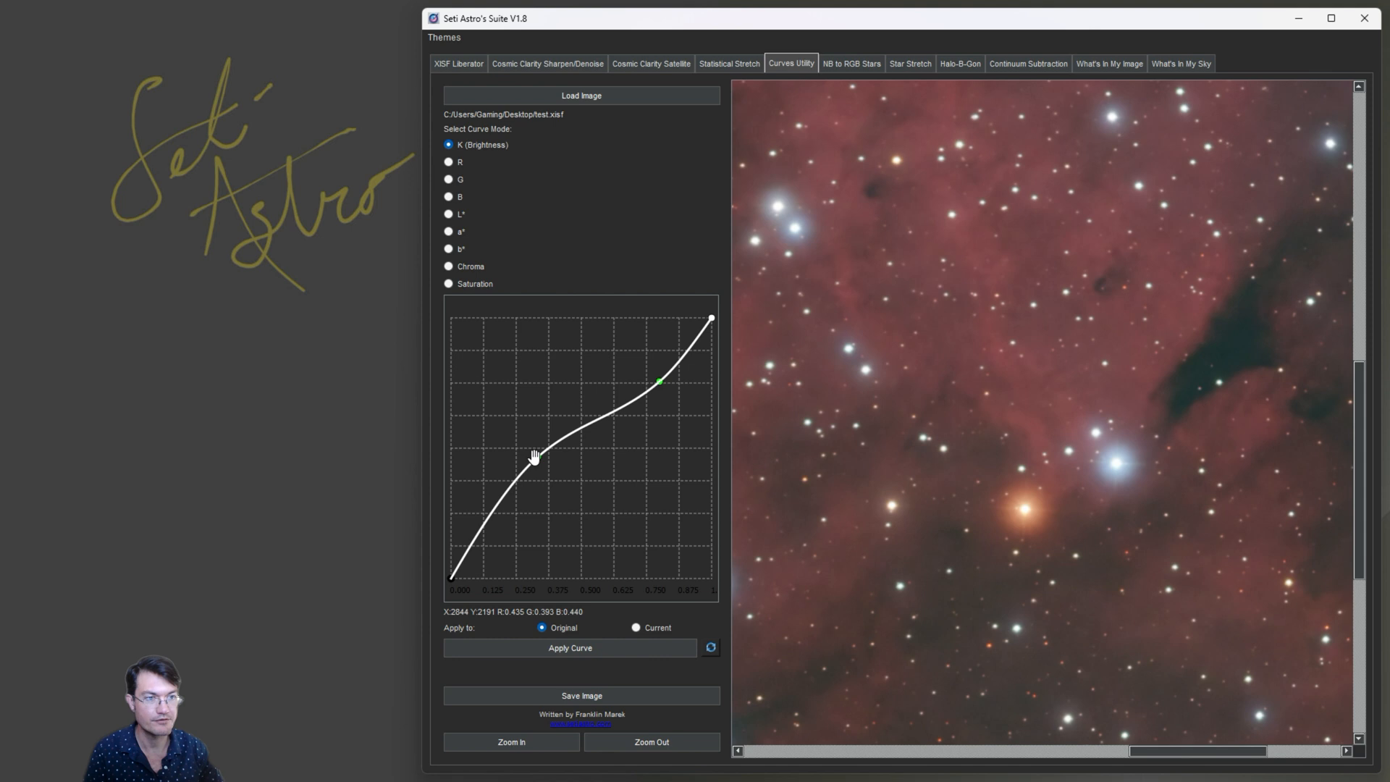
left_click_drag(534, 456, 552, 517)
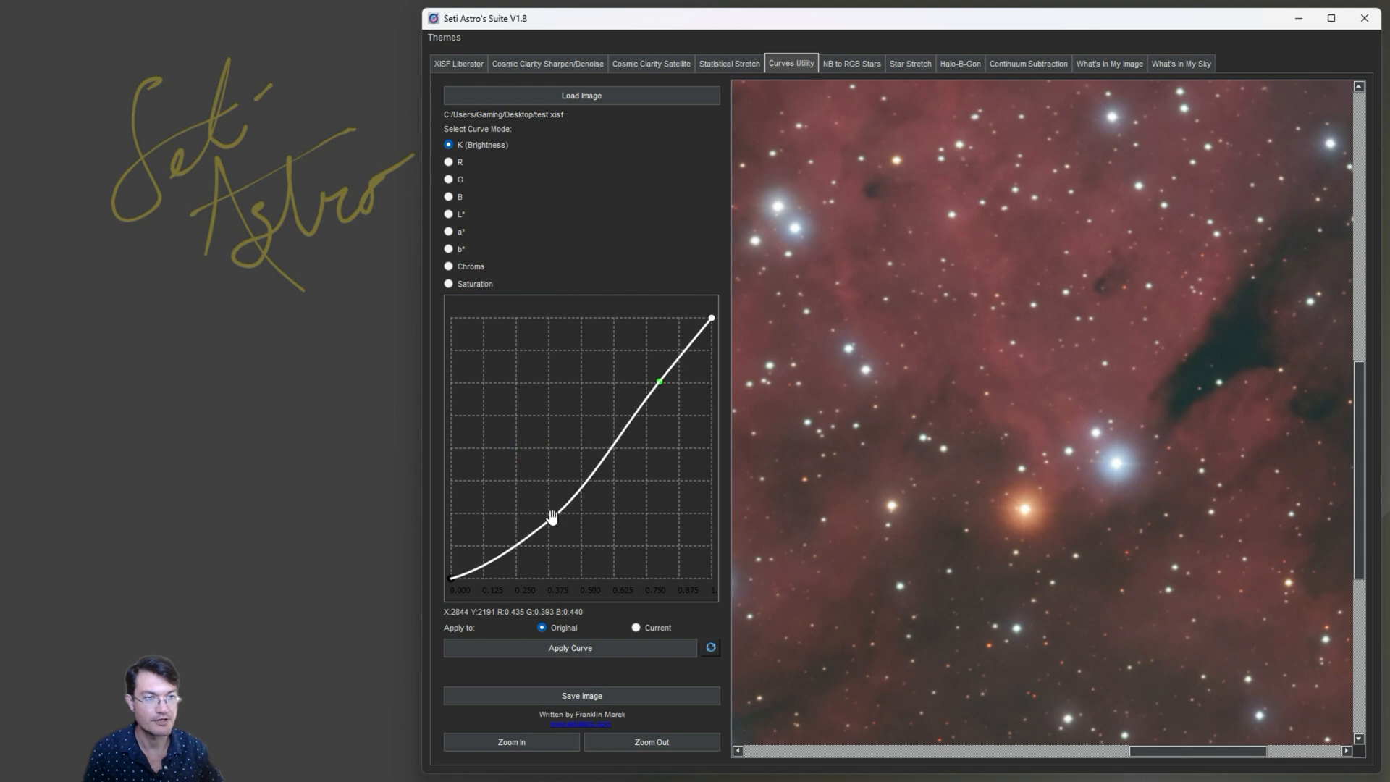
left_click(709, 648)
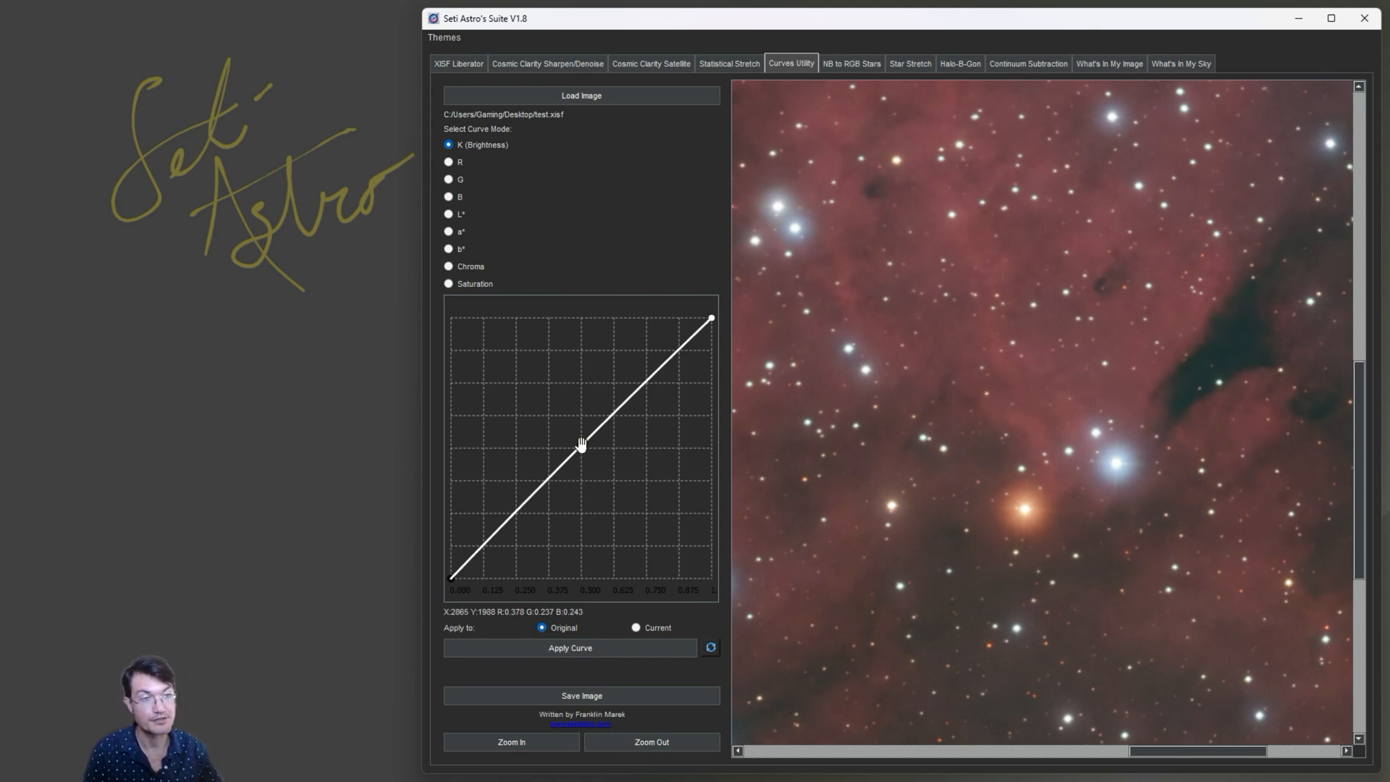
Step: Bow the brightness curve upward at its midpoint and apply it to brighten the nebula's midtones
left_click_drag(580, 443, 617, 373)
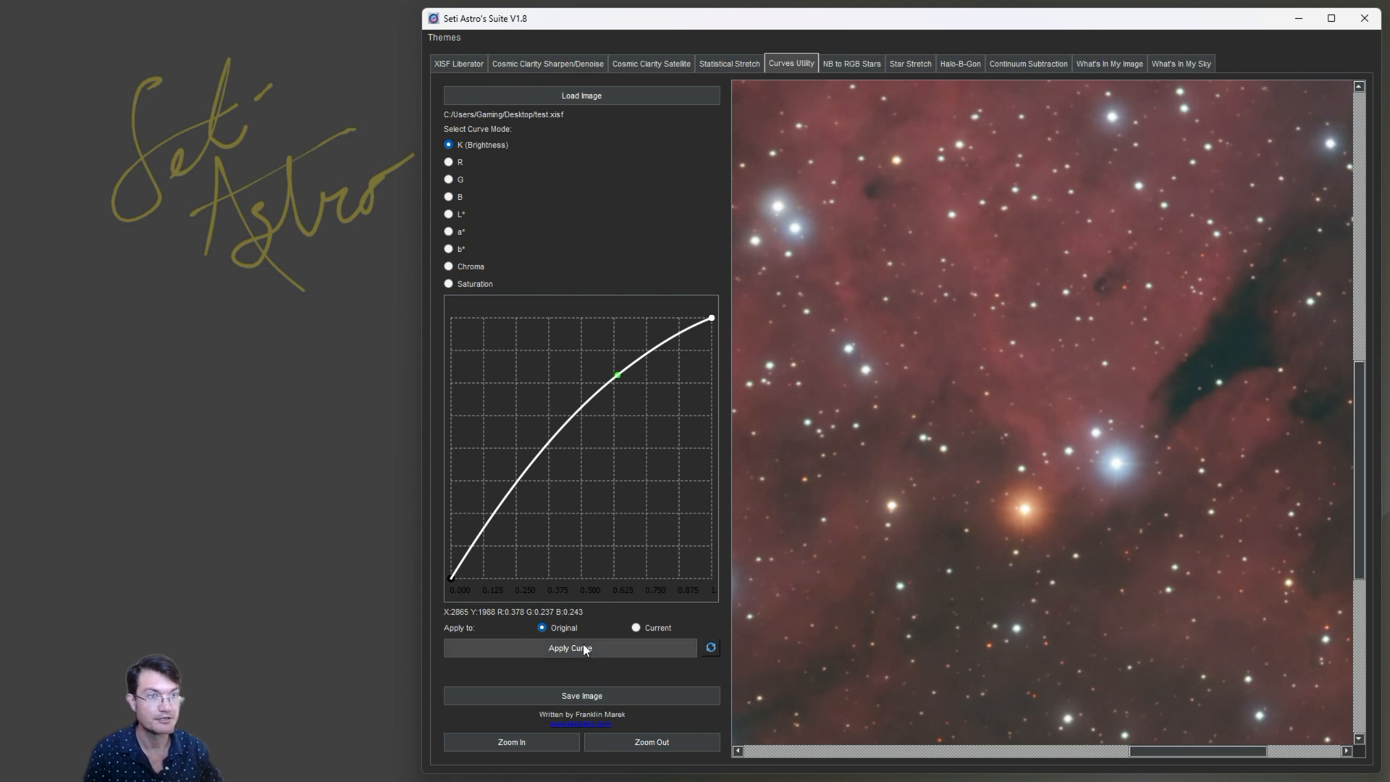
left_click(569, 648)
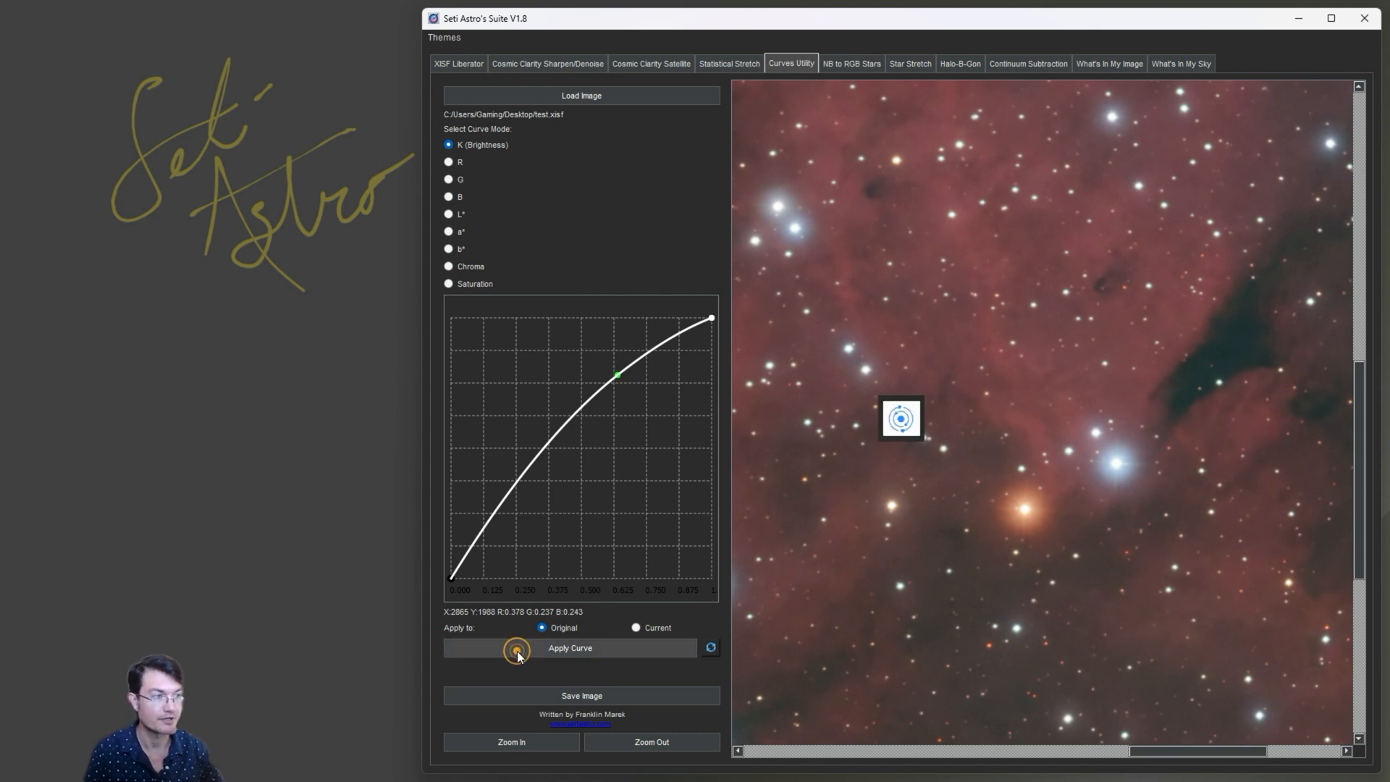
left_click(517, 648)
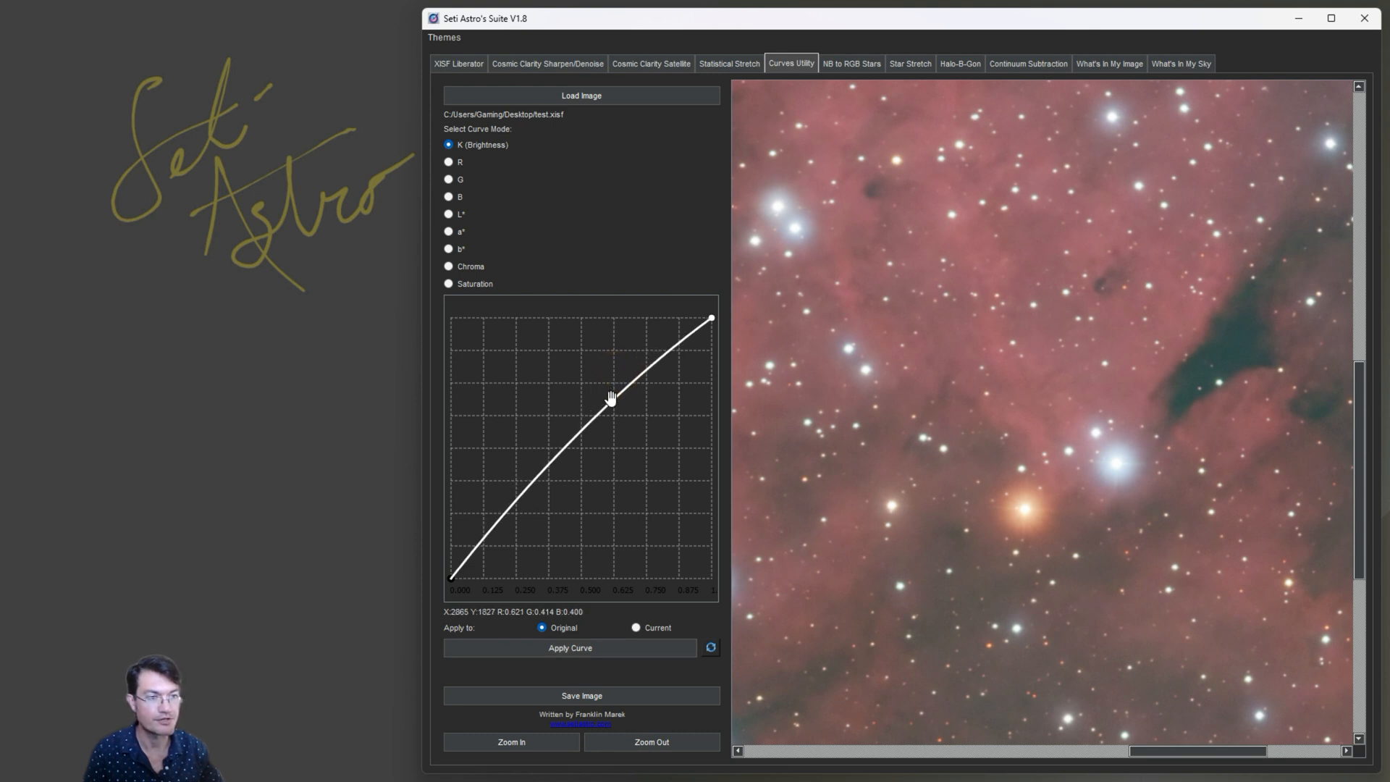
Step: With Apply to: Current, stack the brightness curve four times, then reset the curve to straight
left_click(611, 401)
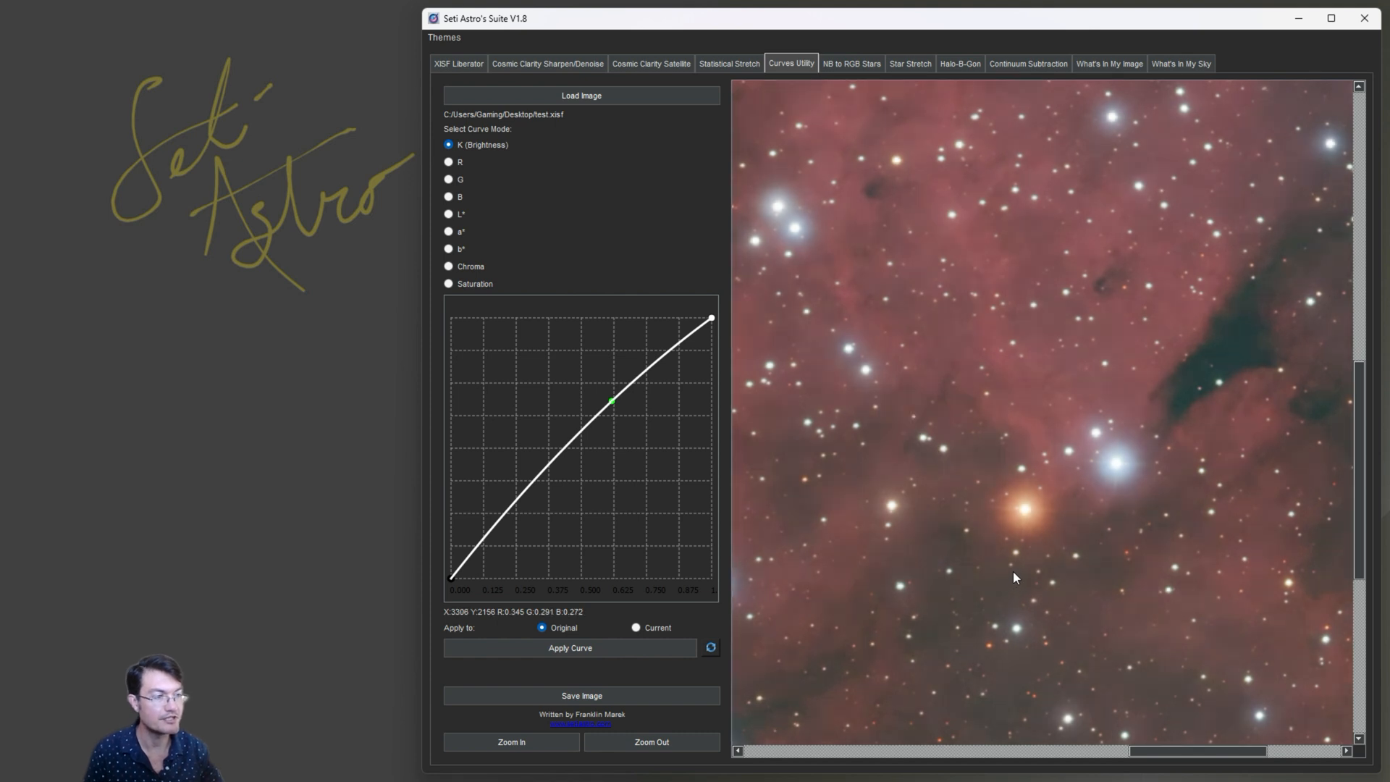
mouse_move(1019, 564)
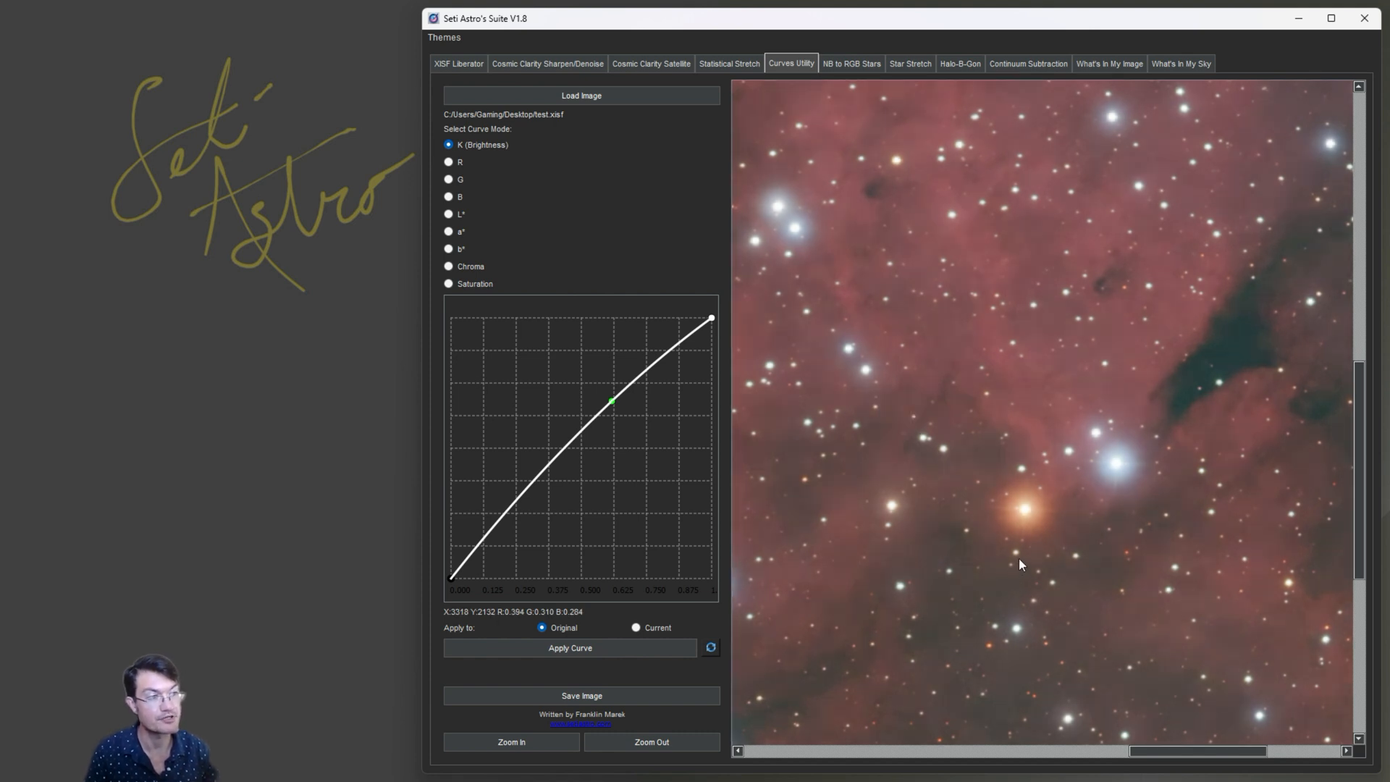
mouse_move(593, 419)
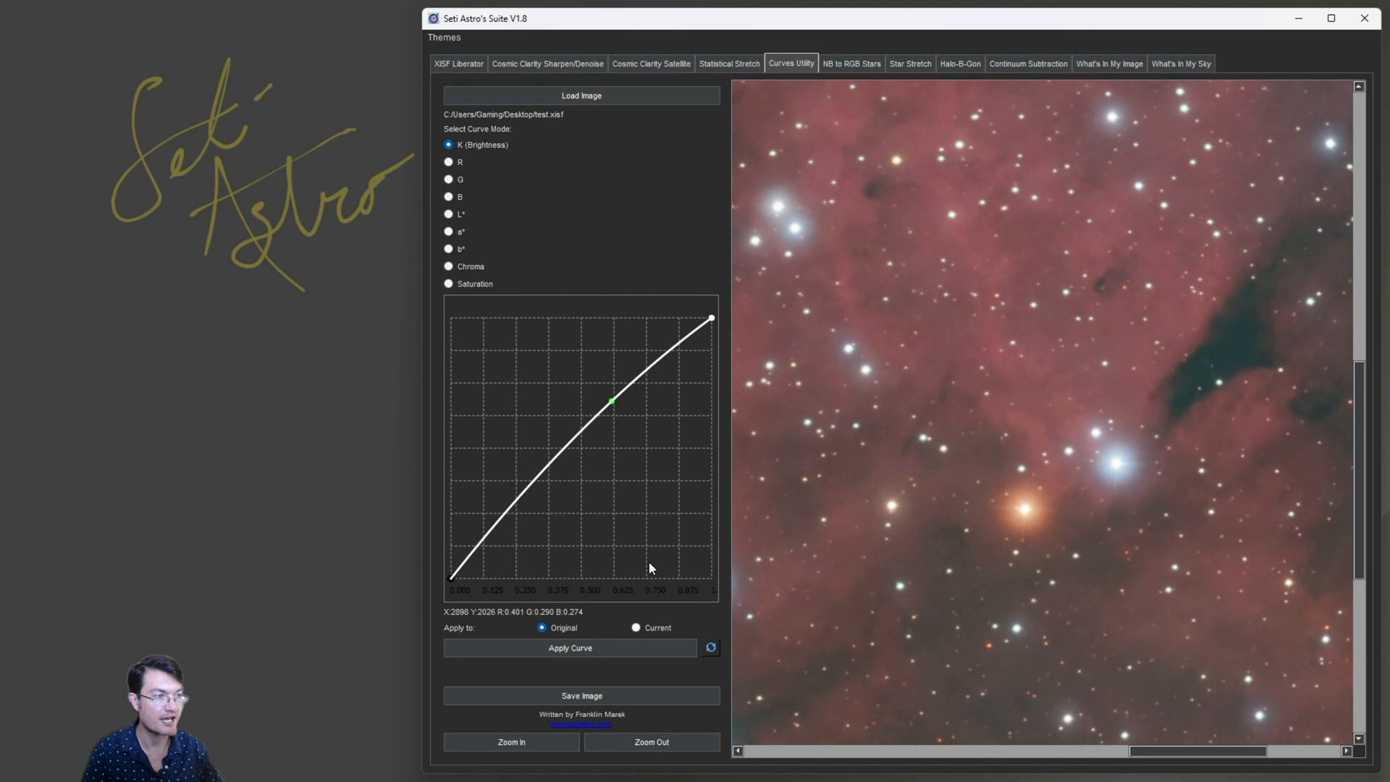
mouse_move(645, 453)
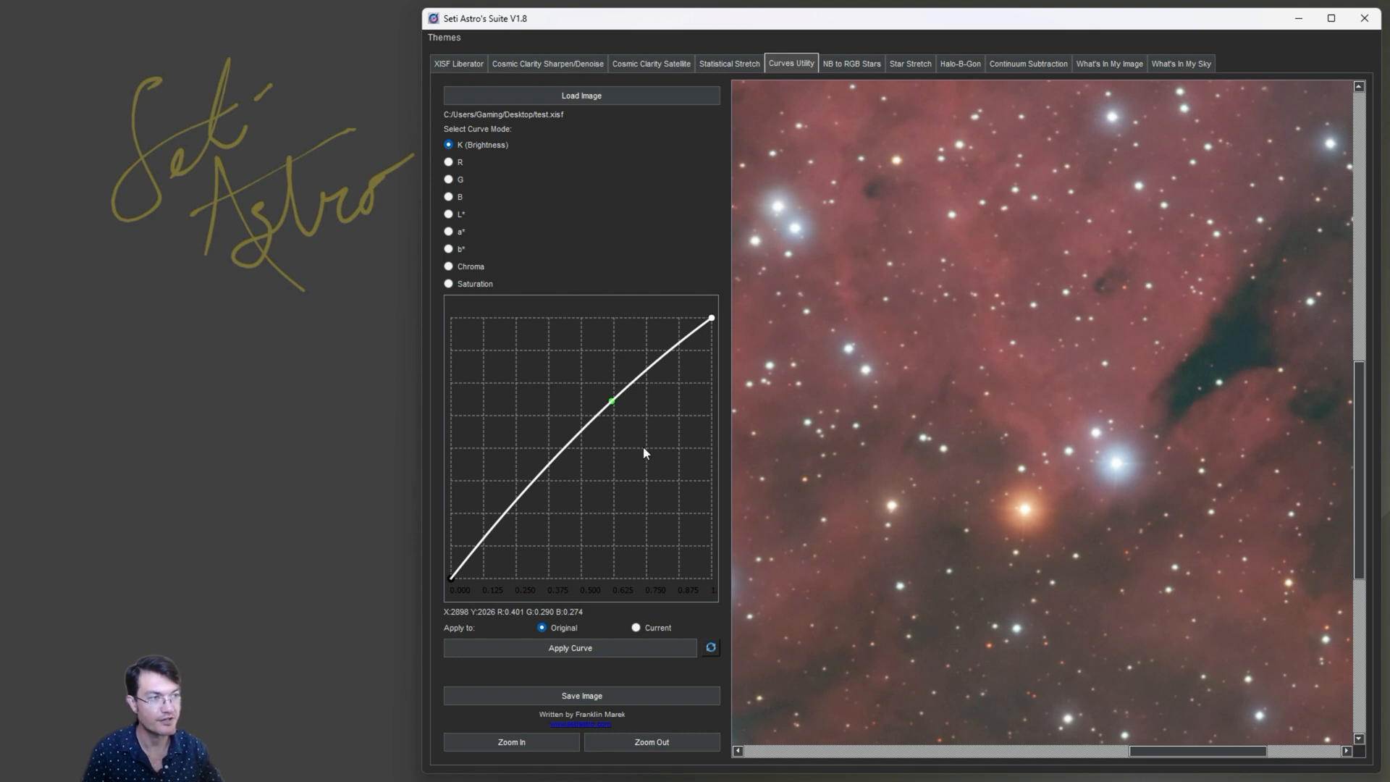
left_click(635, 626)
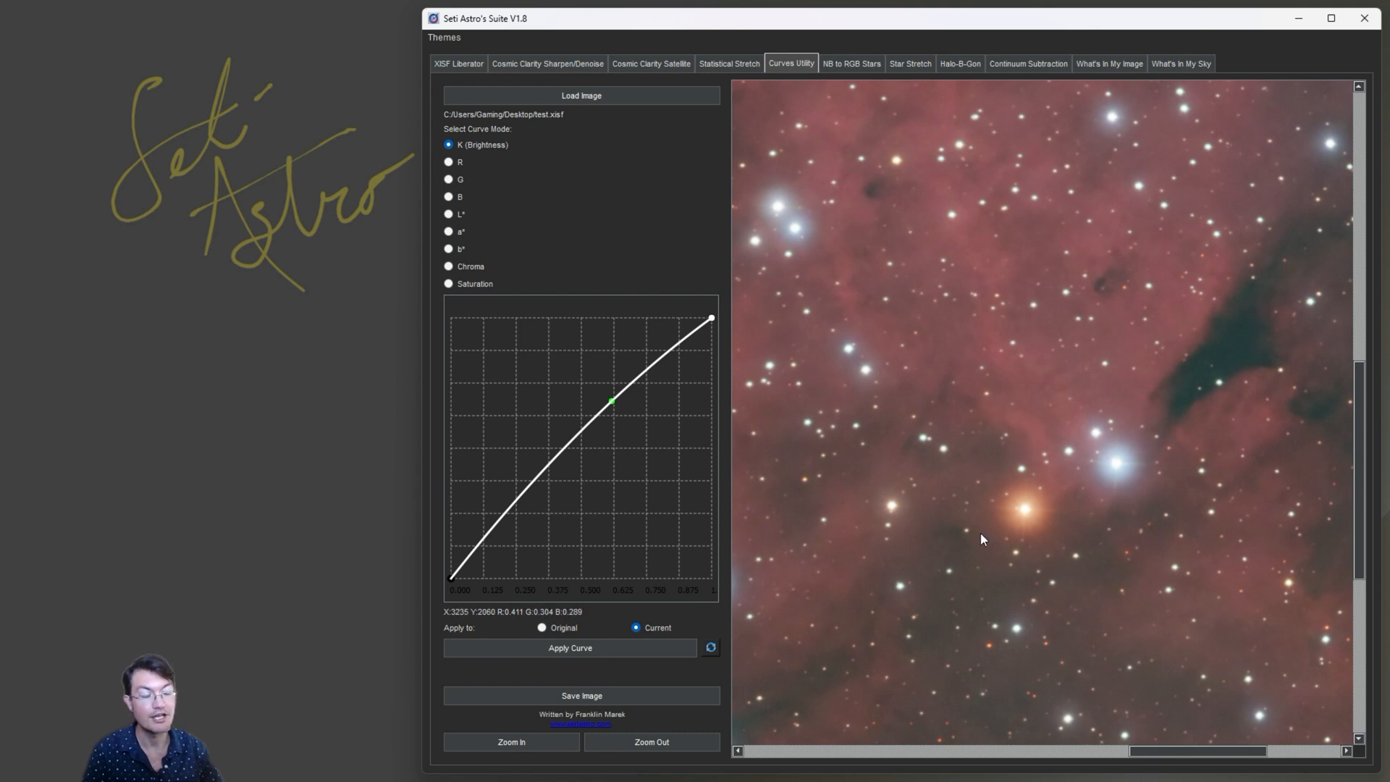
mouse_move(795, 477)
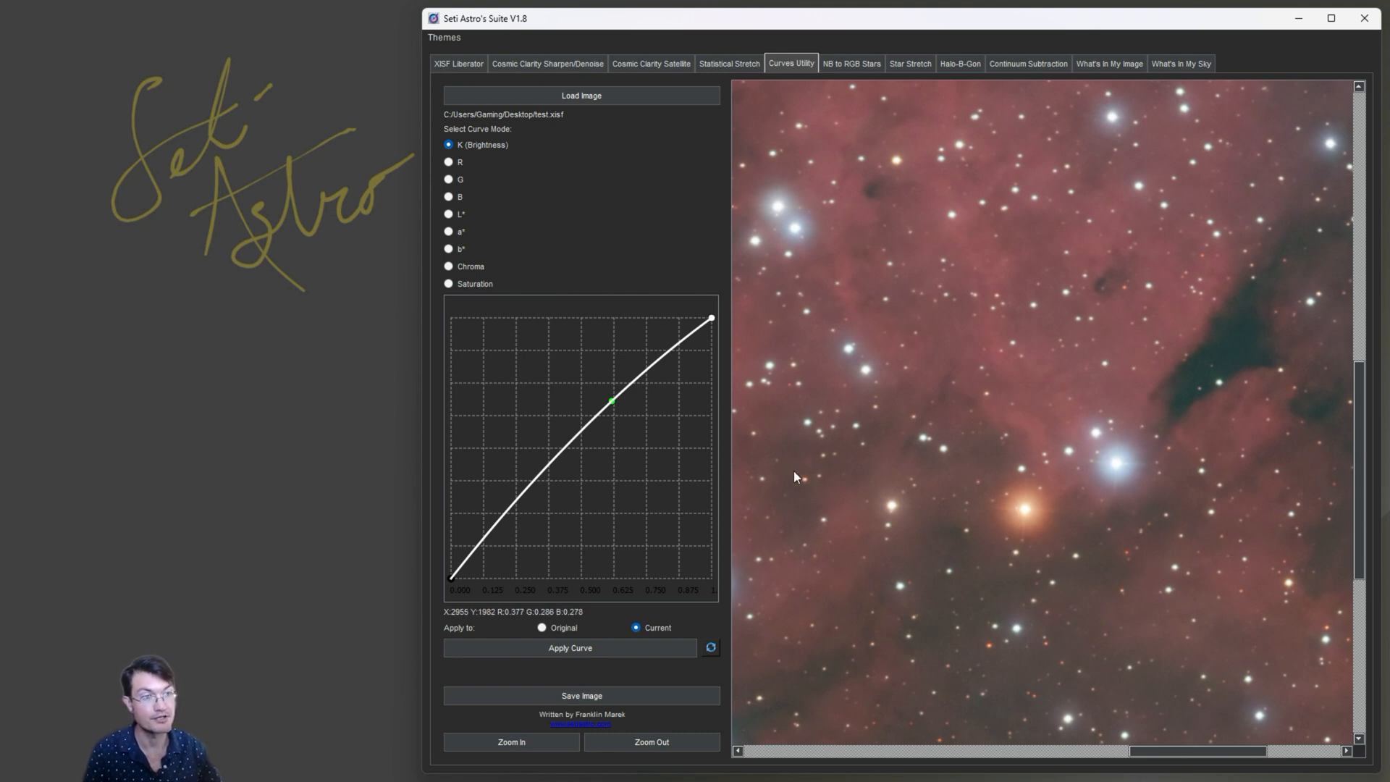
mouse_move(633, 430)
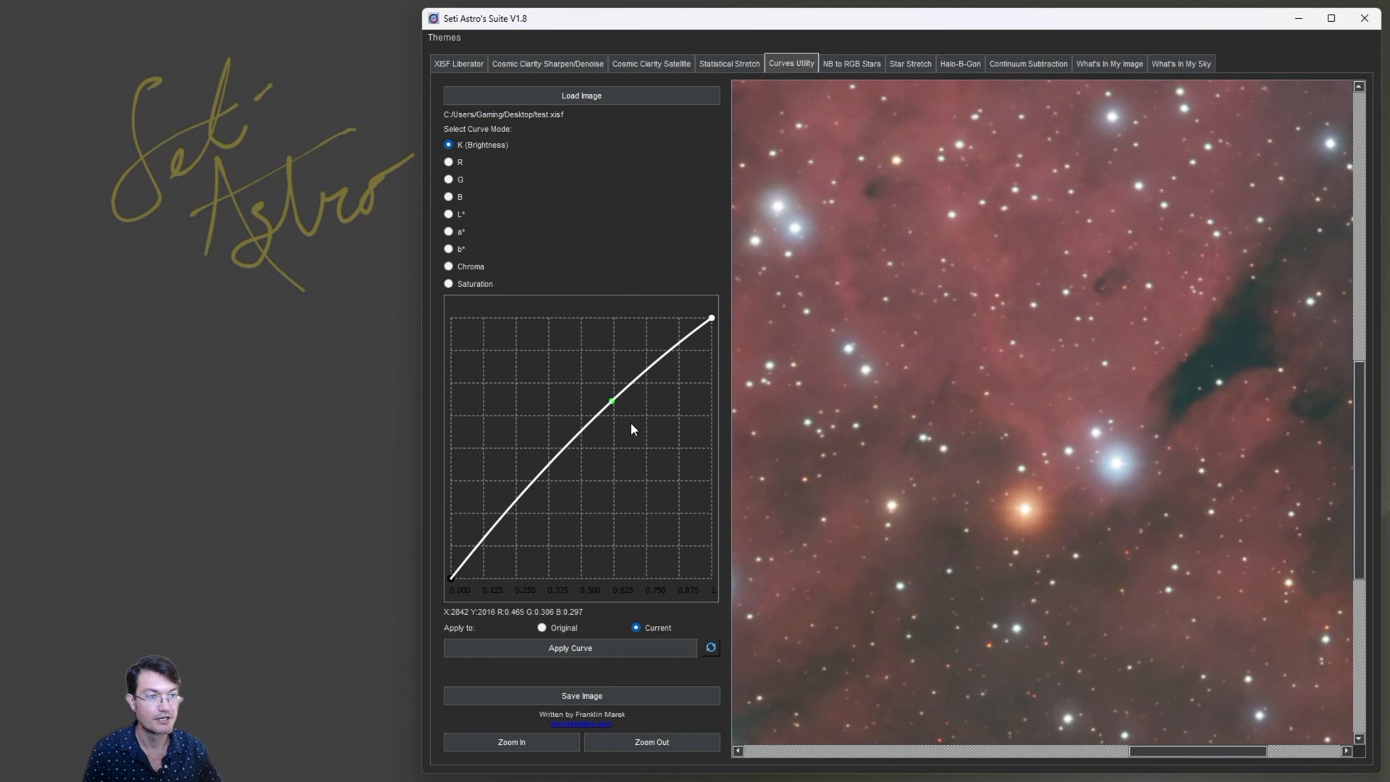
mouse_move(548, 586)
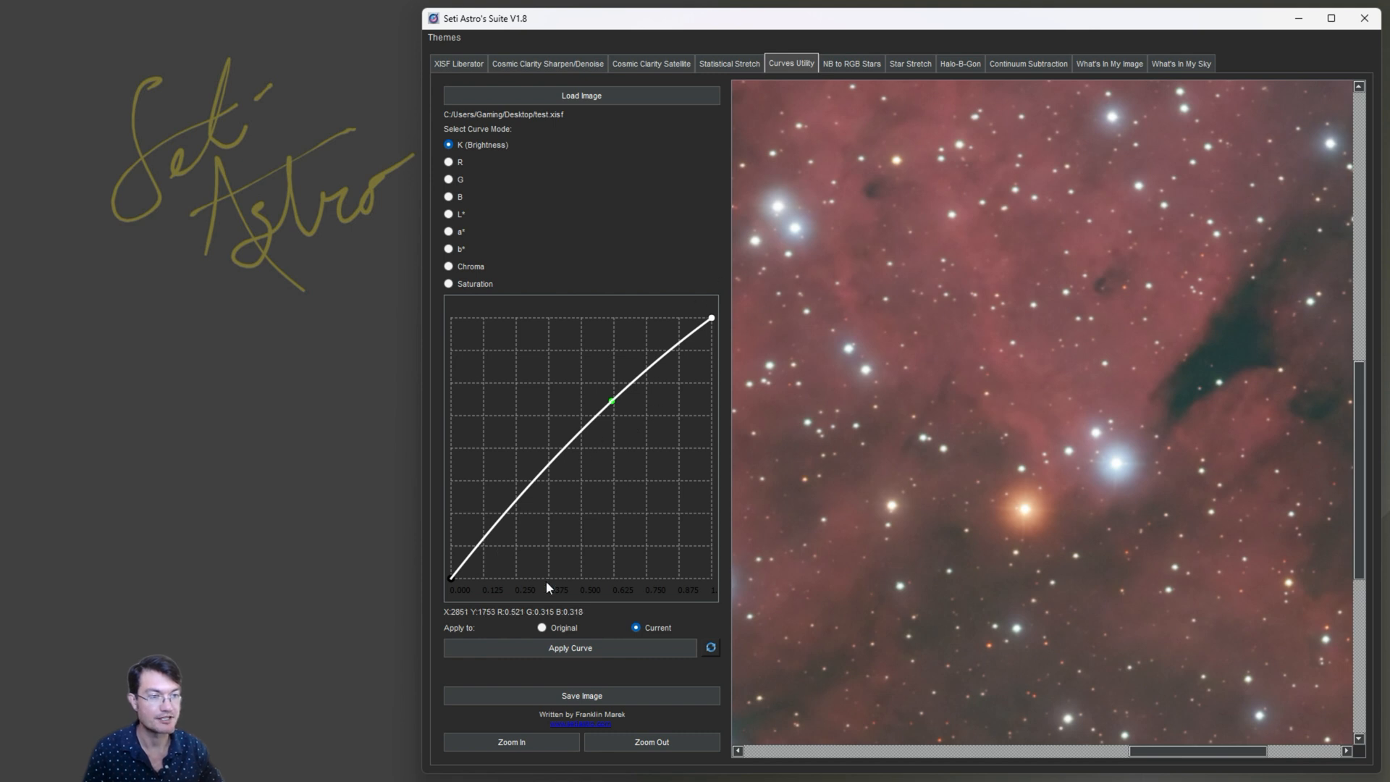
left_click(571, 648)
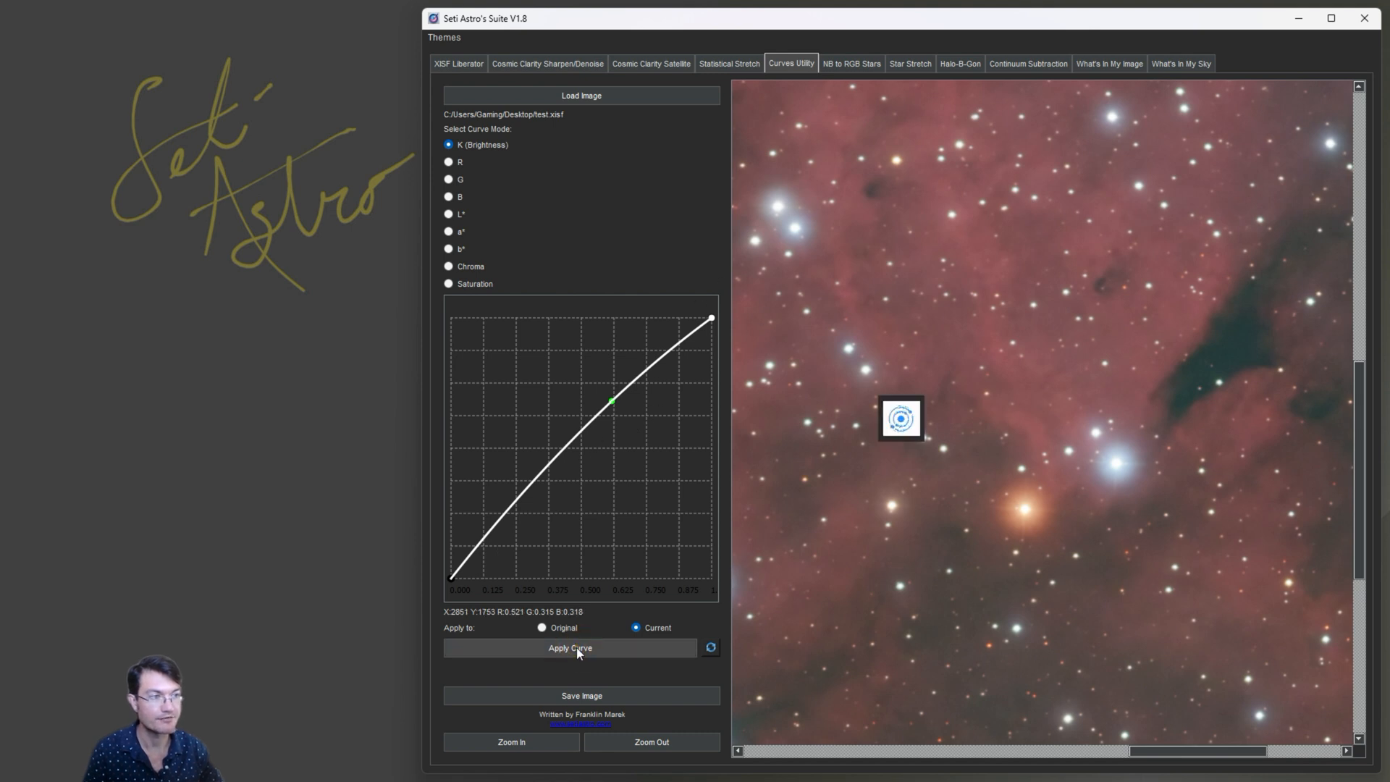
left_click(570, 647)
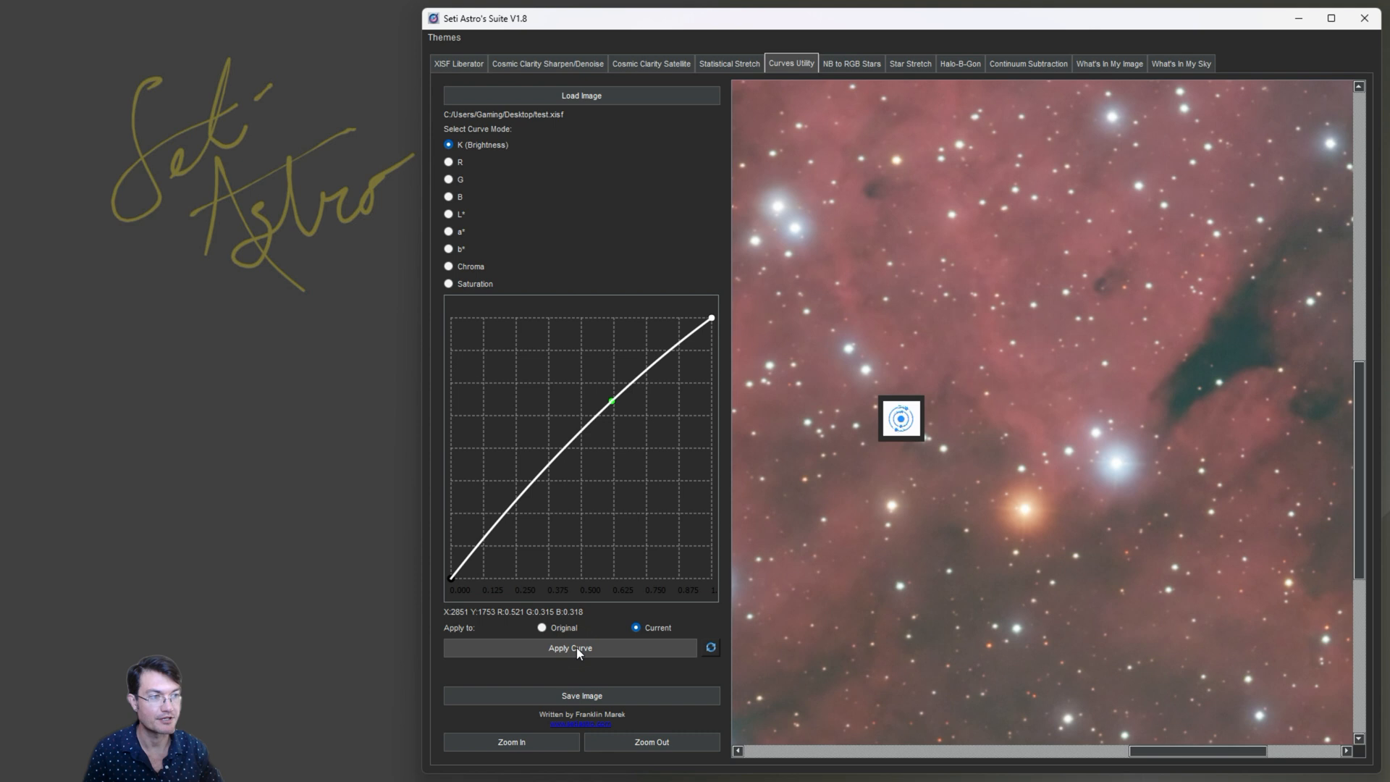
left_click(571, 647)
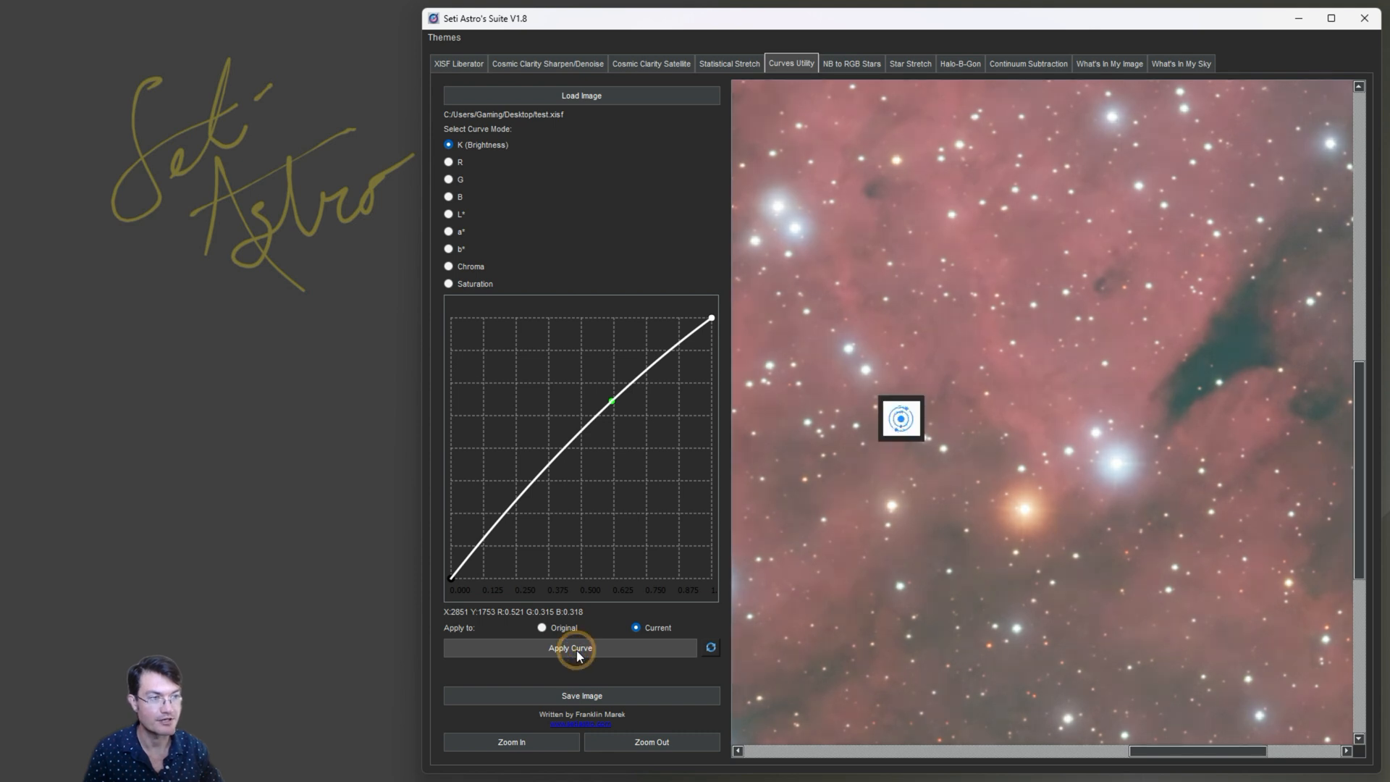
left_click(569, 647)
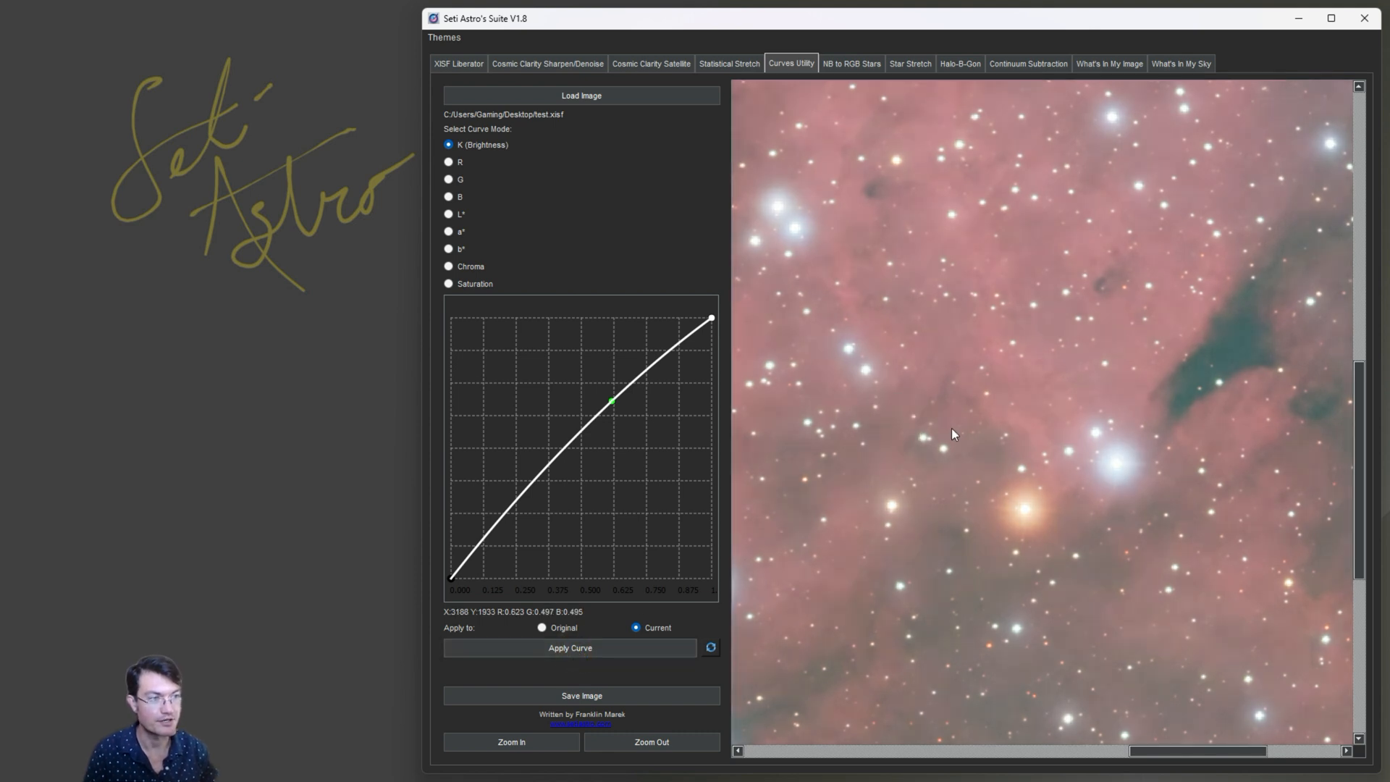
mouse_move(677, 481)
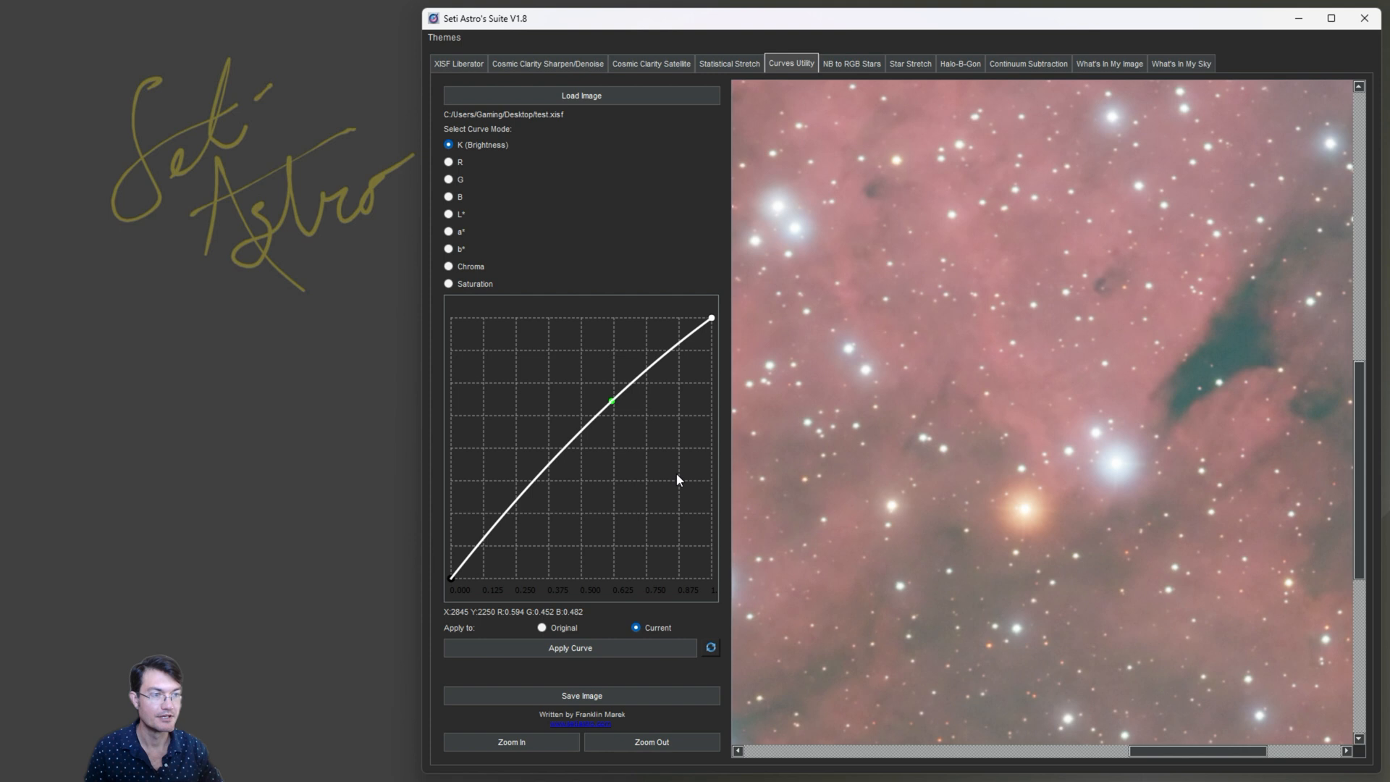
mouse_move(857, 491)
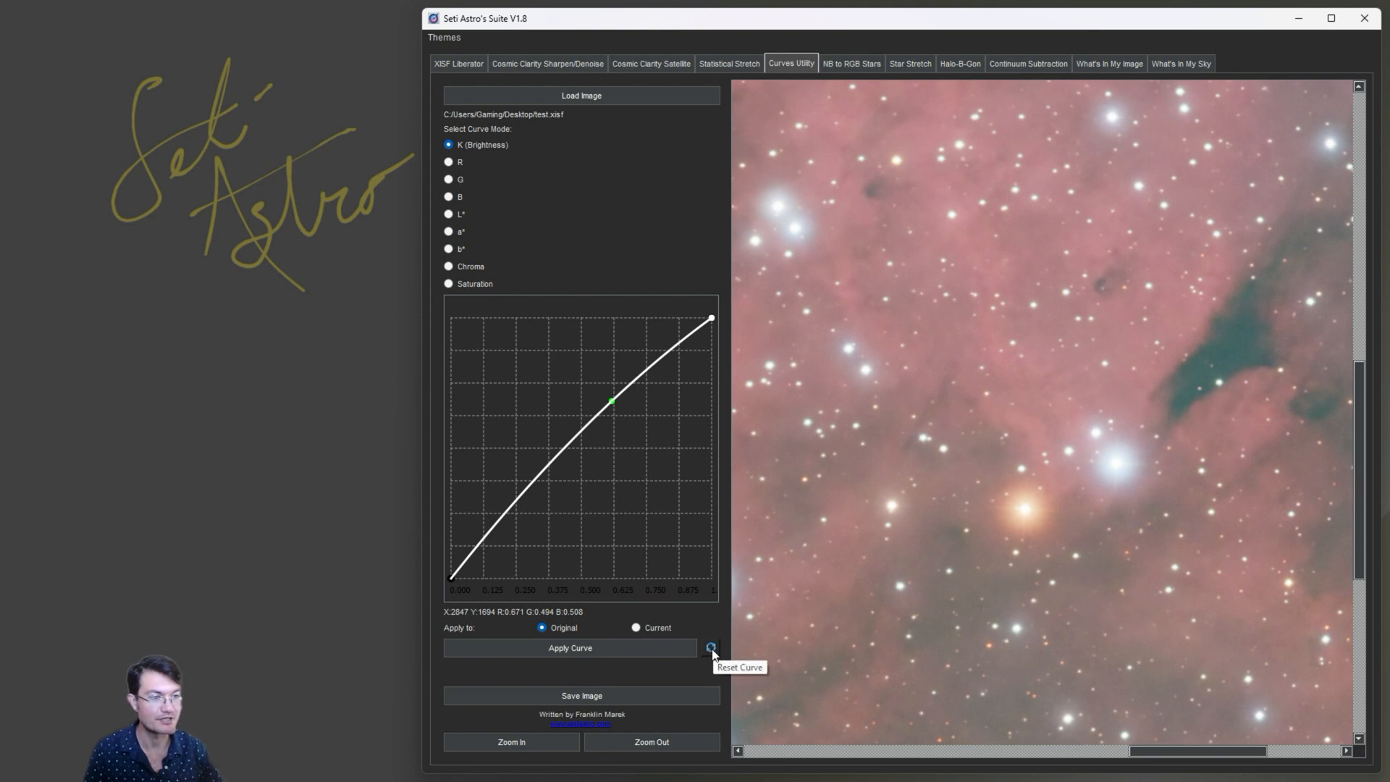
left_click(709, 648)
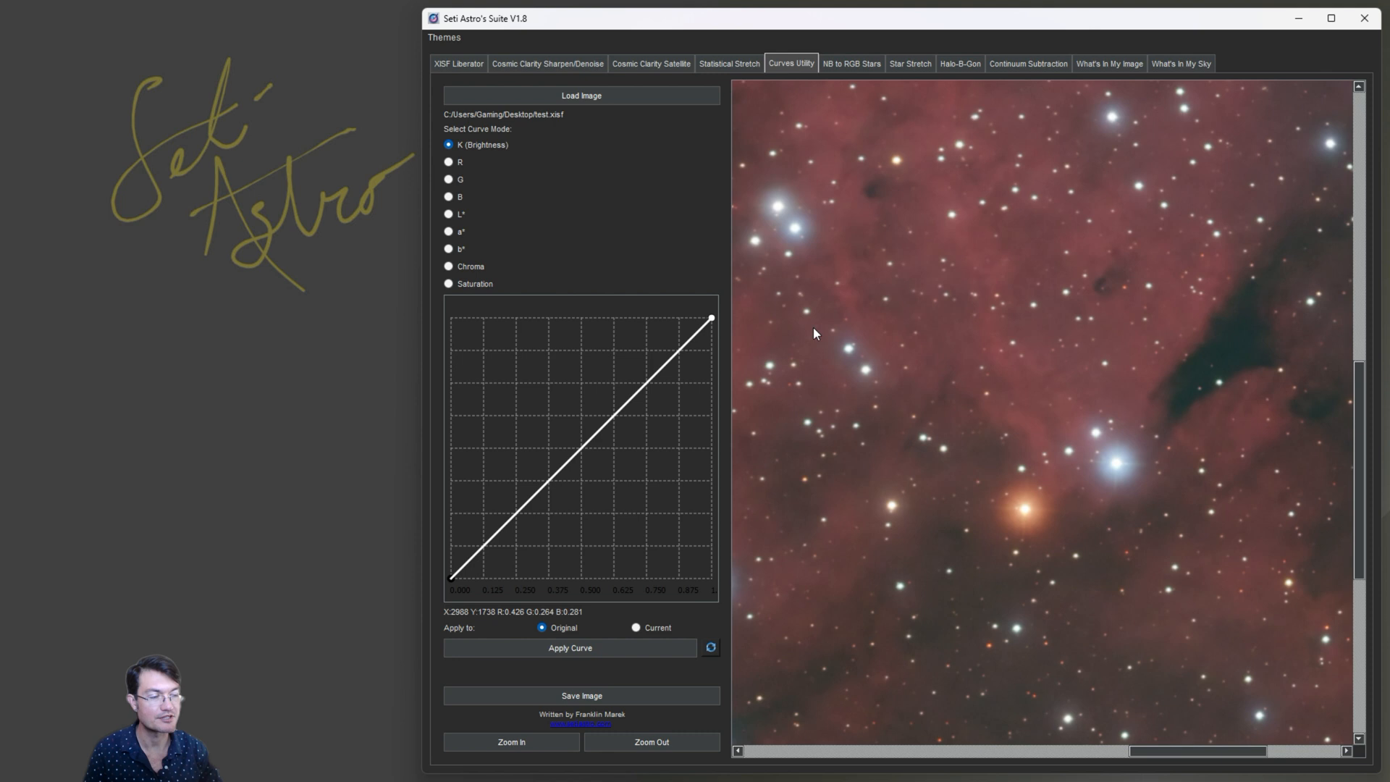
mouse_move(1037, 530)
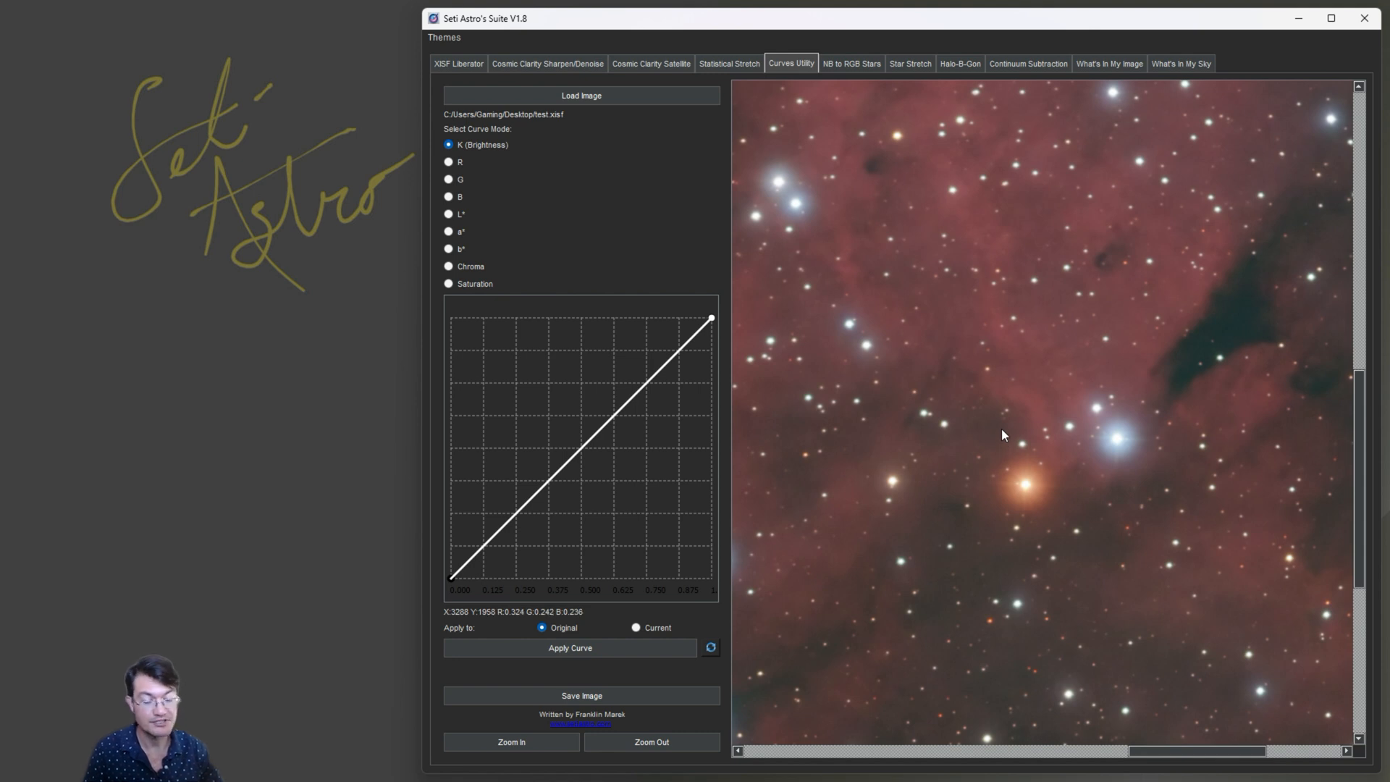
mouse_move(1001, 399)
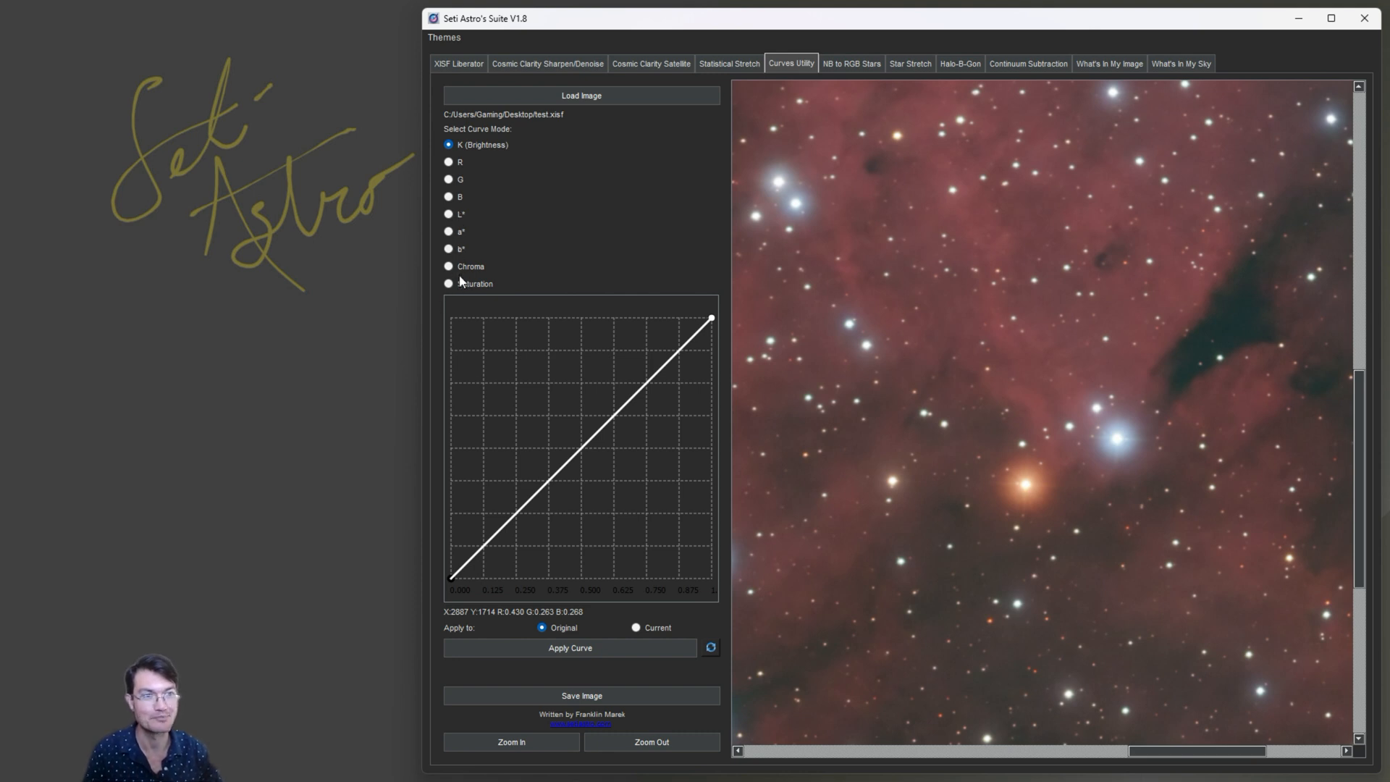
Step: Apply an upward-bowed Chroma curve to deepen the nebula's reds, then reset the curve
left_click(448, 267)
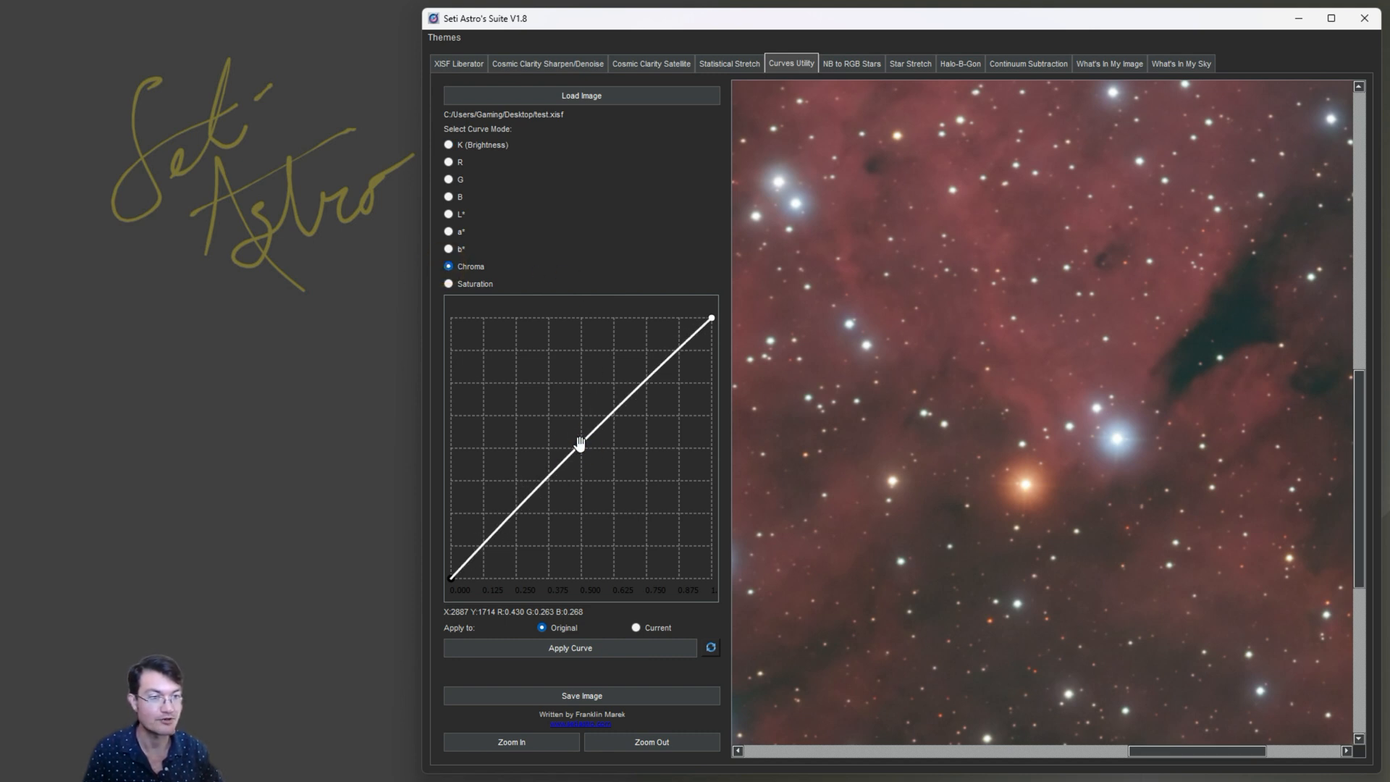
left_click_drag(578, 443, 578, 430)
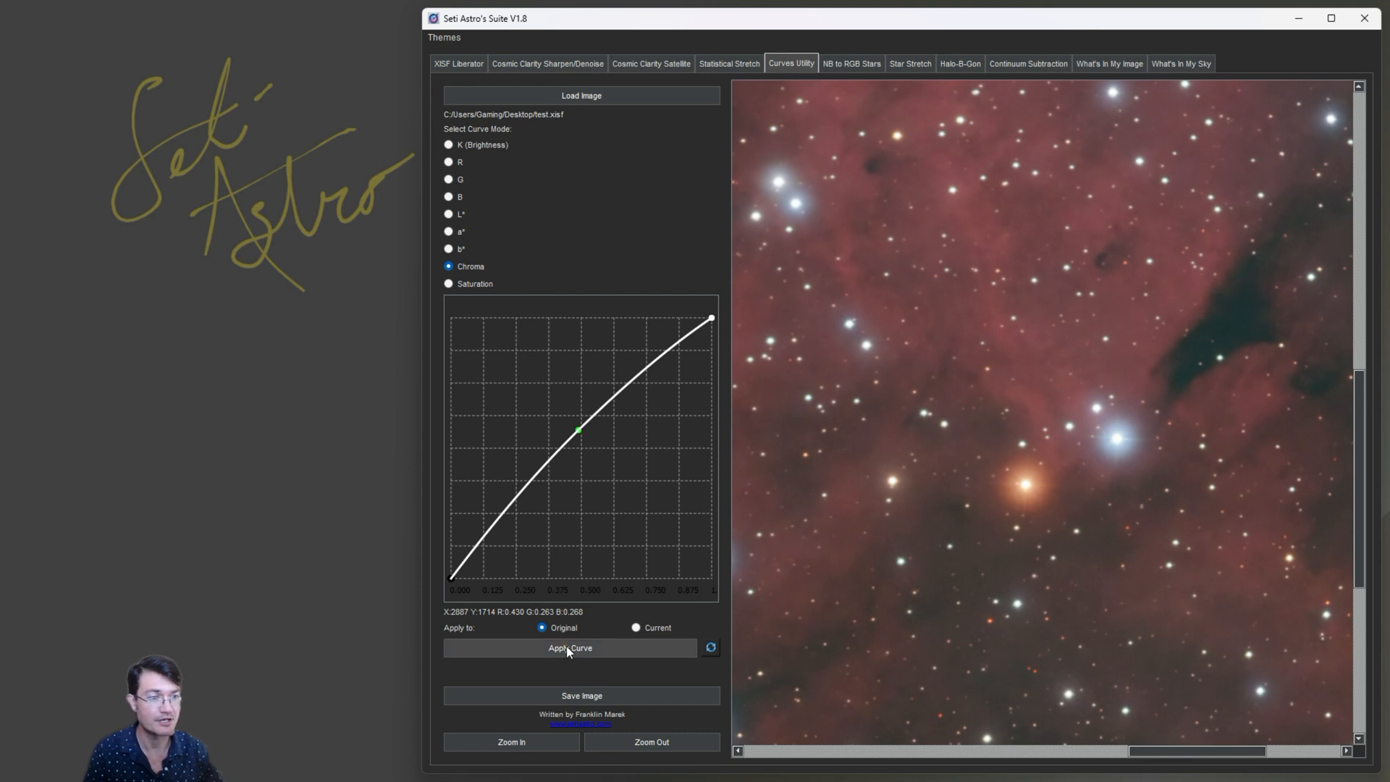
left_click(571, 647)
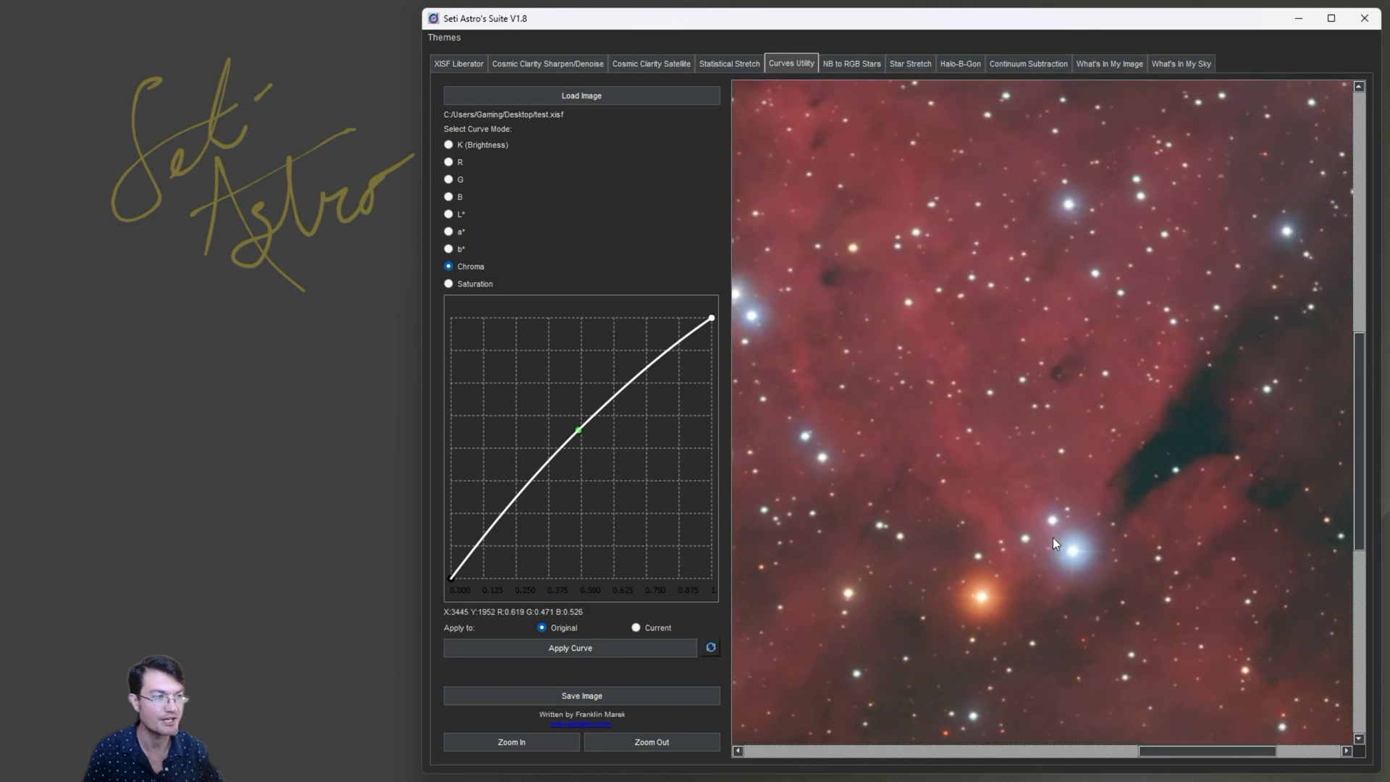
left_click(710, 647)
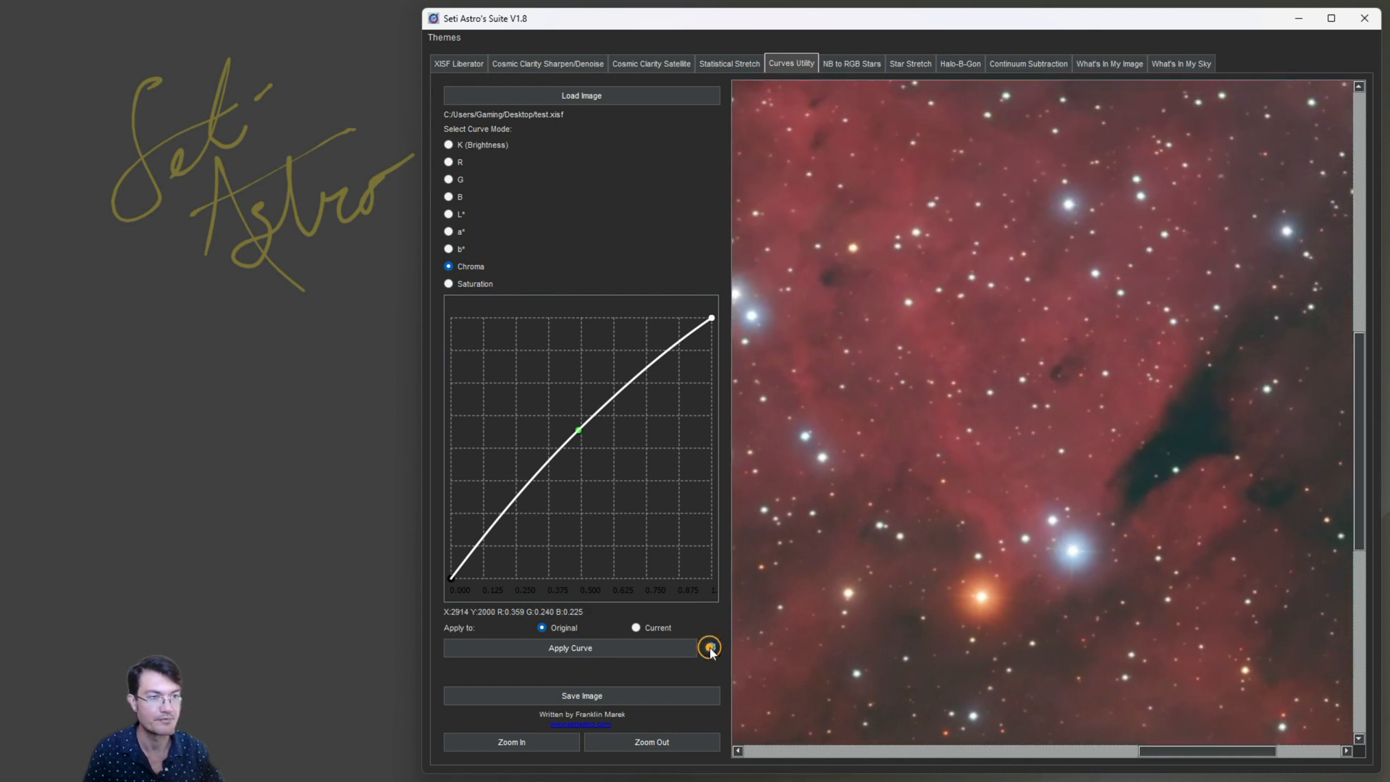
Step: Switch to the Saturation curve and raise its middle into an upward bow
left_click(447, 284)
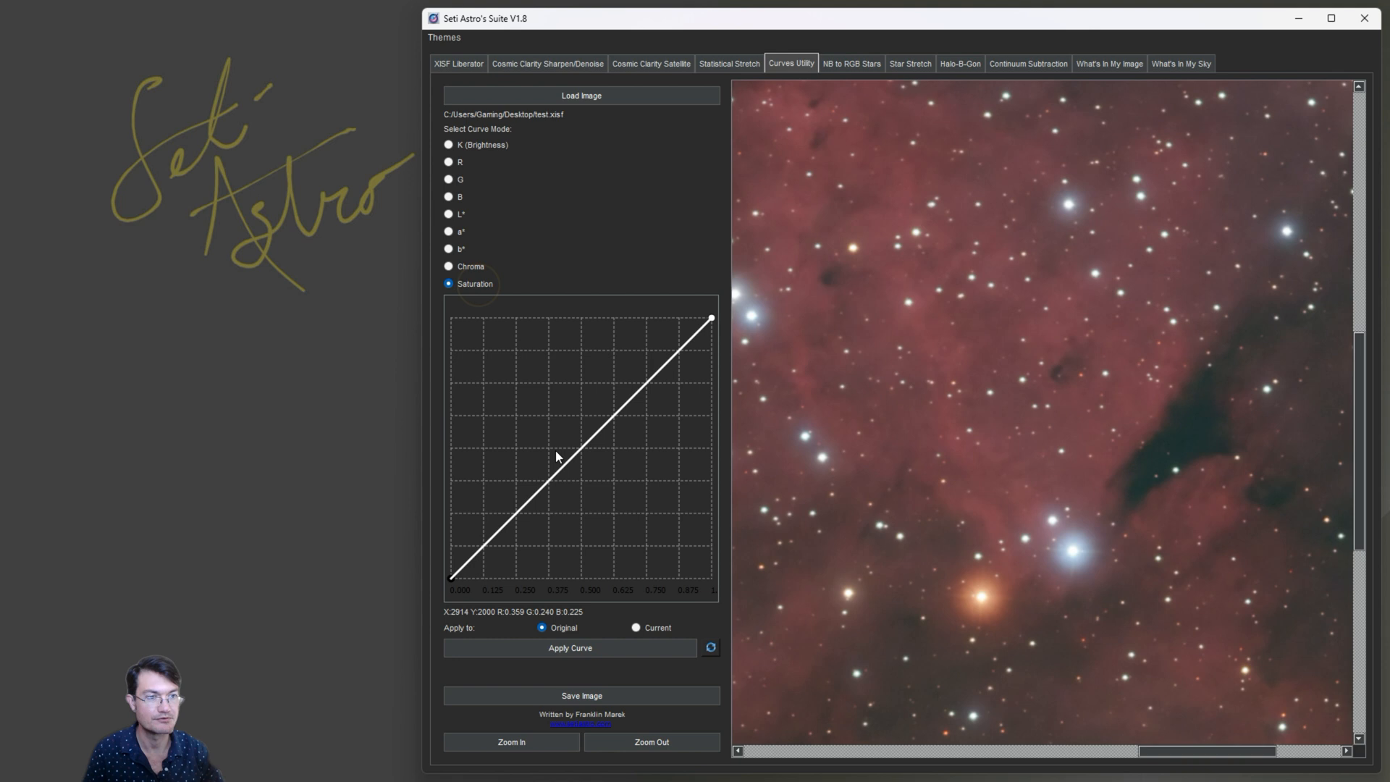
left_click_drag(556, 454, 574, 434)
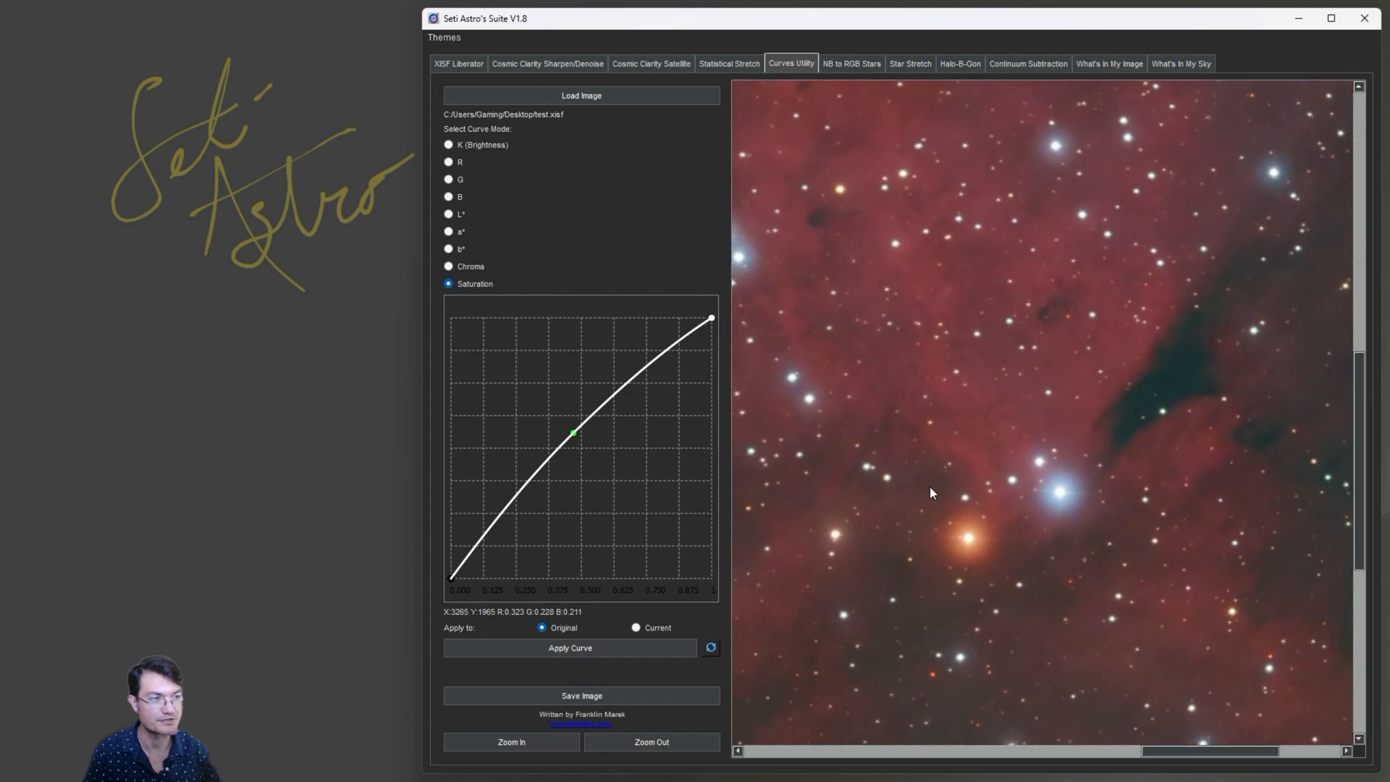
mouse_move(729, 463)
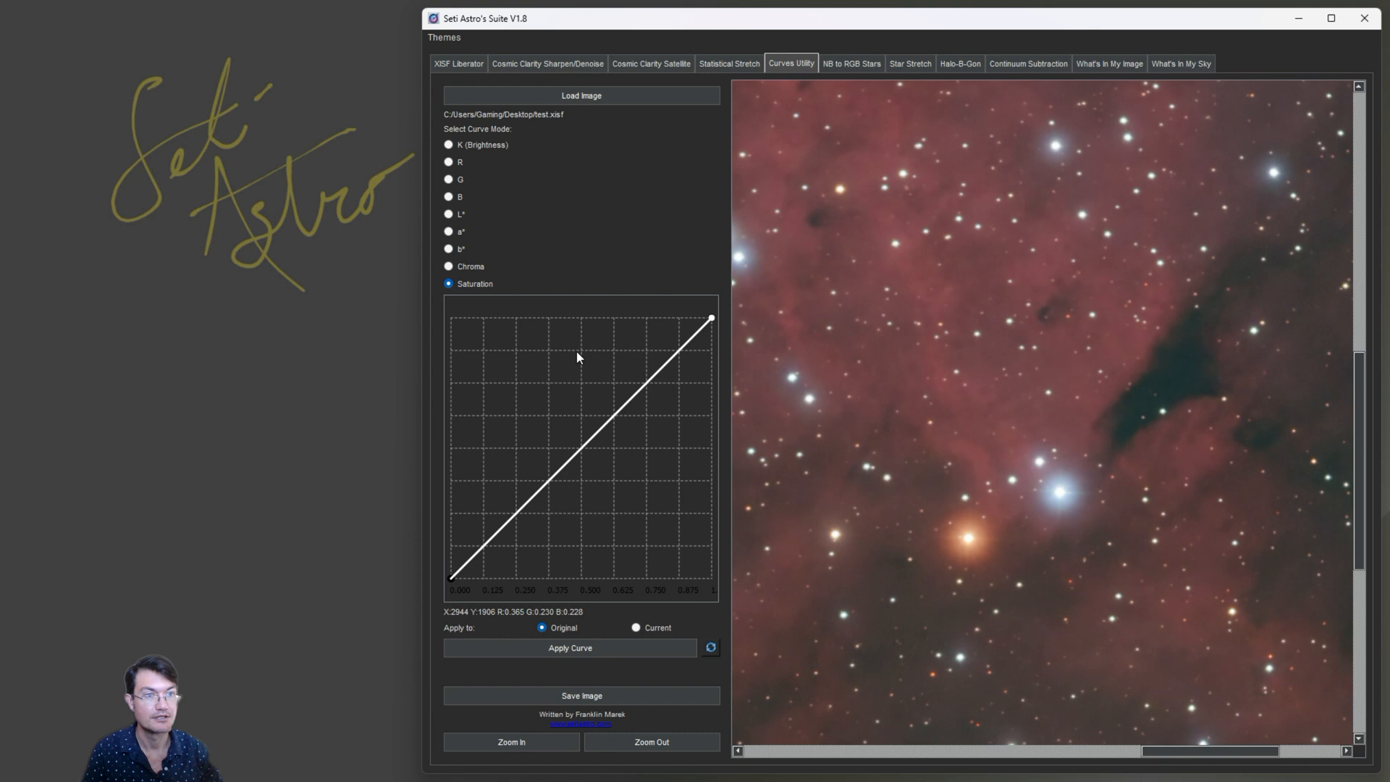
mouse_move(453, 152)
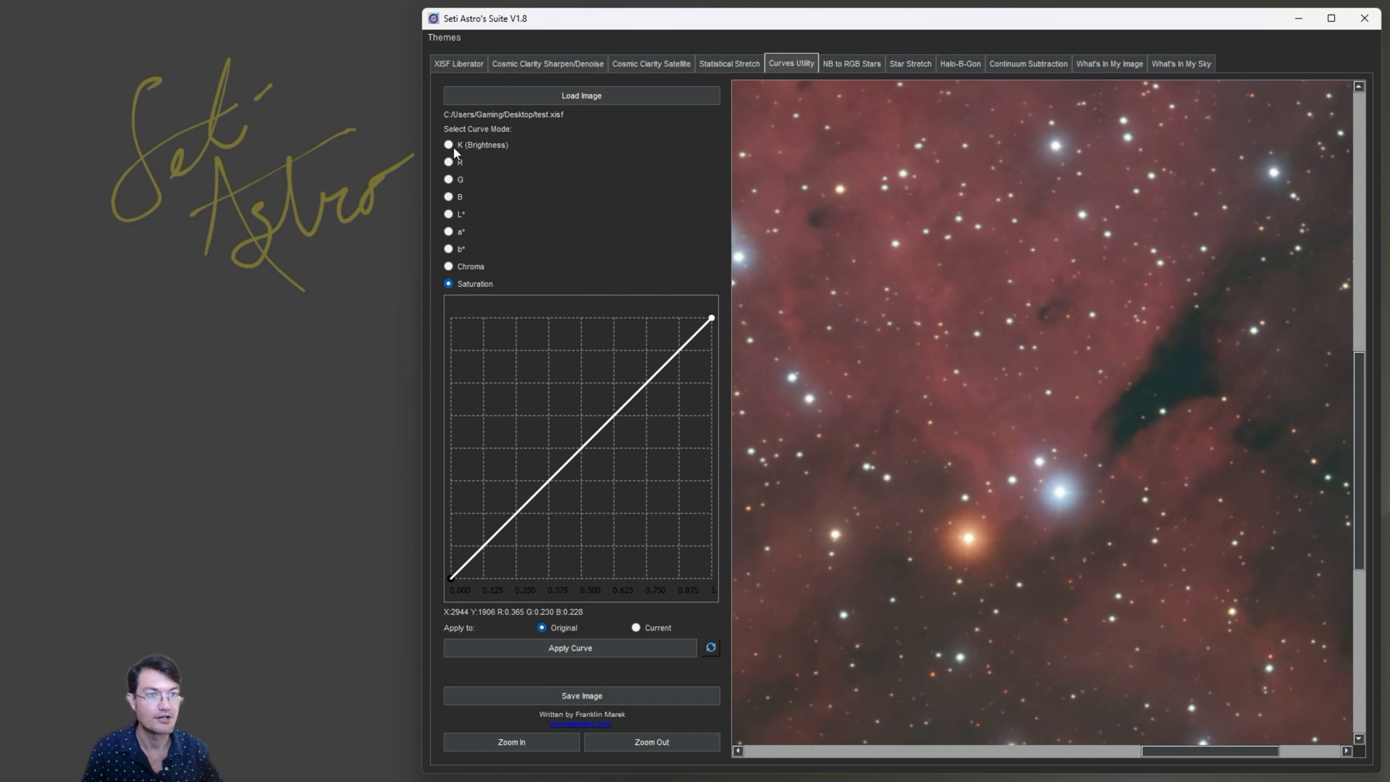
left_click(447, 145)
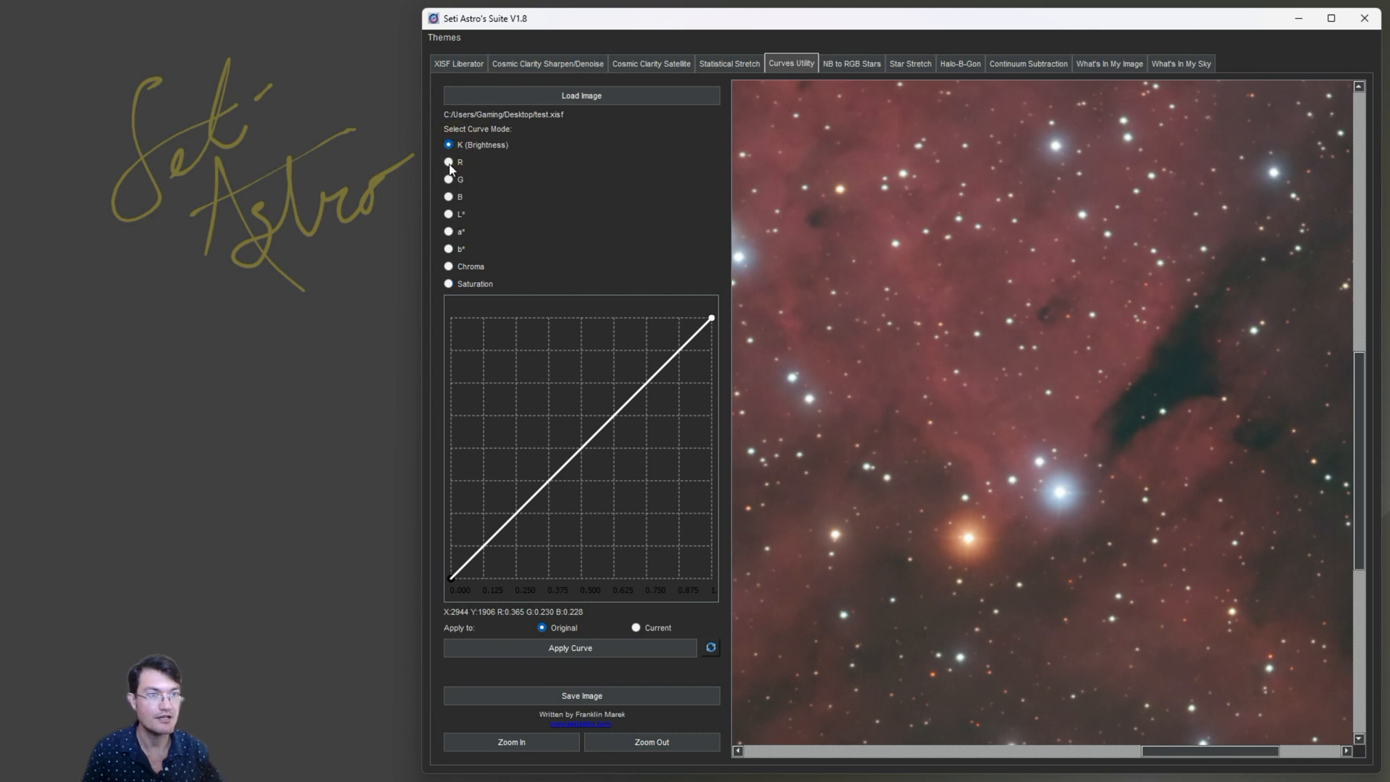
left_click(447, 162)
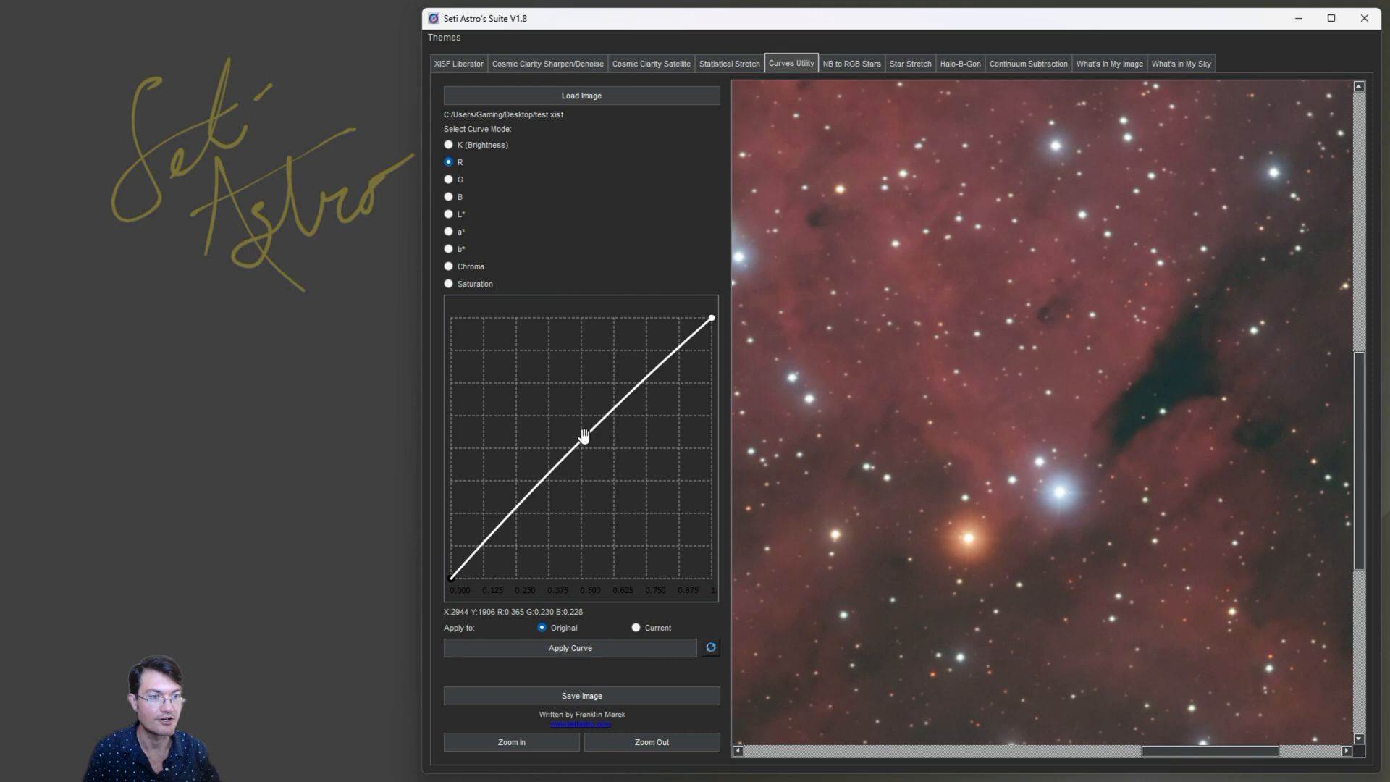
left_click(569, 647)
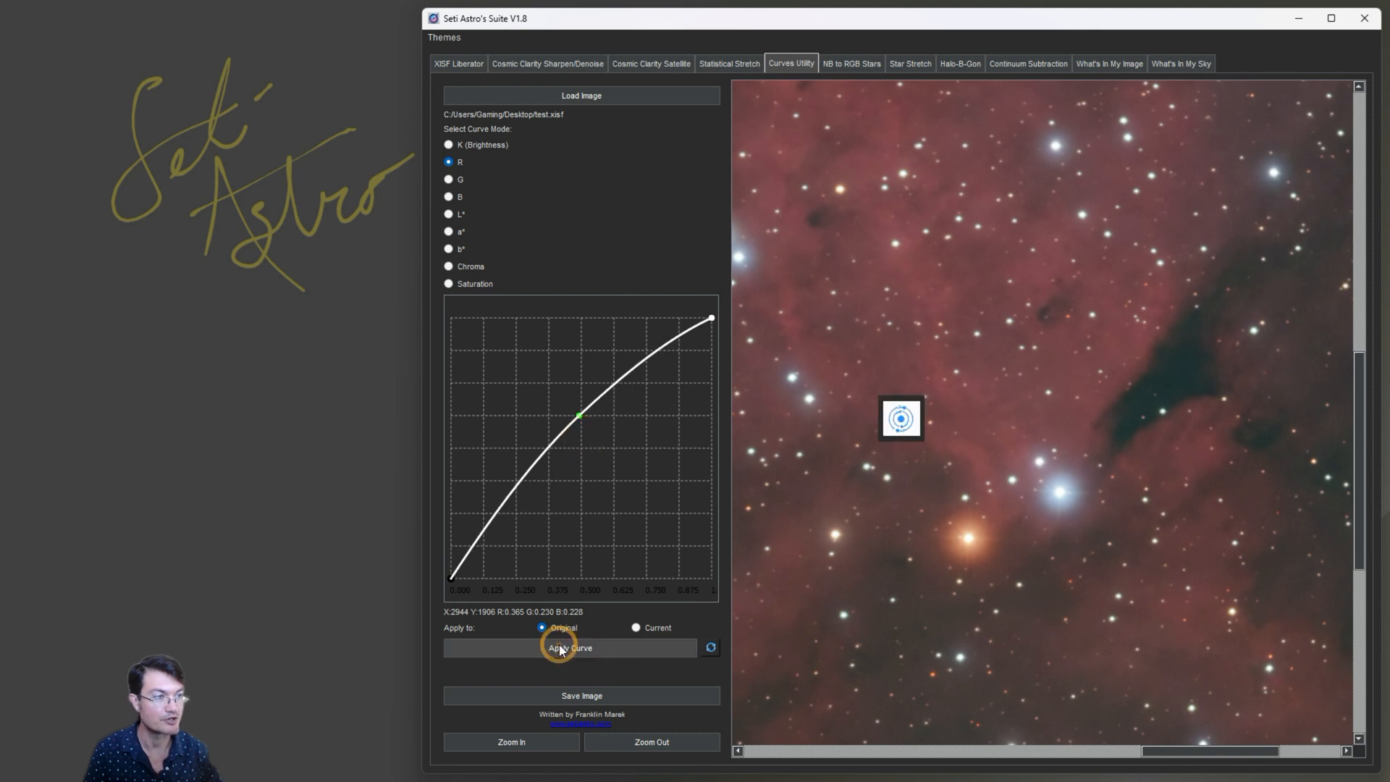
left_click(709, 647)
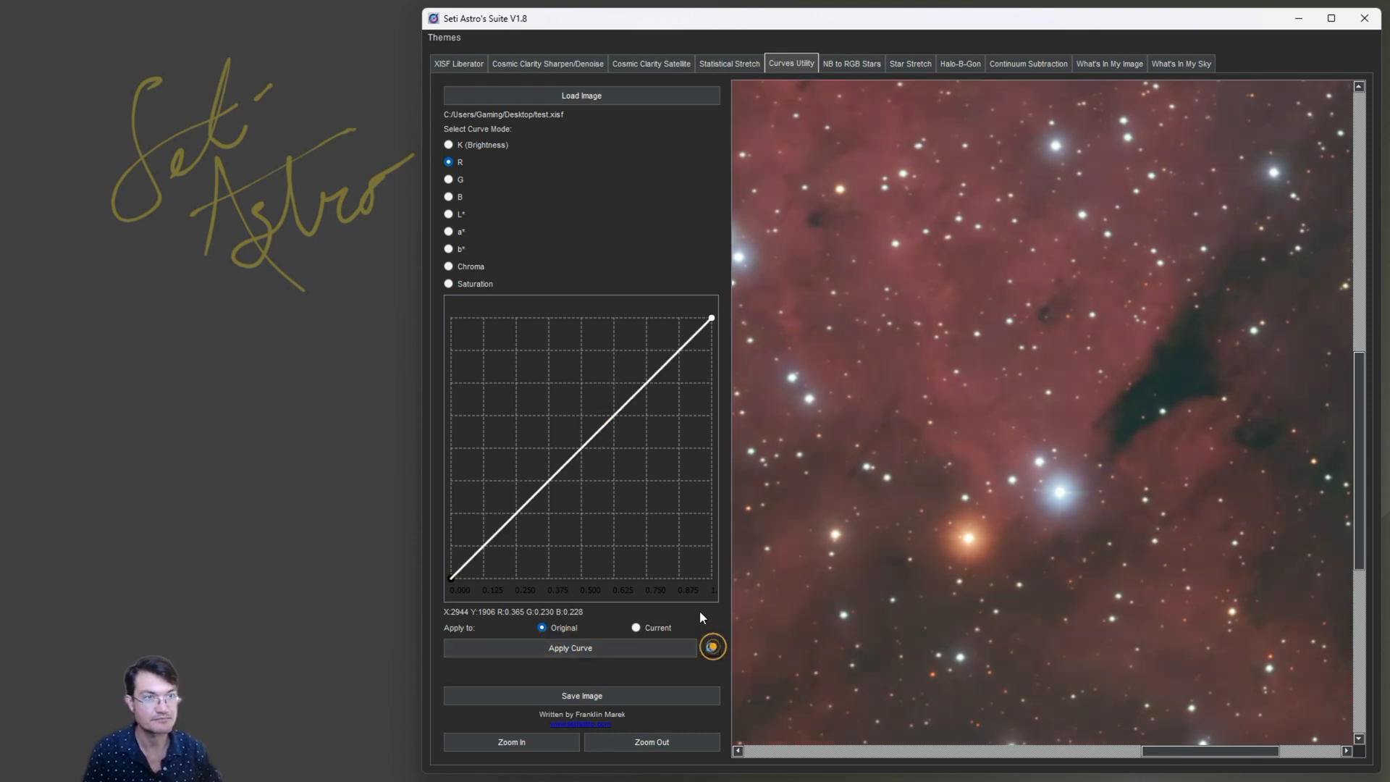
left_click(447, 180)
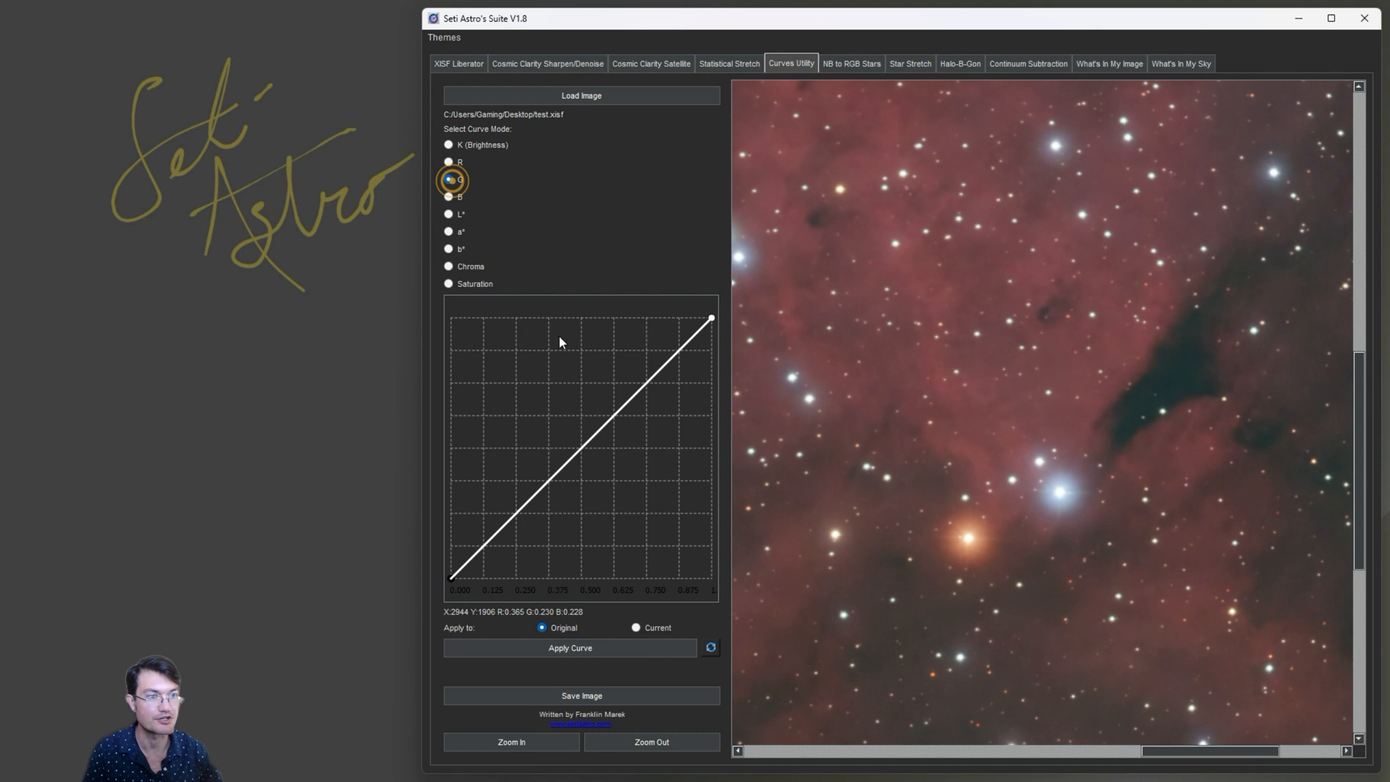
left_click_drag(559, 342, 595, 459)
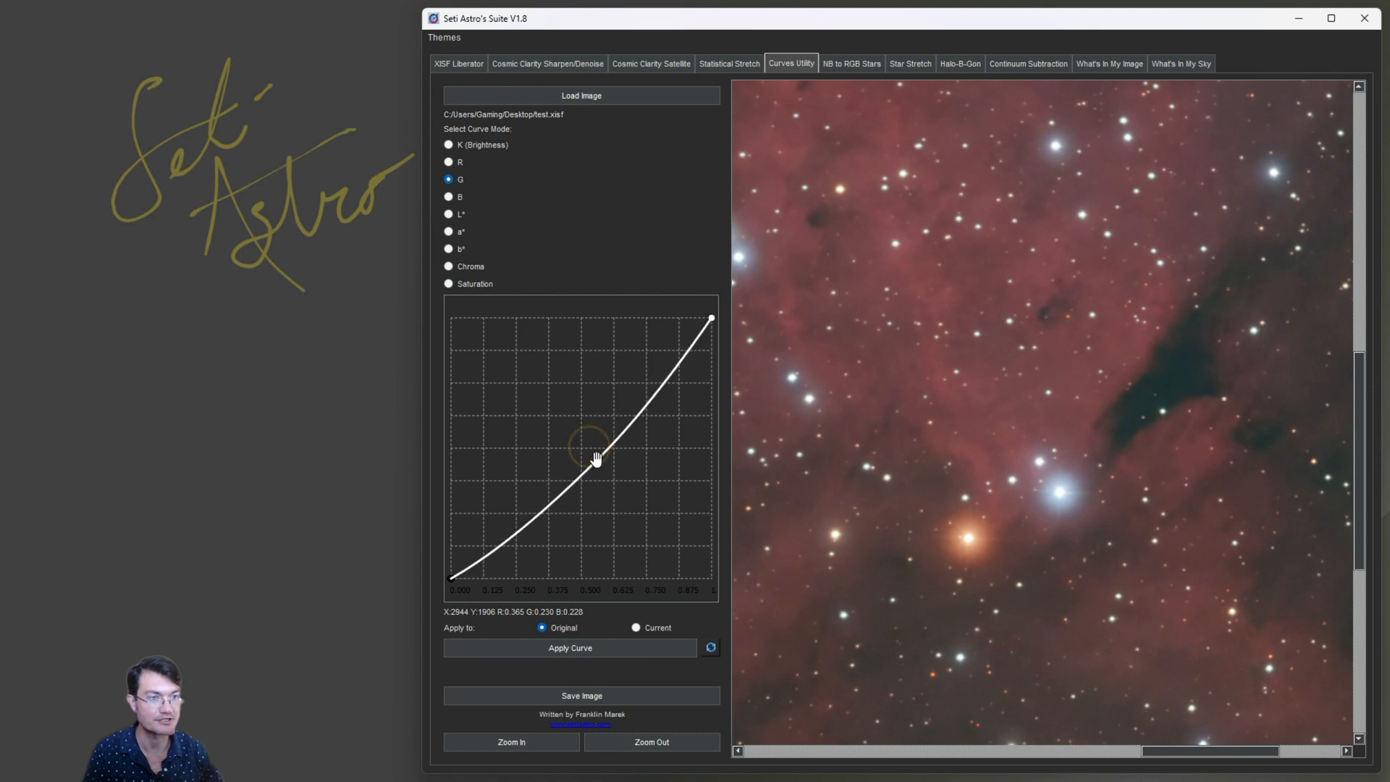
left_click(570, 649)
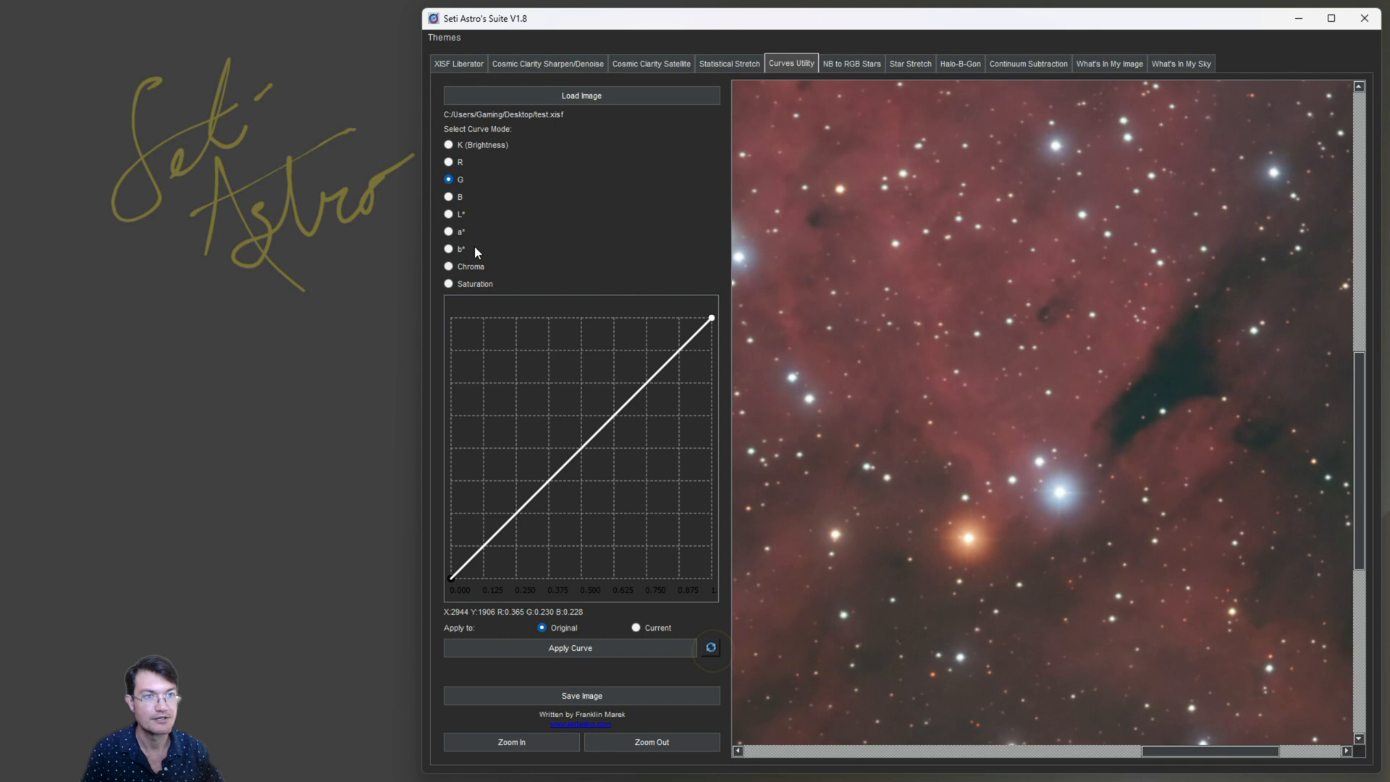
left_click(447, 214)
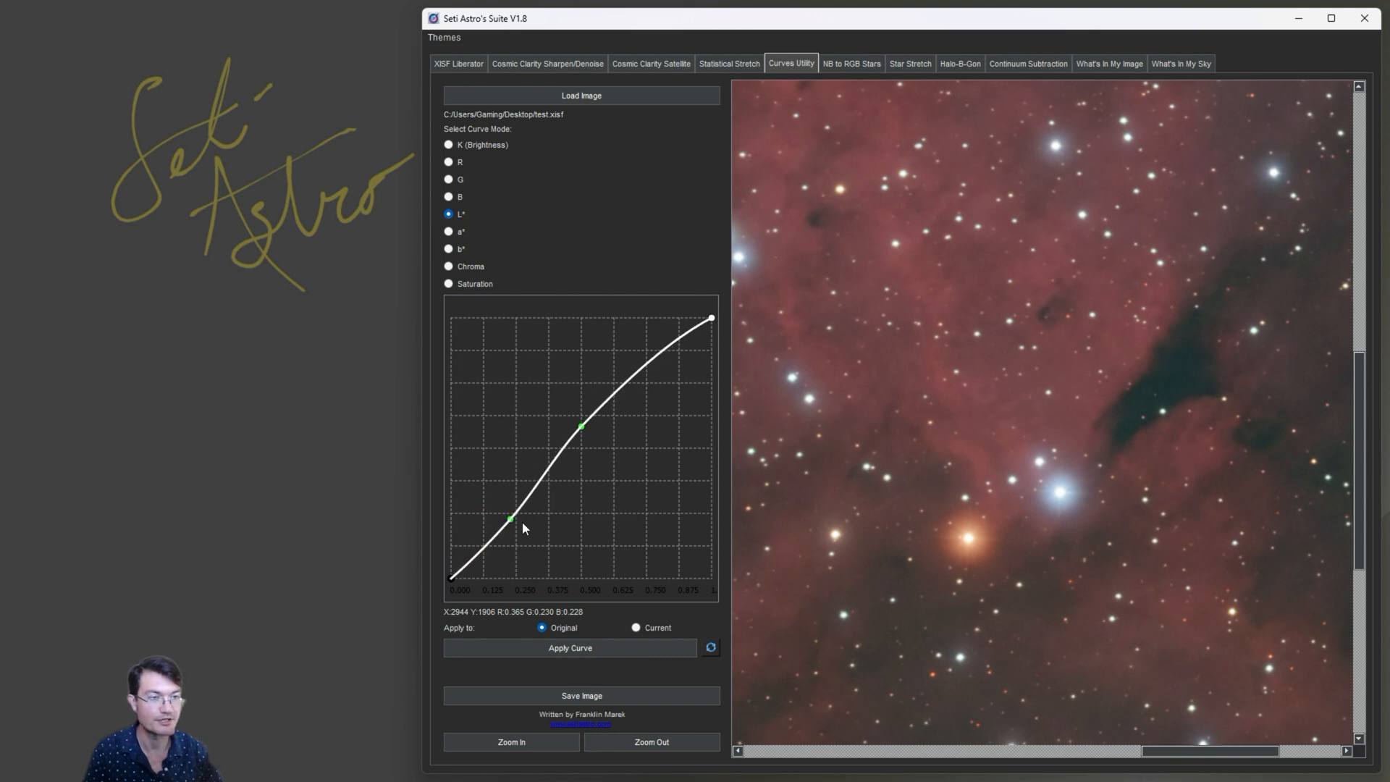
Step: Shape the L* lightness curve into an S with lowered shadows and lifted midtones, reset it, and select a*
left_click_drag(513, 518, 513, 527)
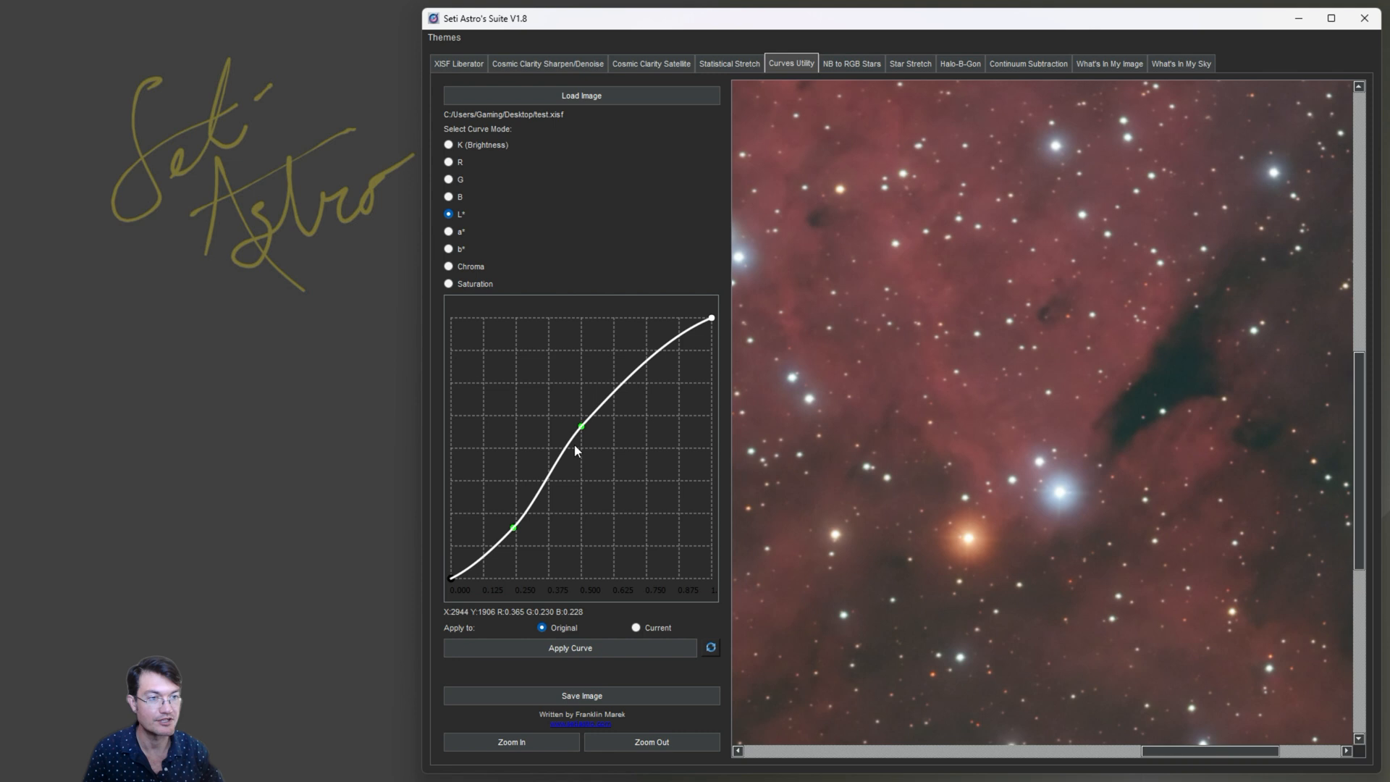
left_click_drag(582, 426, 615, 393)
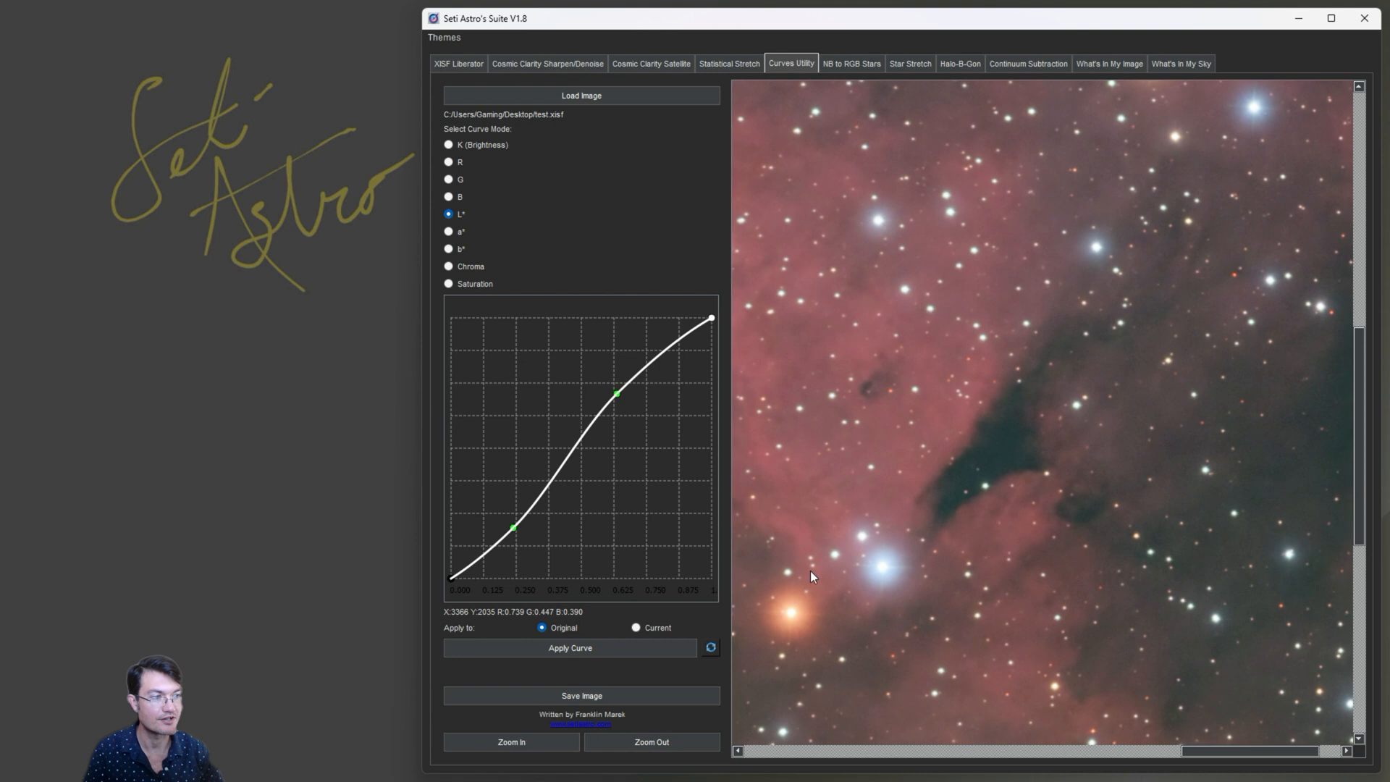
left_click(710, 647)
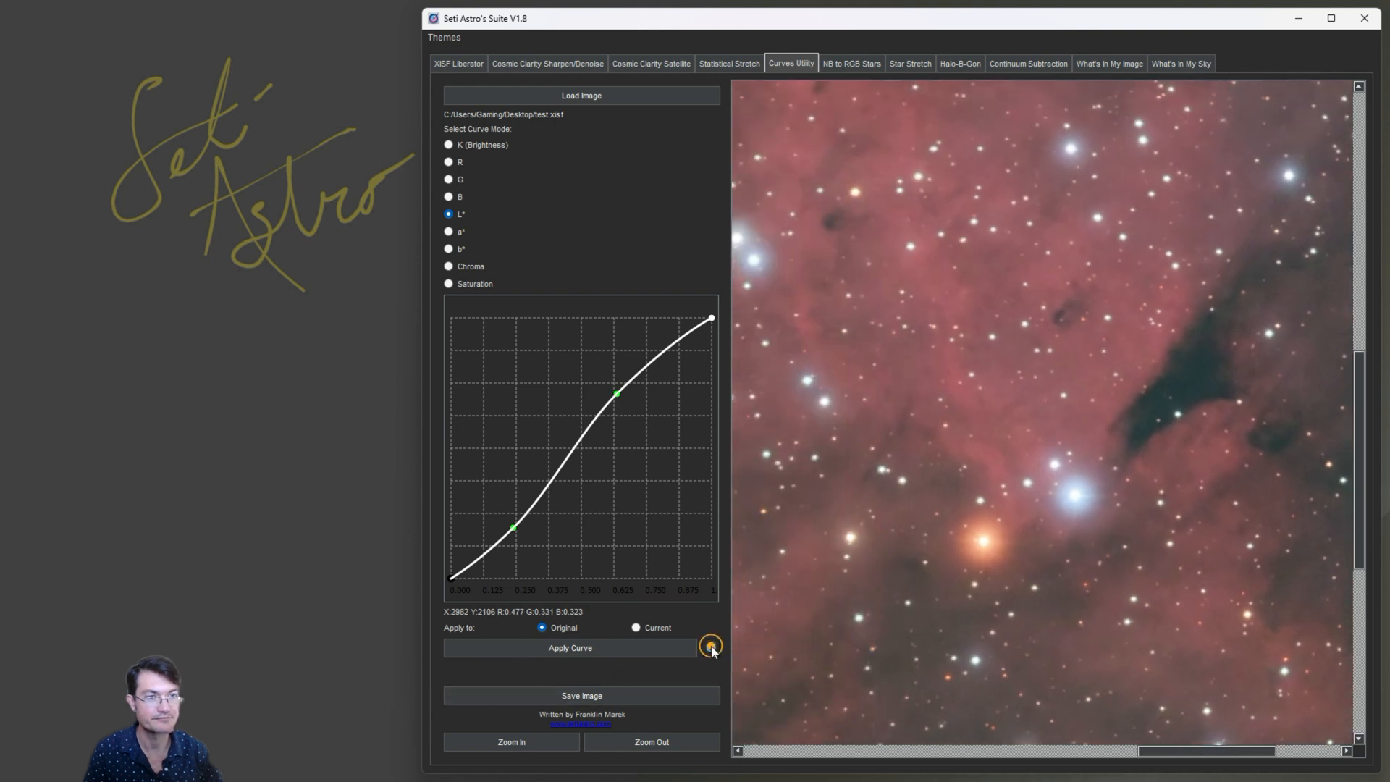
left_click(449, 231)
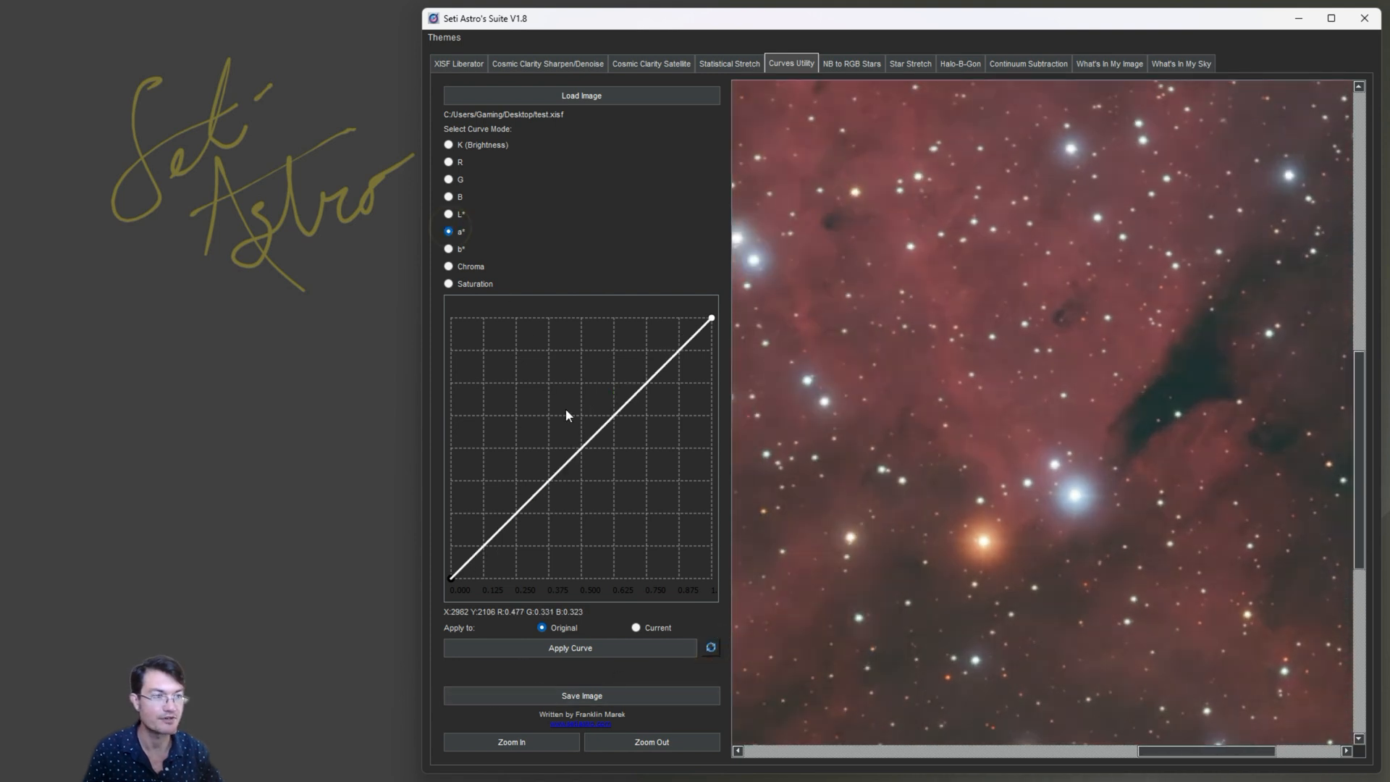
left_click(586, 437)
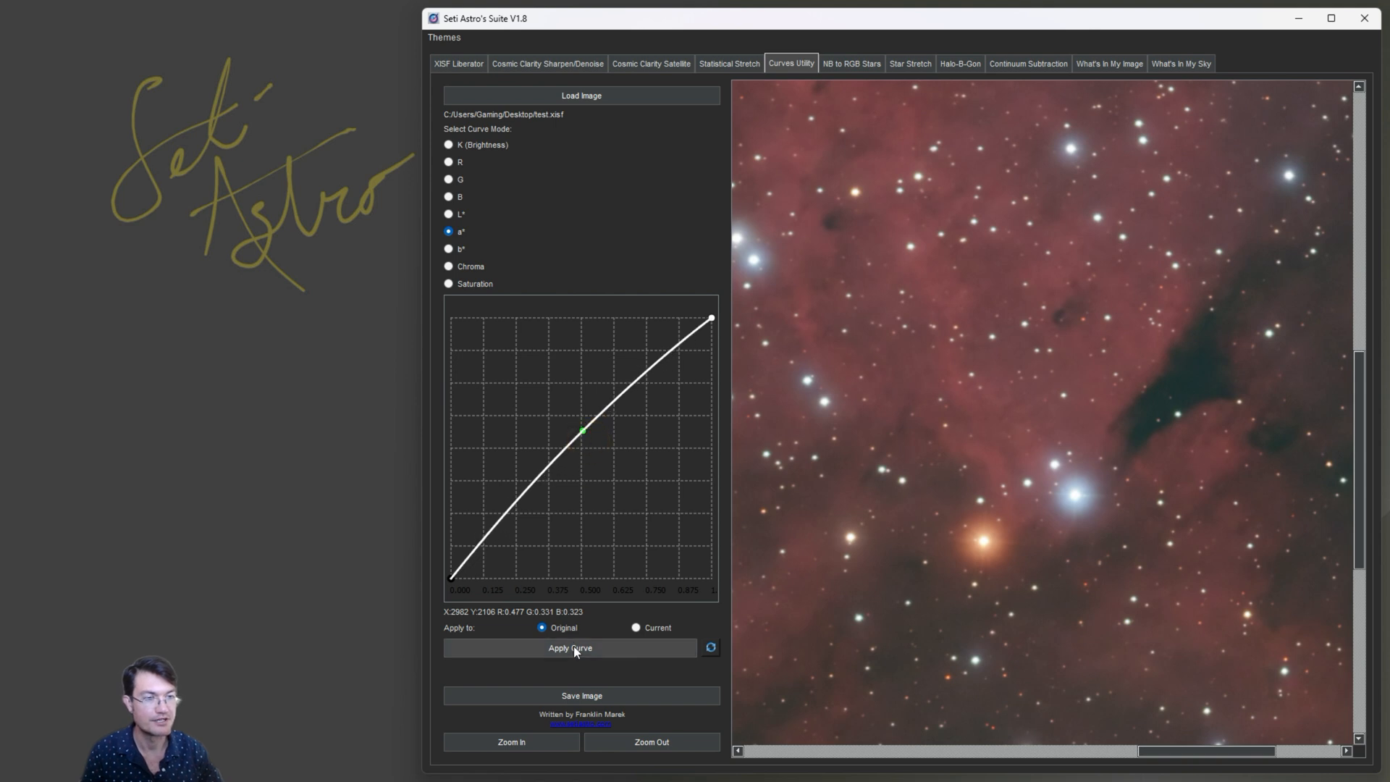
left_click(570, 649)
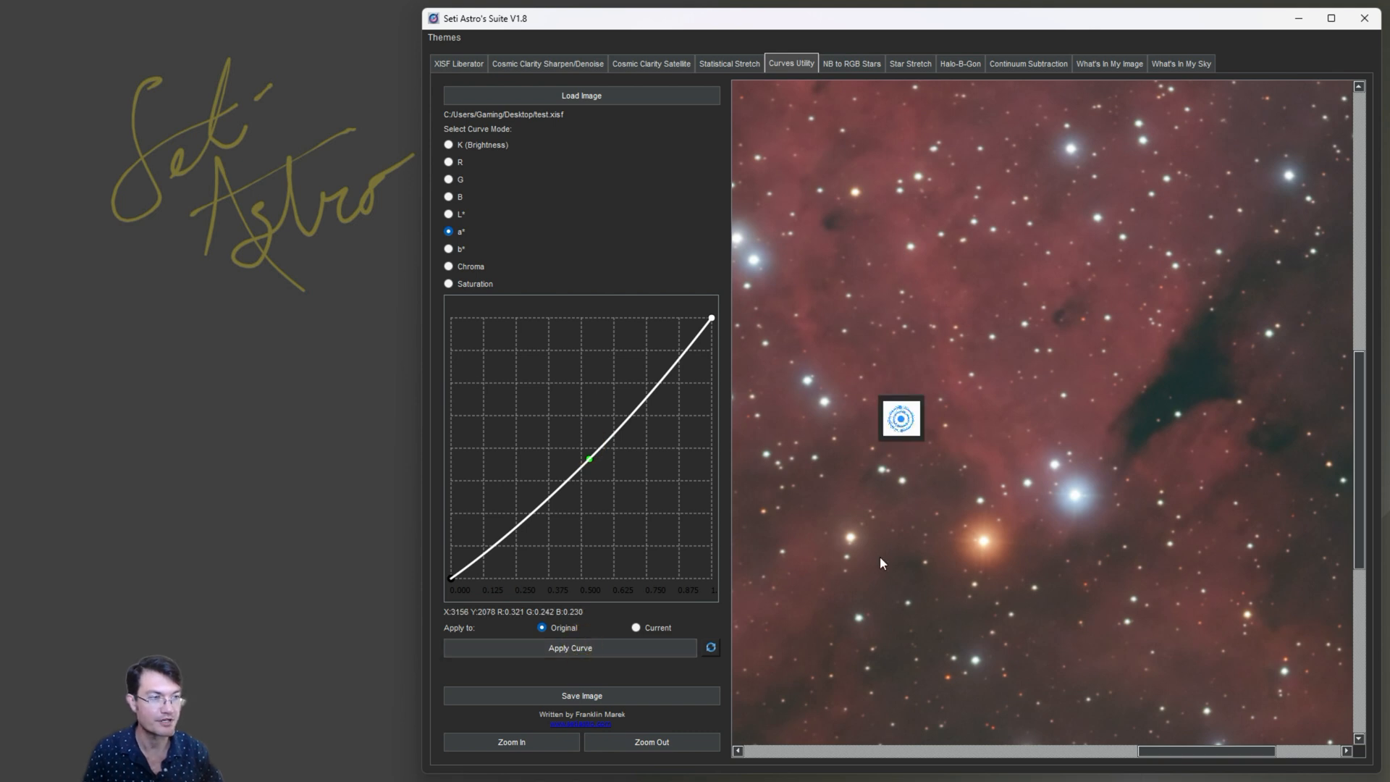
left_click(709, 647)
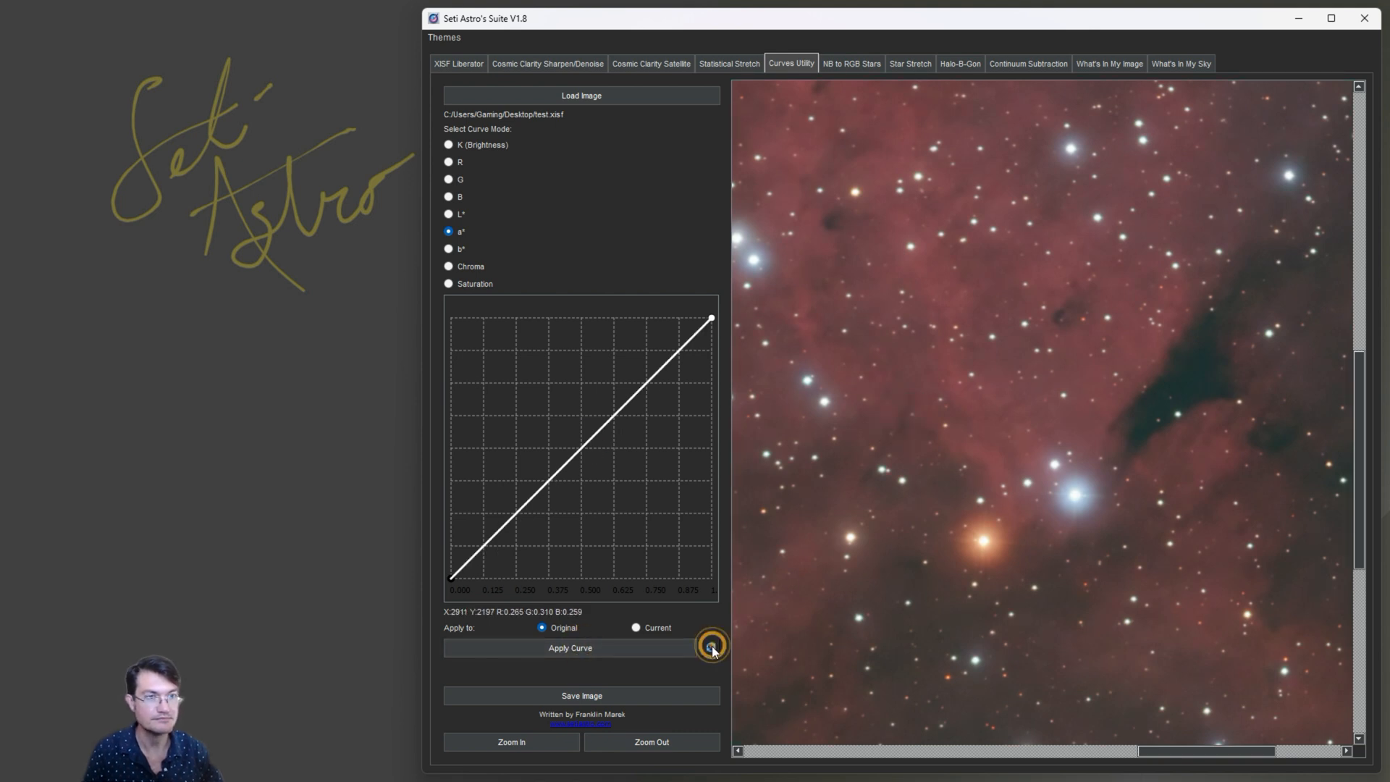
mouse_move(475, 279)
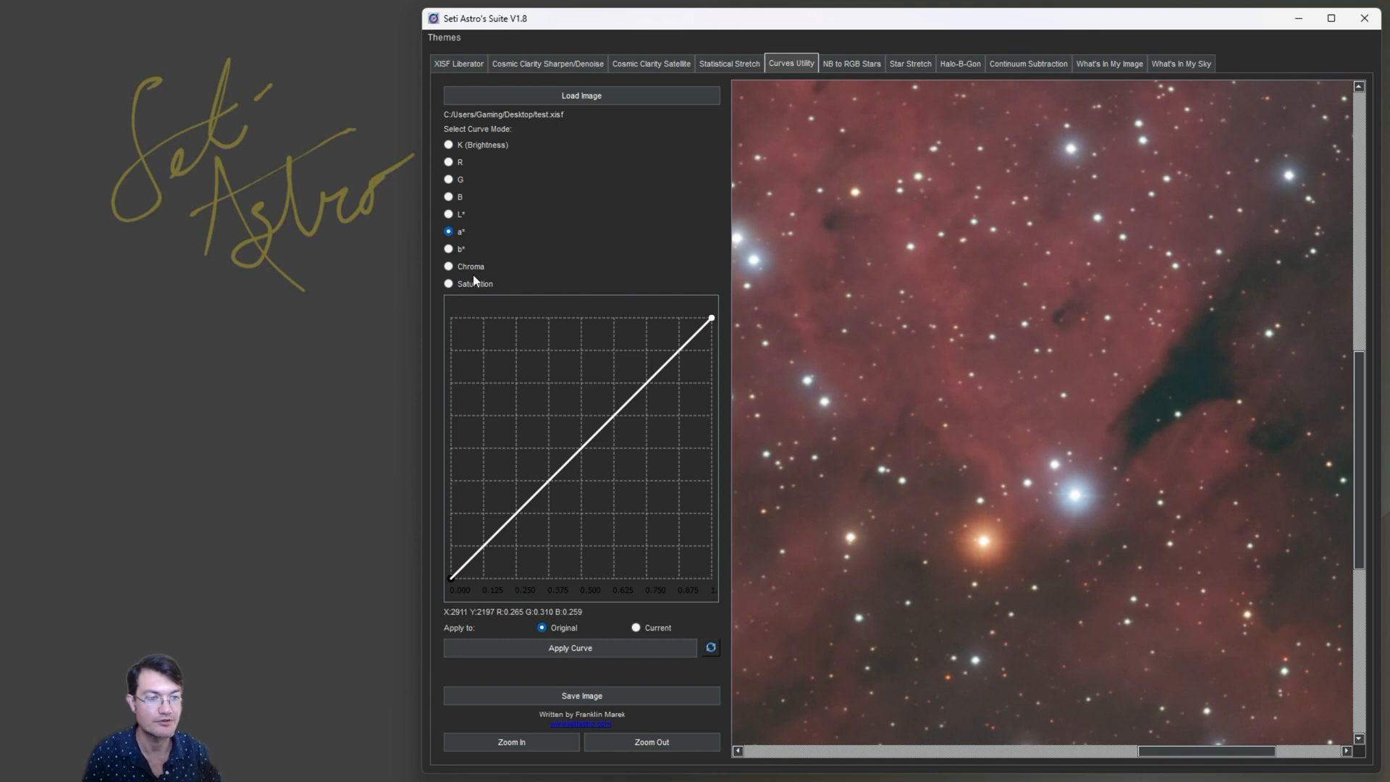
Step: Flip the K brightness curve endpoints to invert the nebula into a negative, then apply again to restore it
left_click(448, 145)
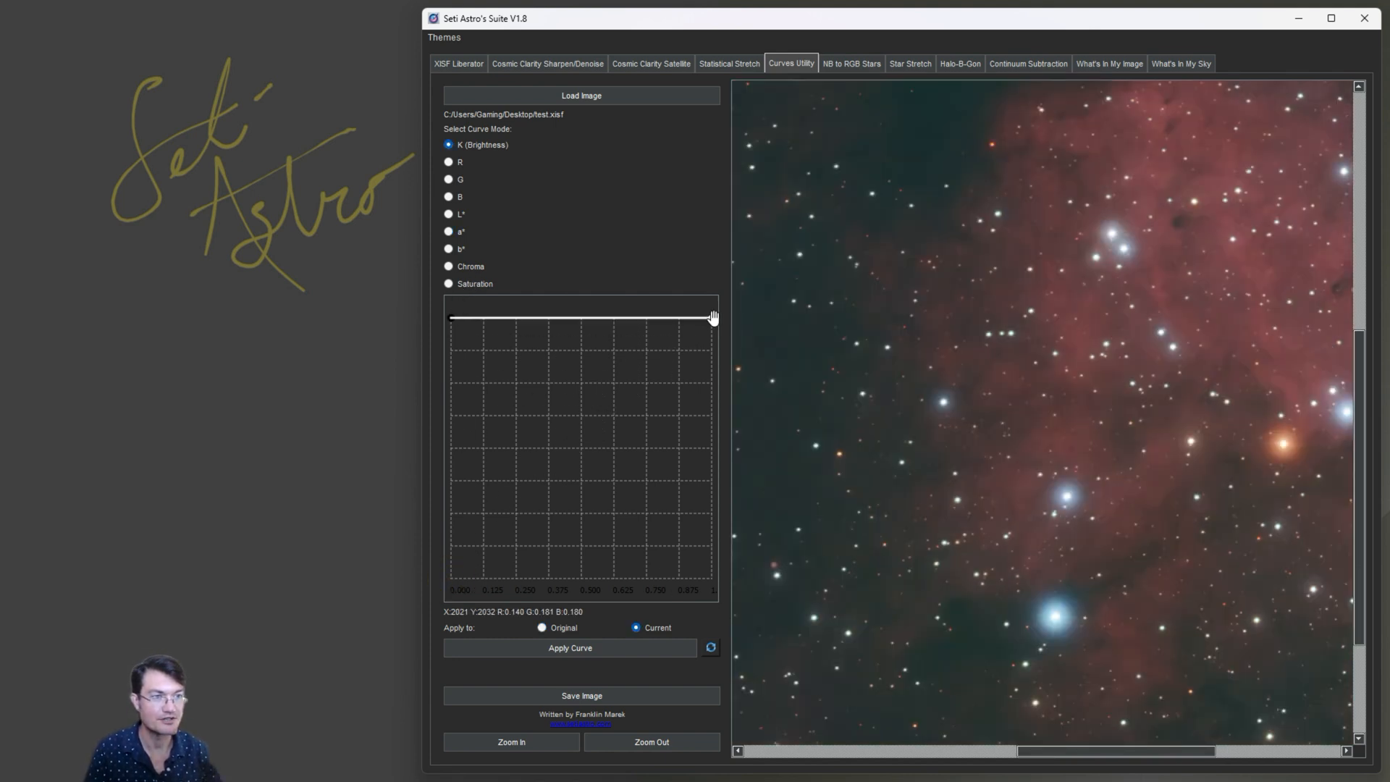
left_click_drag(712, 317, 712, 505)
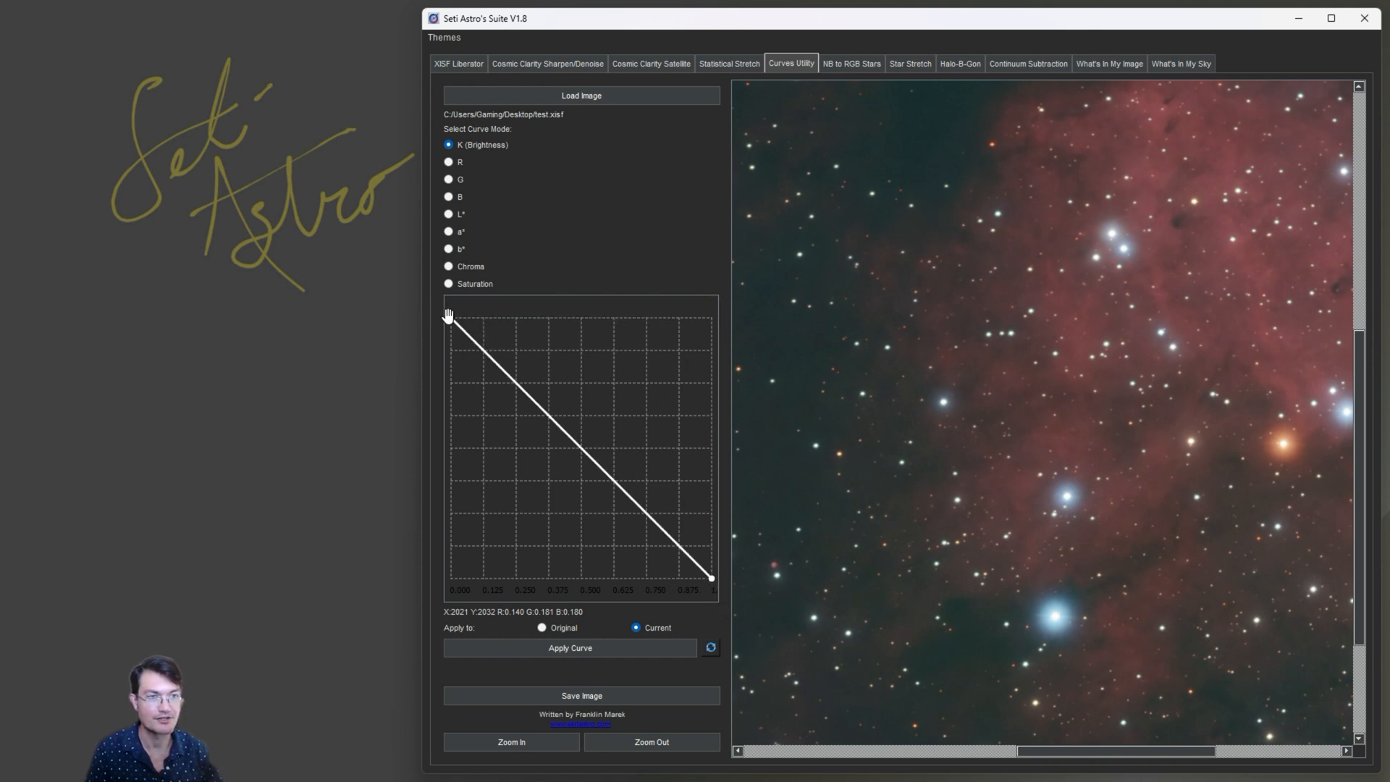
left_click_drag(447, 318, 555, 580)
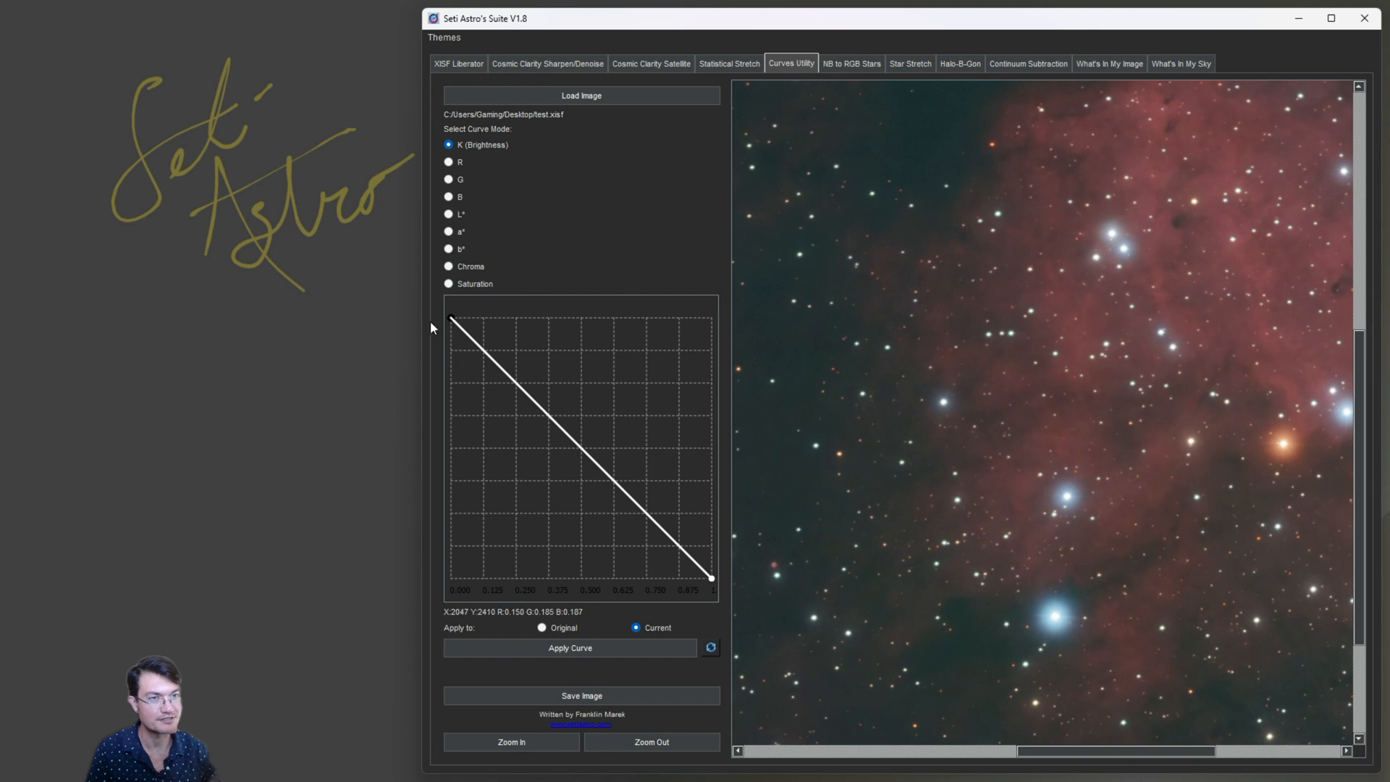
mouse_move(728, 579)
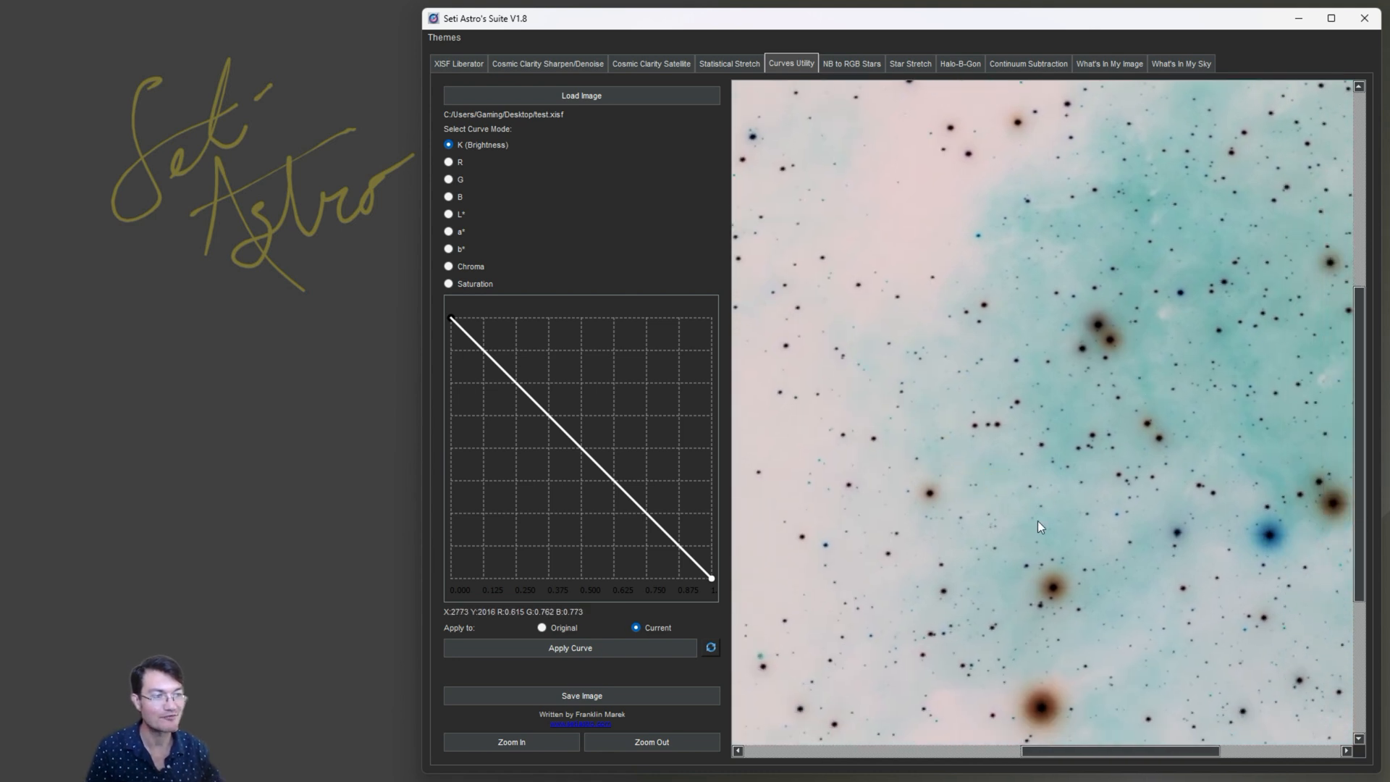
mouse_move(520, 333)
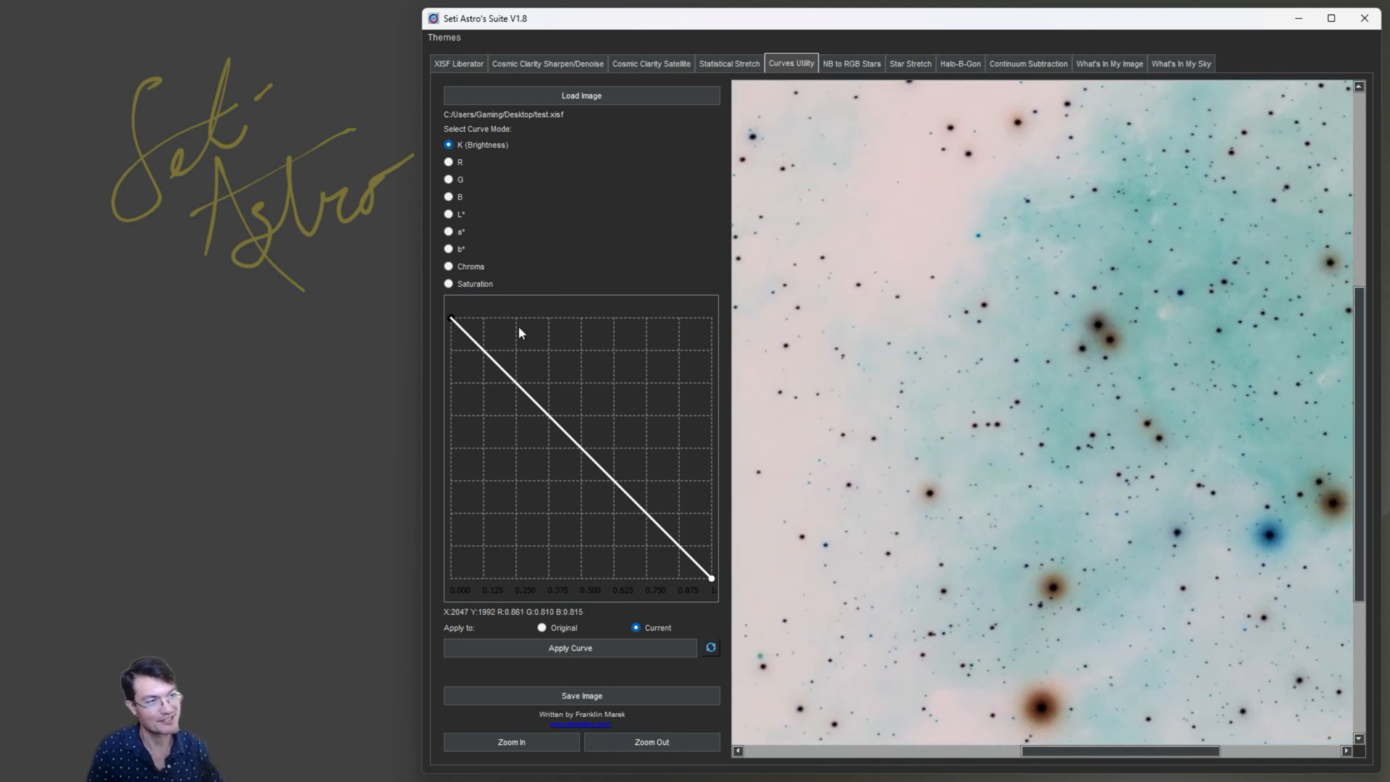
mouse_move(469, 503)
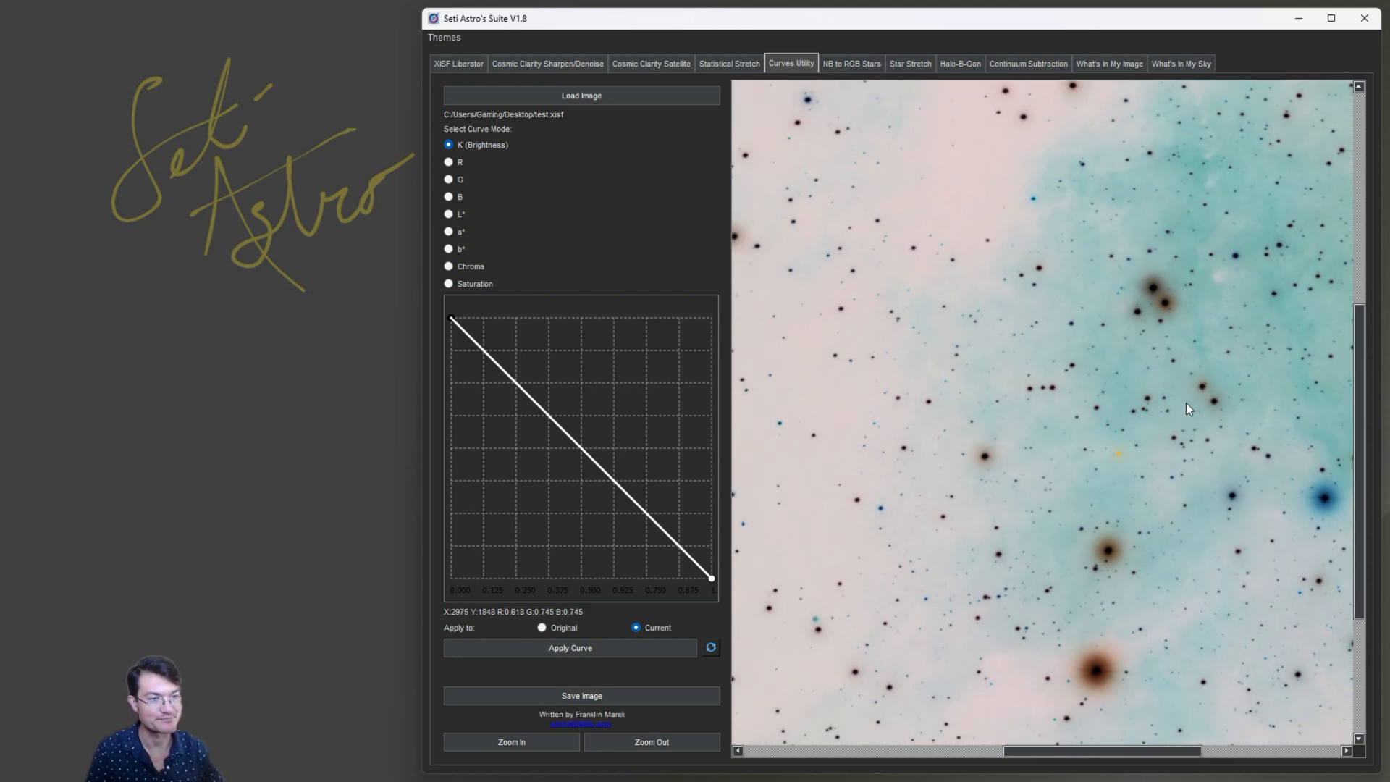
left_click(569, 649)
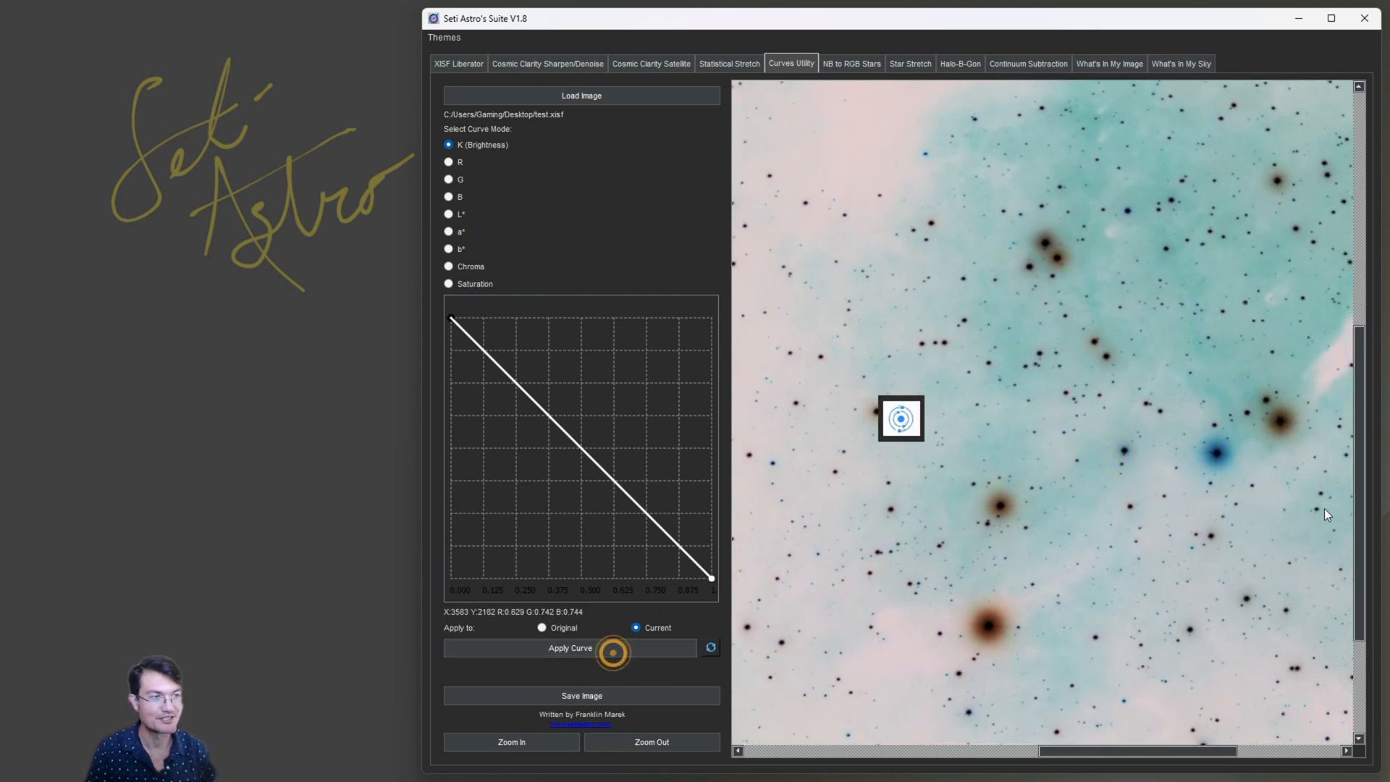
left_click(570, 647)
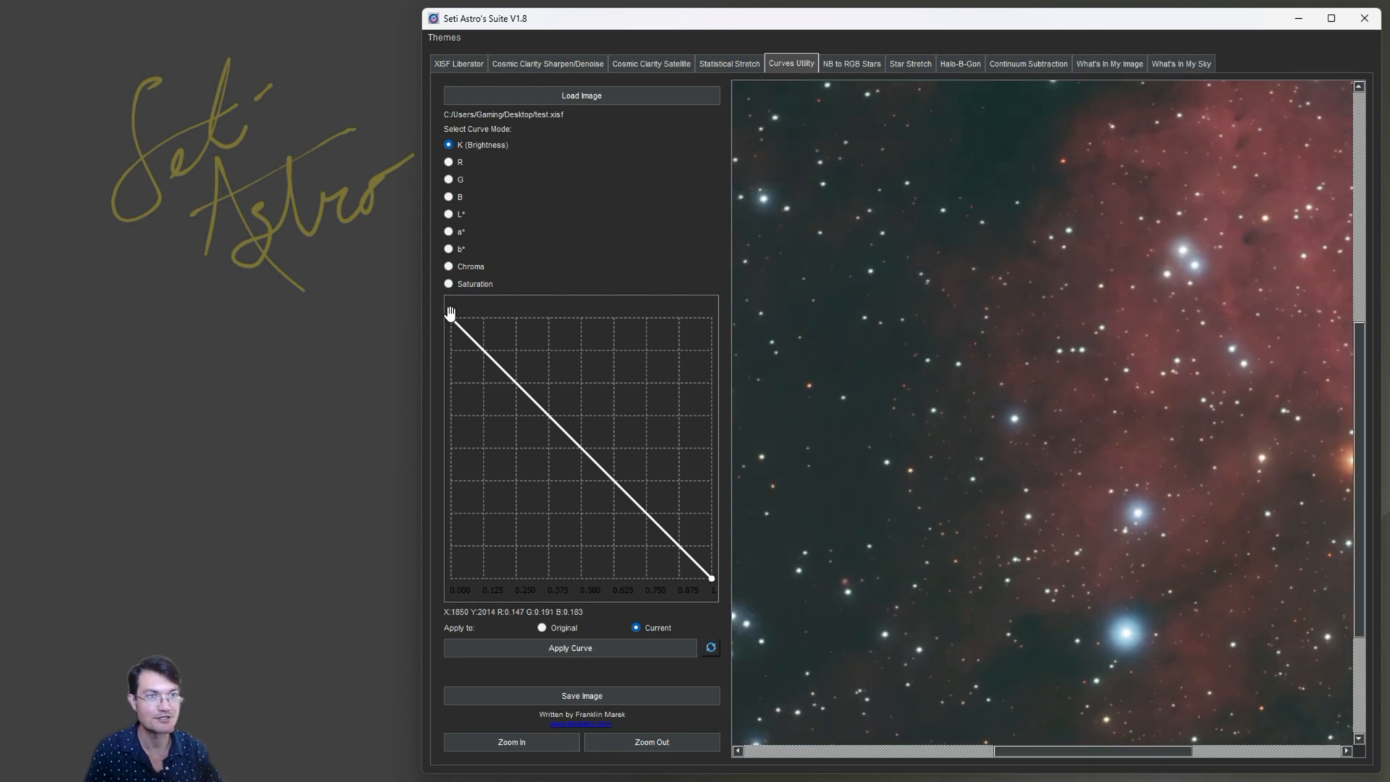
left_click(580, 96)
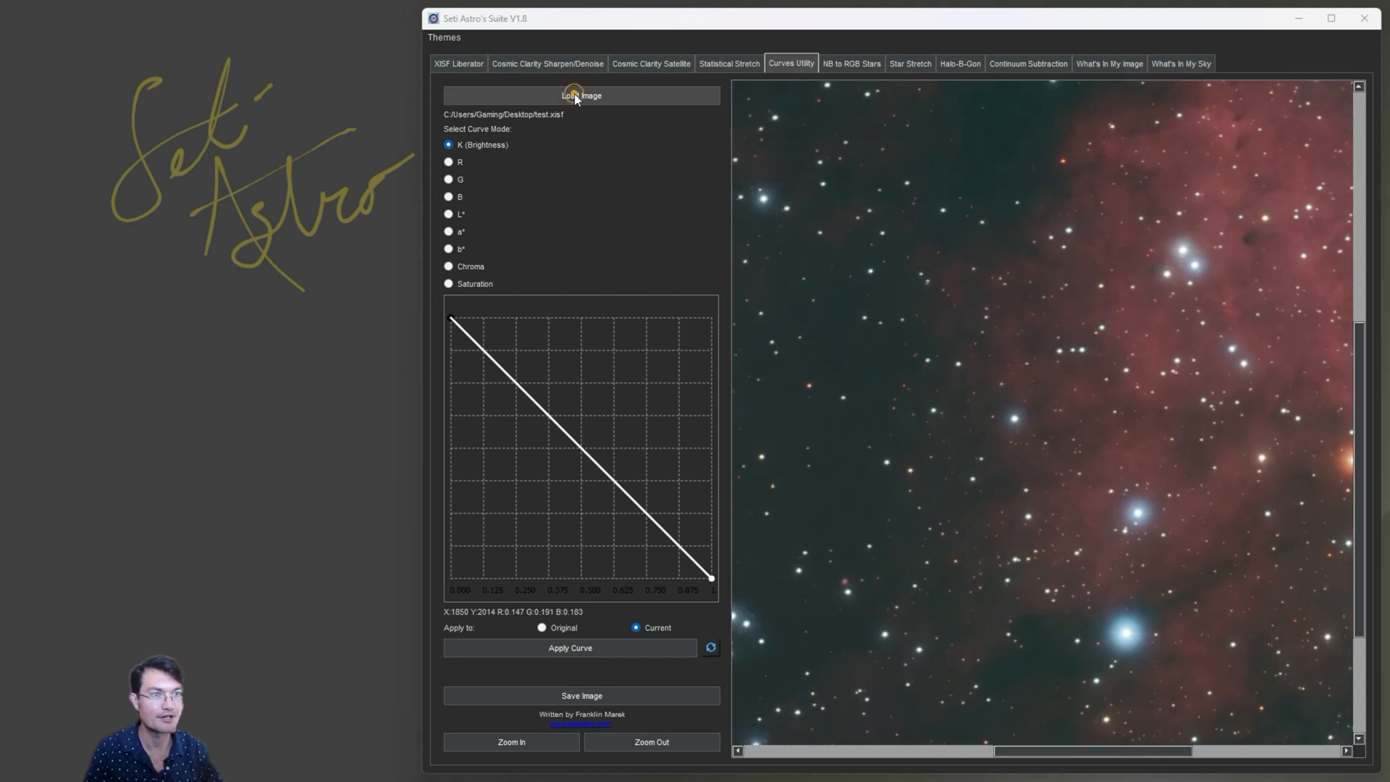
left_click(581, 95)
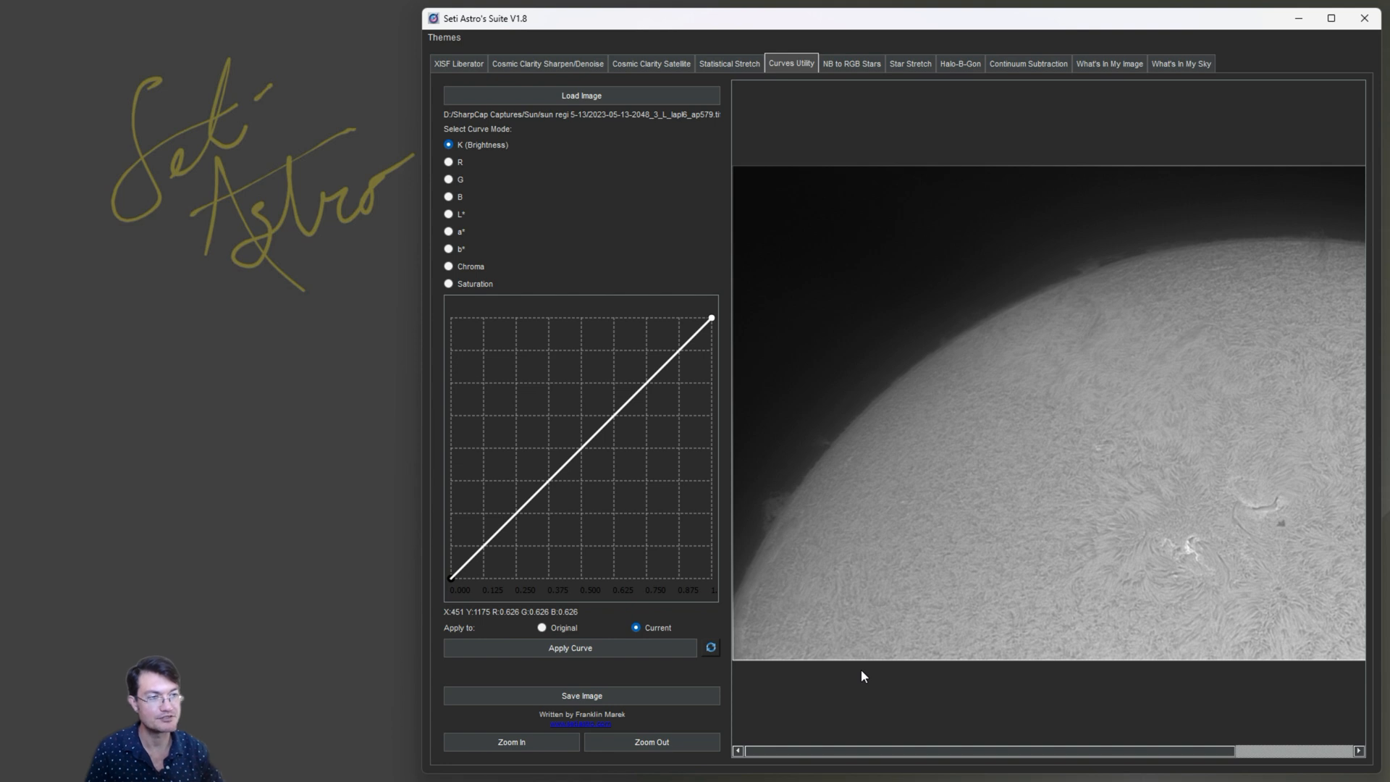
mouse_move(878, 556)
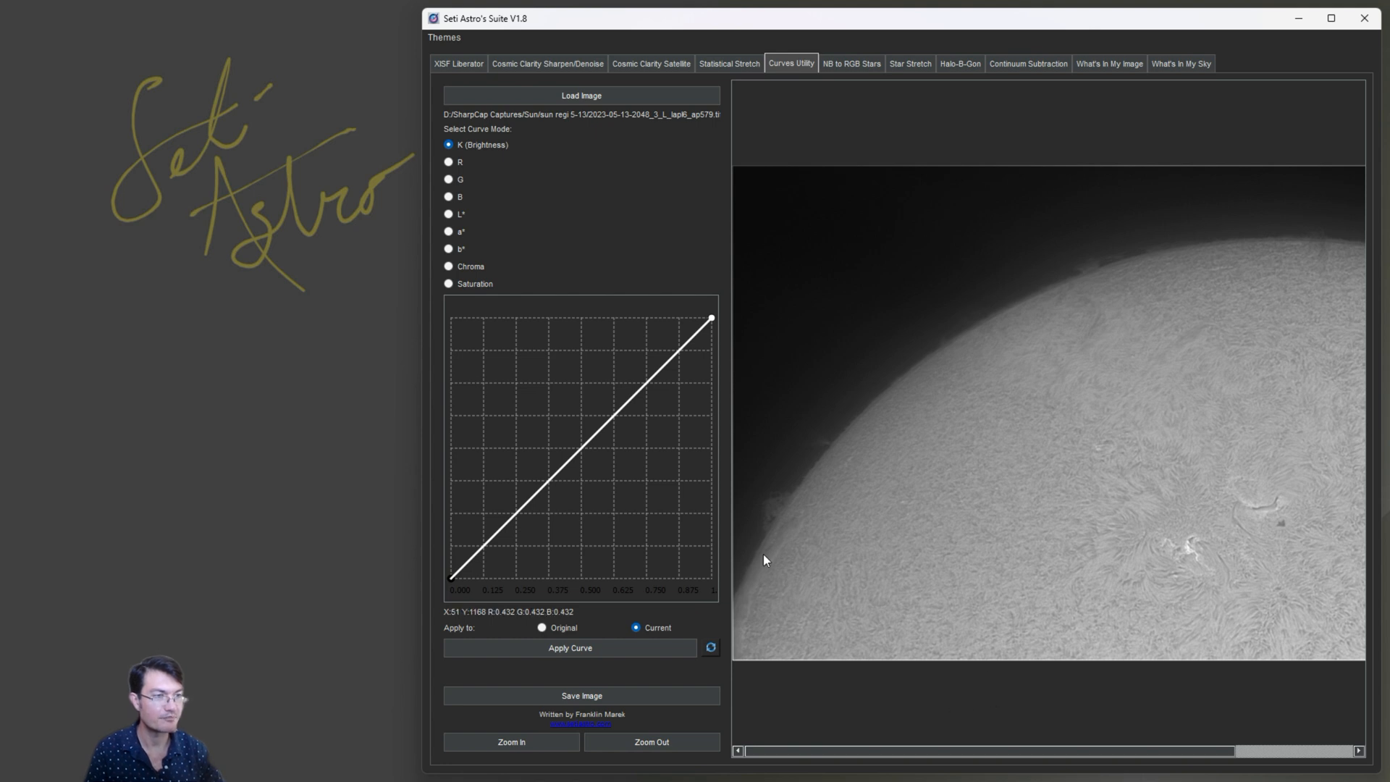
mouse_move(804, 390)
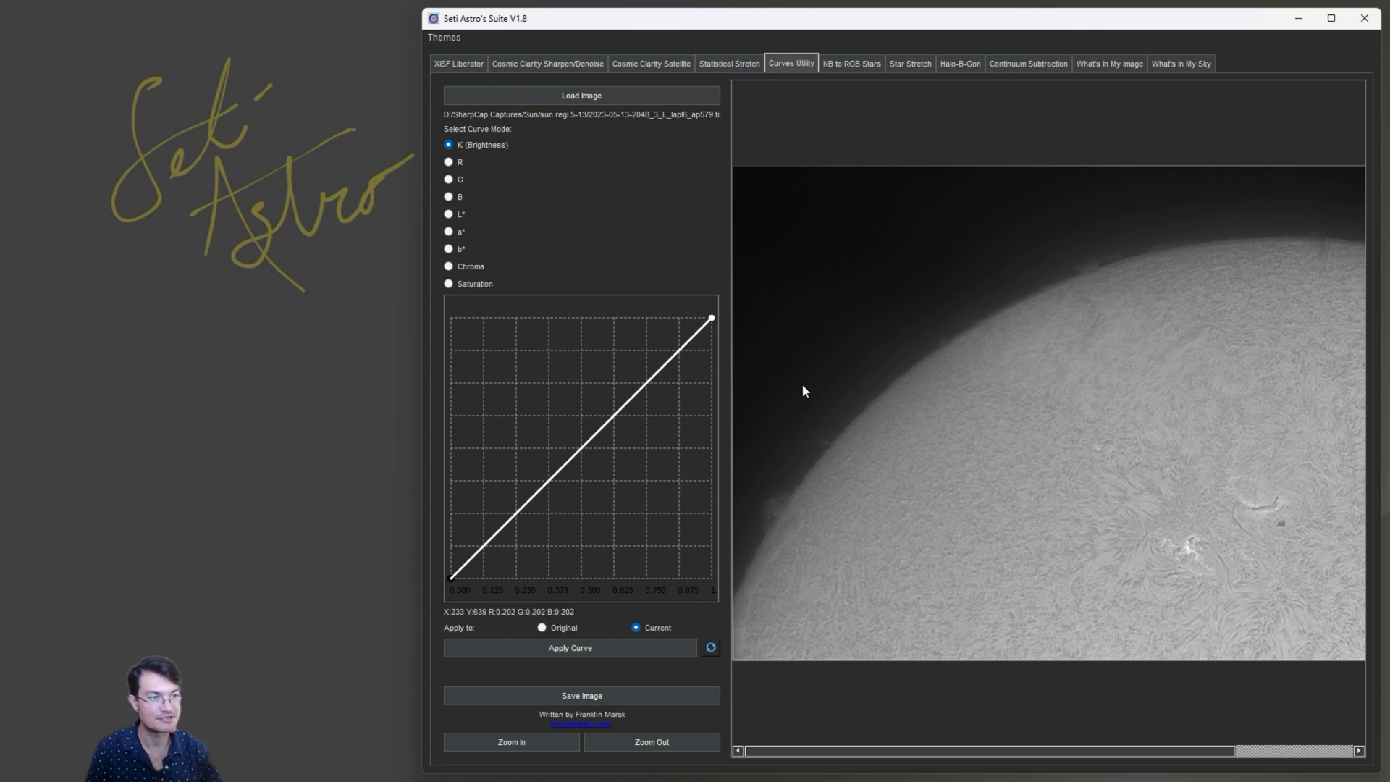
mouse_move(1151, 287)
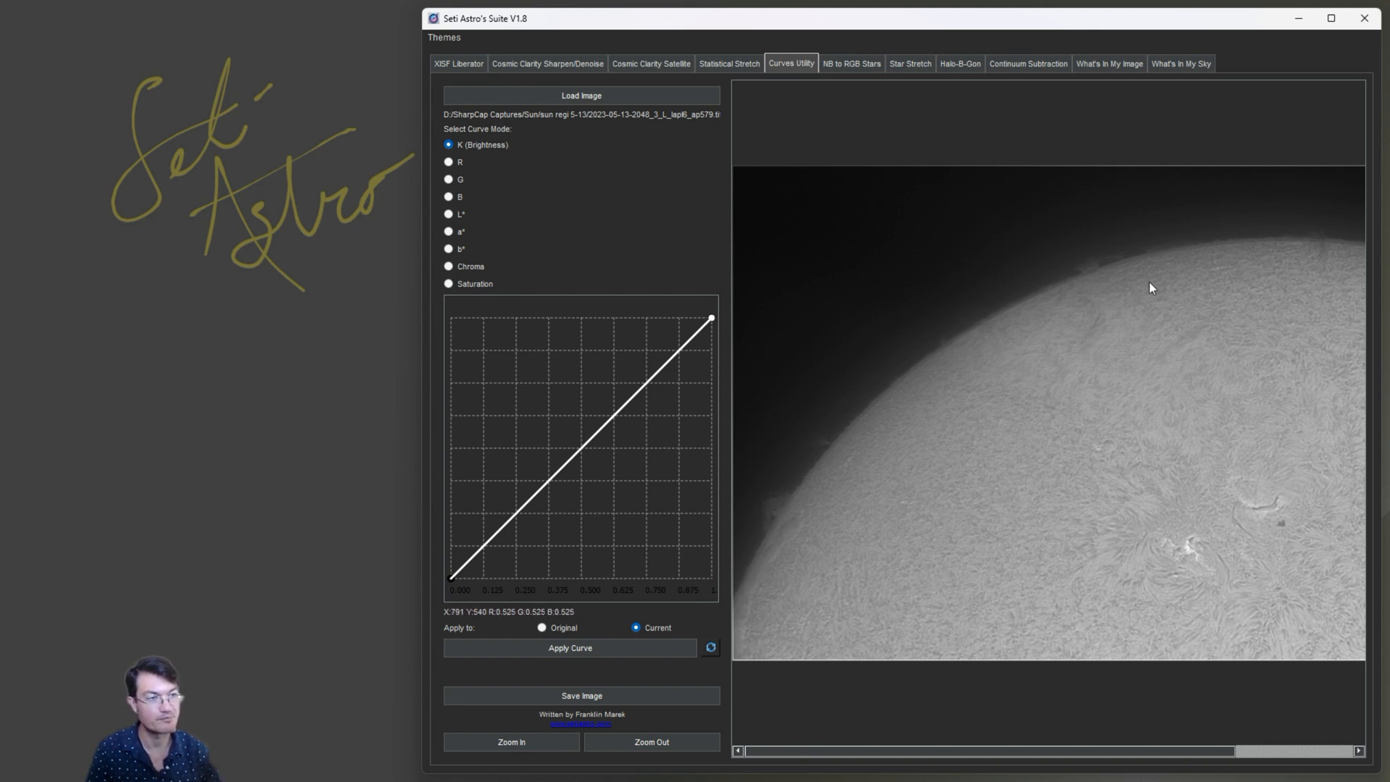
mouse_move(757, 563)
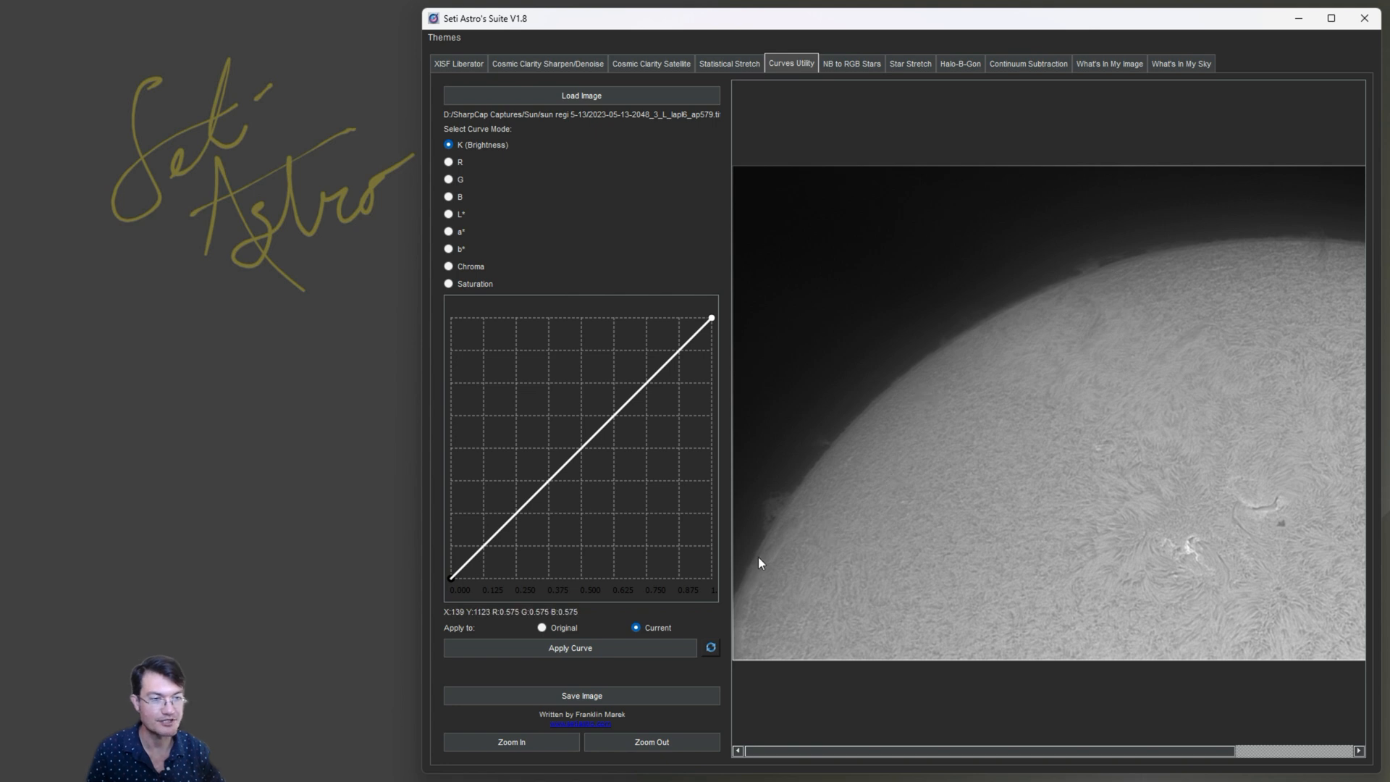
mouse_move(719, 336)
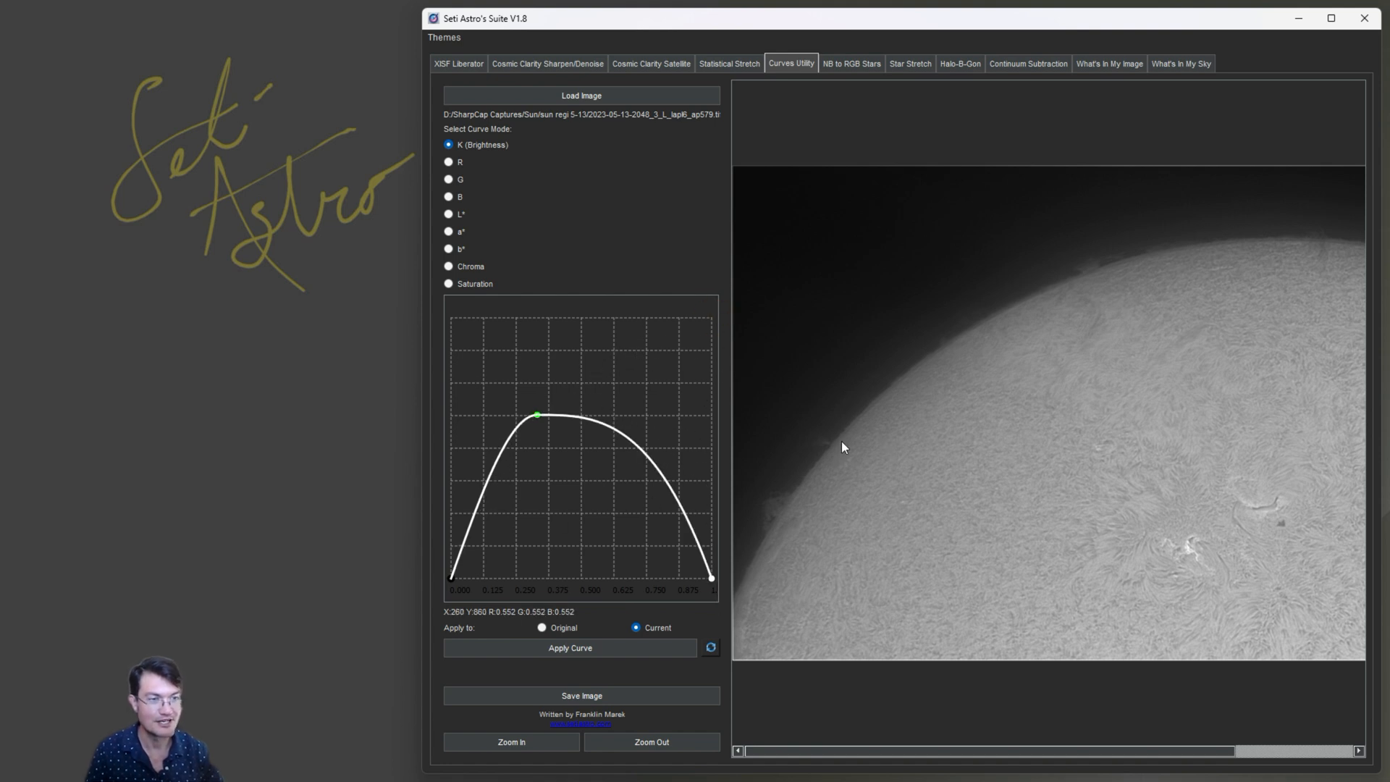
Step: Shape the brightness curve into a peak near 0.25 falling to zero at 1 and apply it so the solar disk inverts
left_click_drag(536, 415, 531, 388)
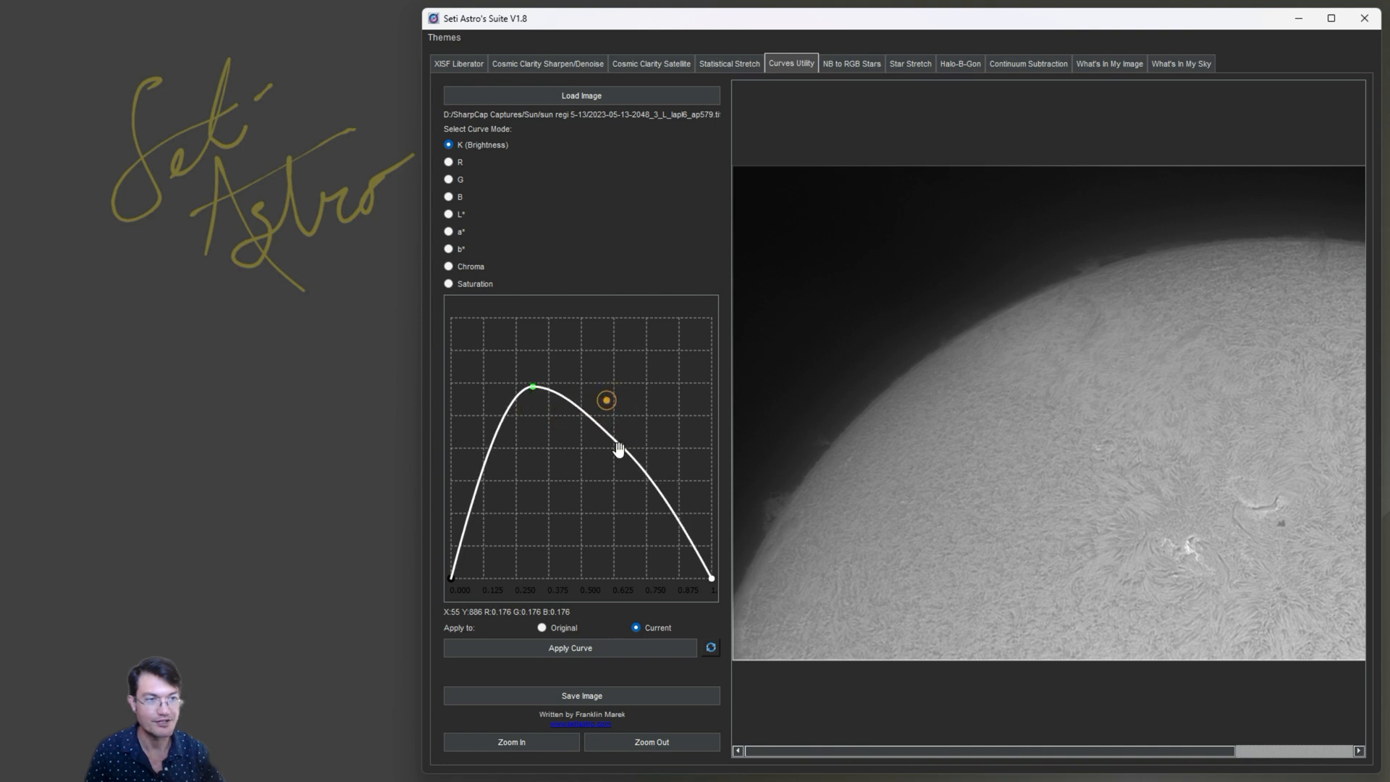
left_click_drag(605, 399, 617, 522)
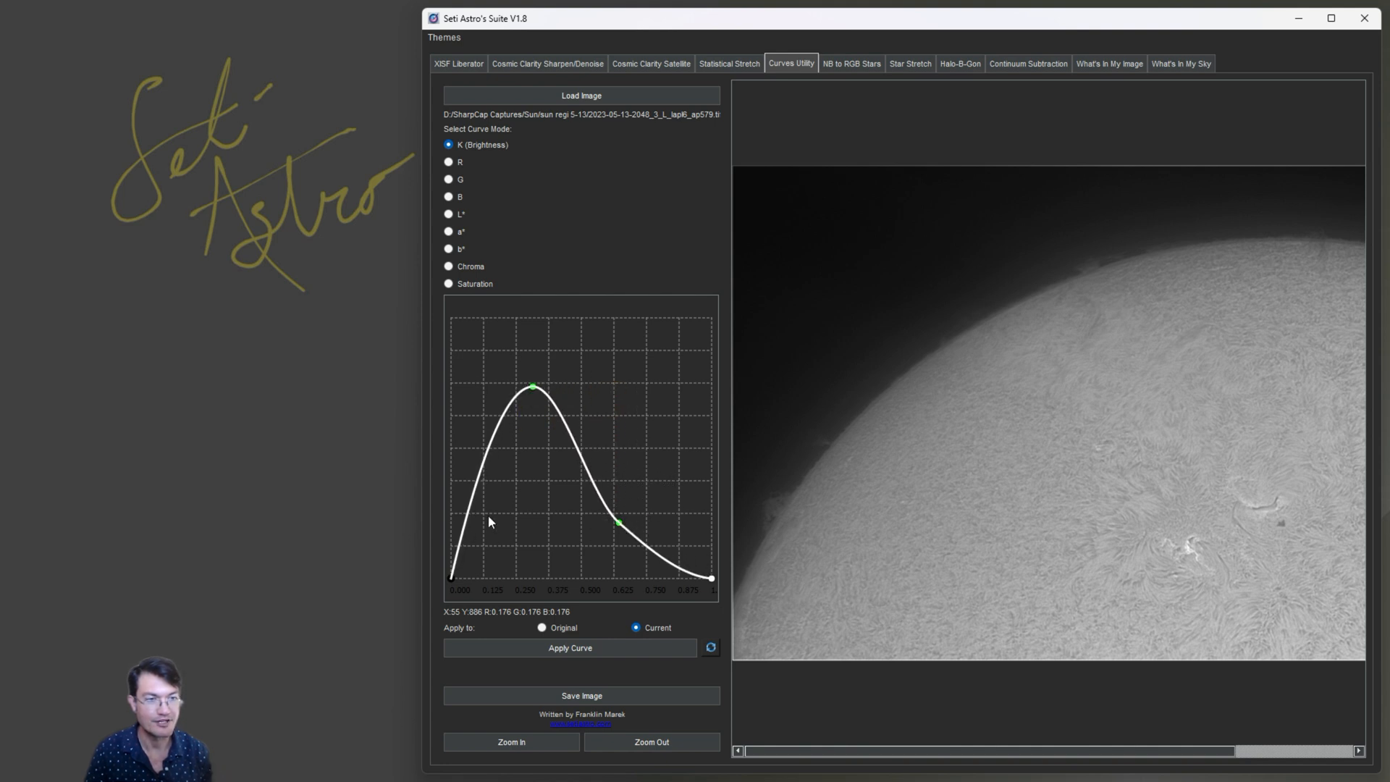
left_click(569, 647)
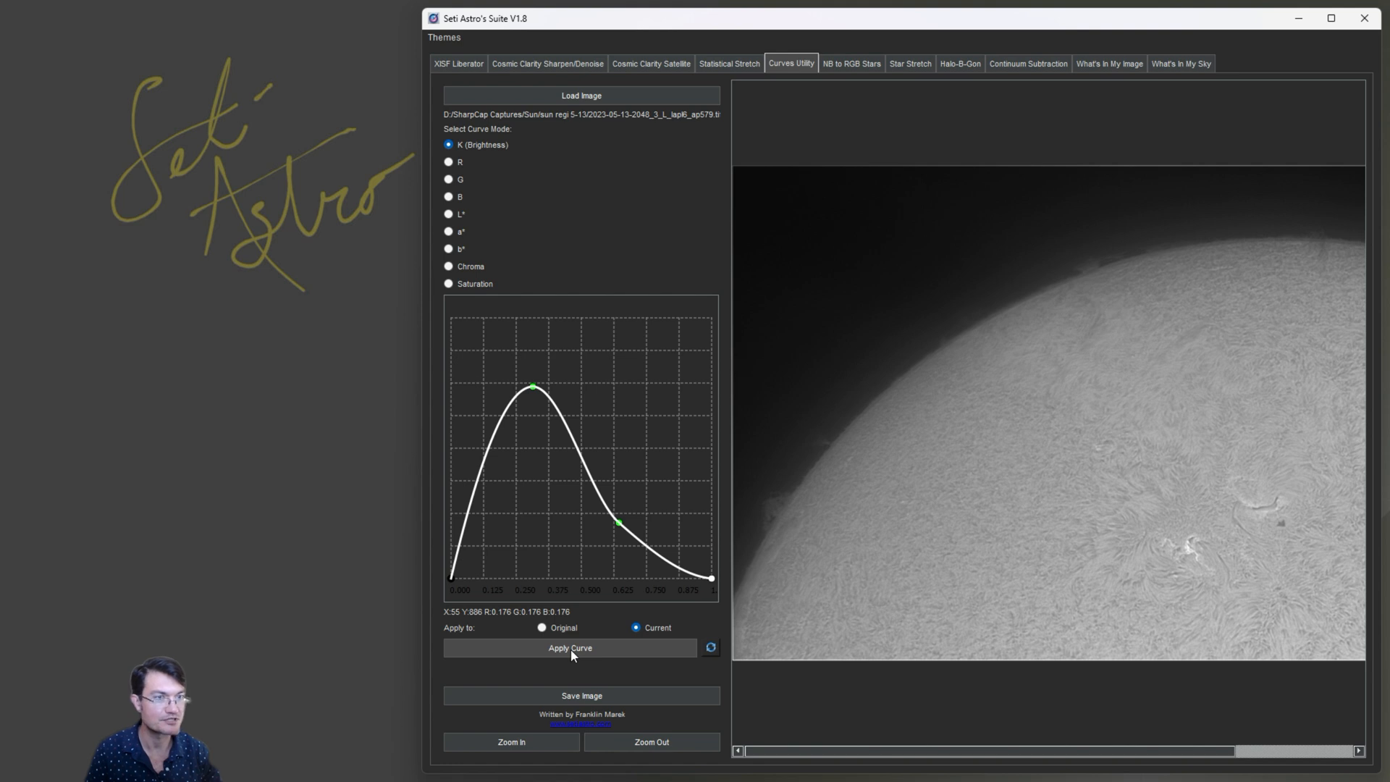
left_click(569, 647)
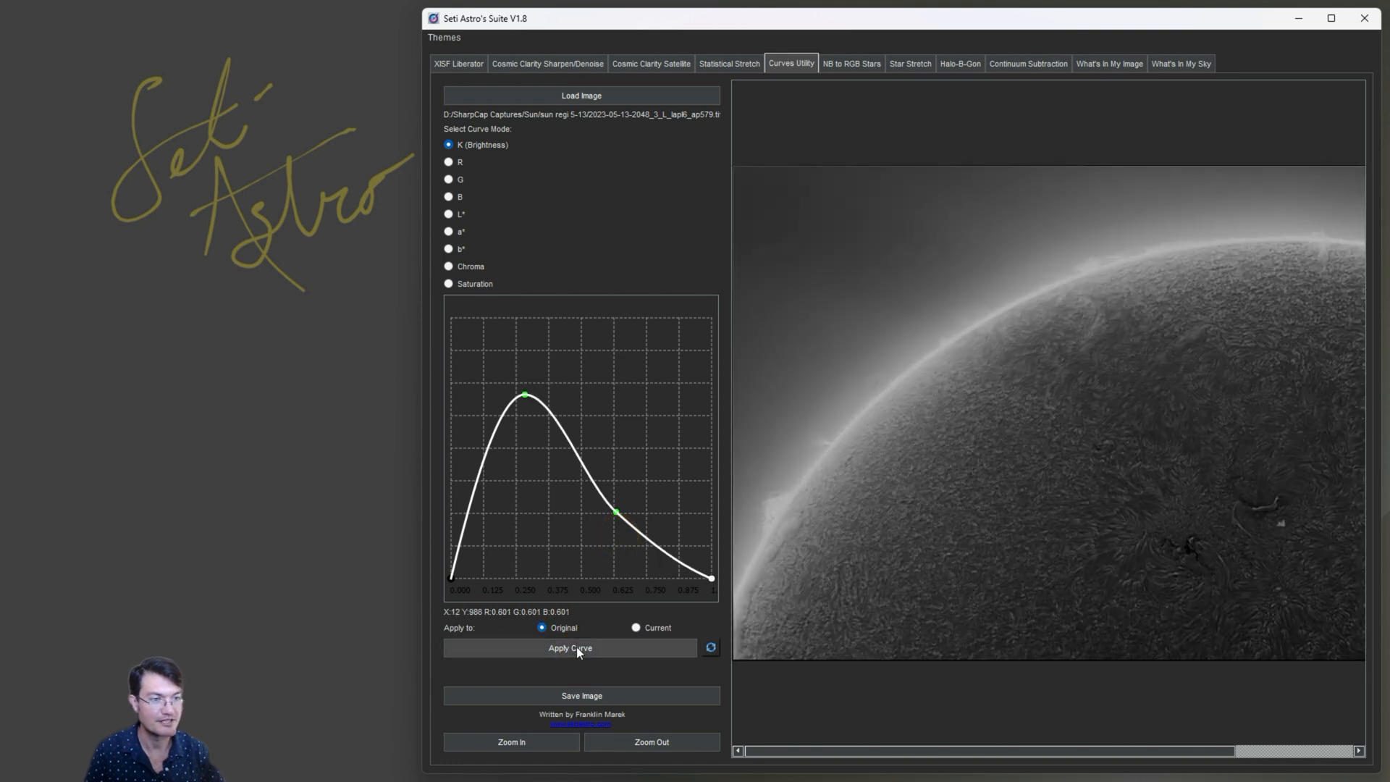
left_click(569, 647)
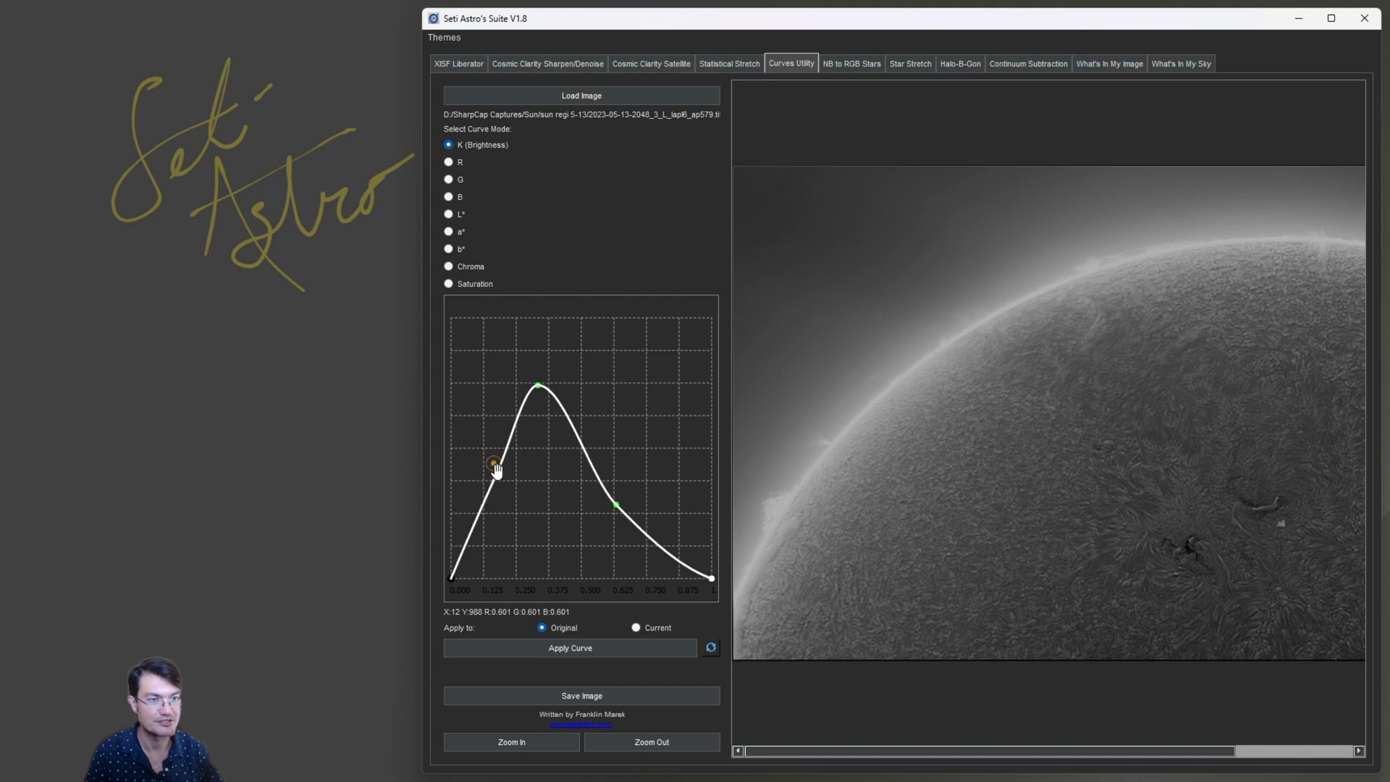
Step: Add a control point on the curve's rising side and reapply it to the original image
left_click(571, 647)
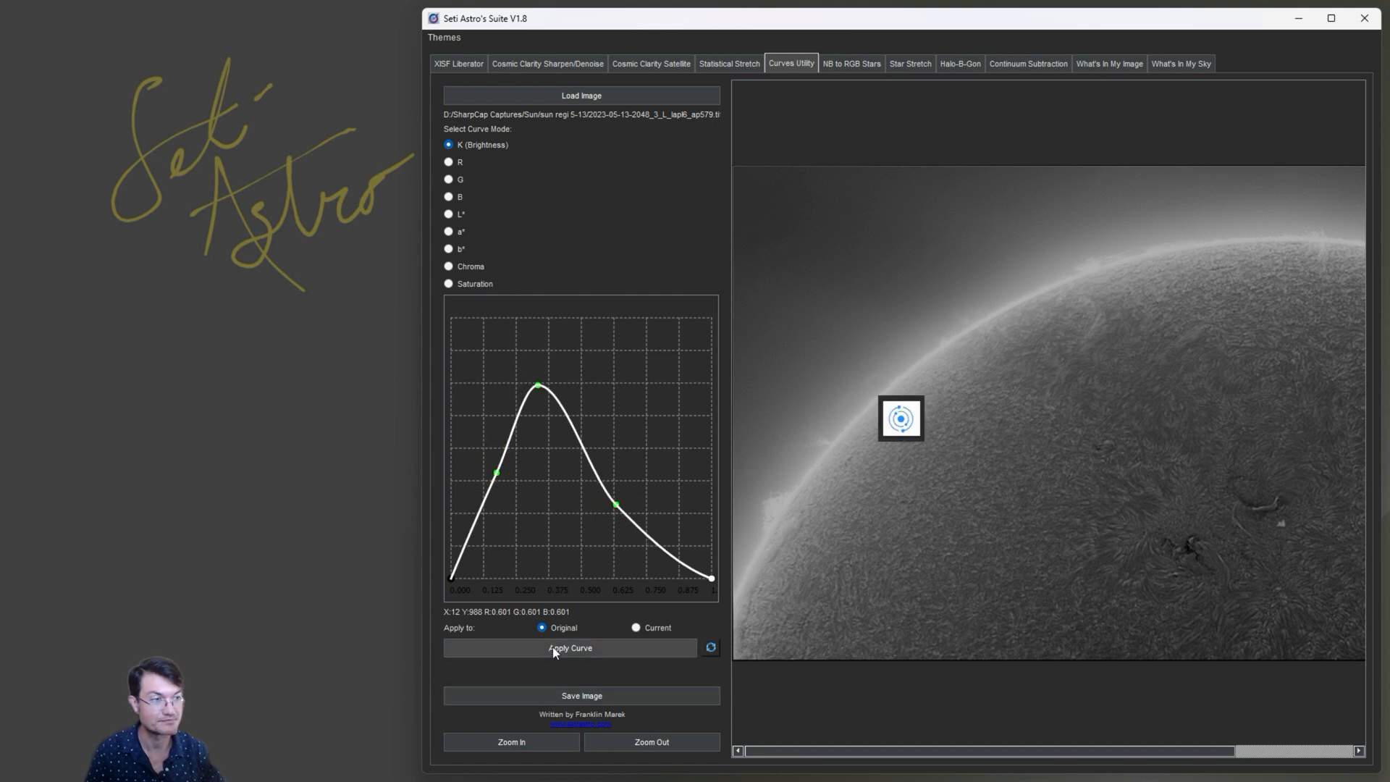
left_click(569, 647)
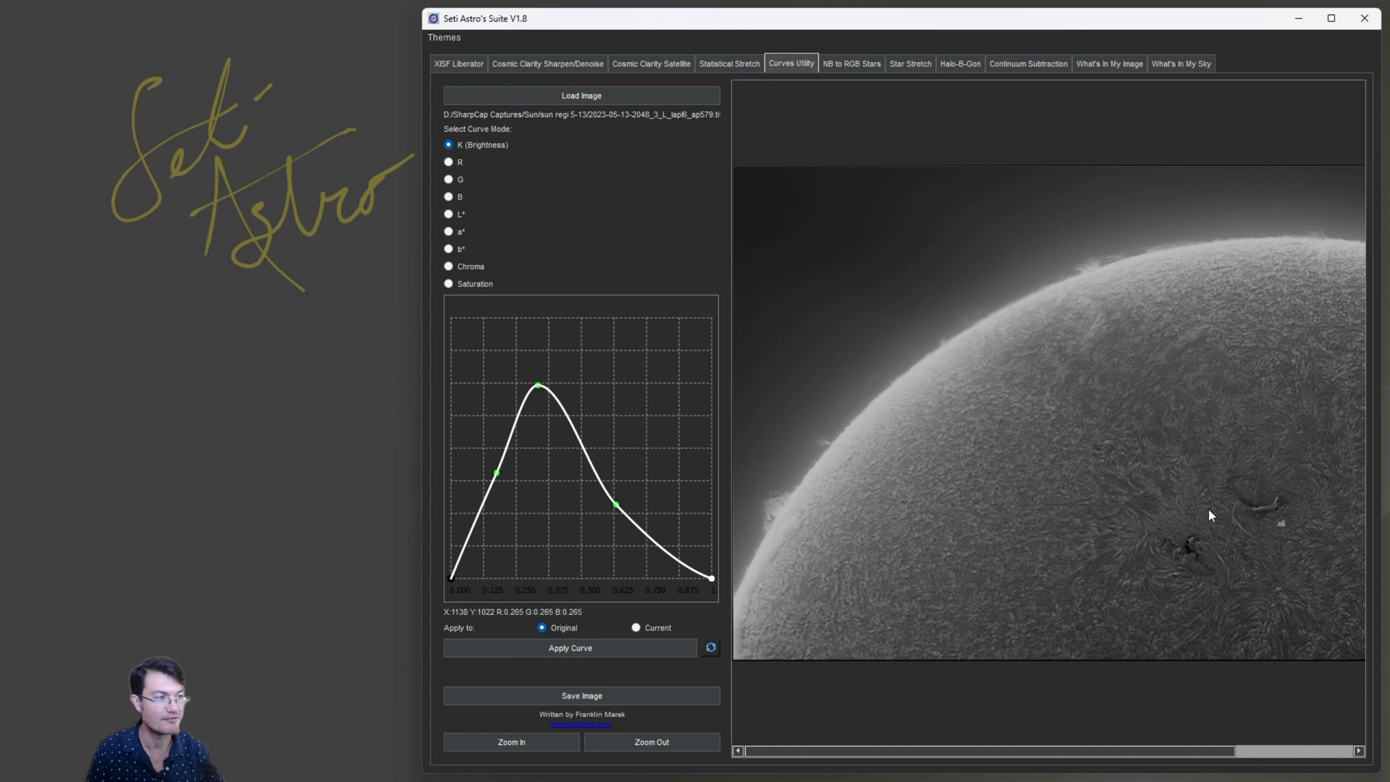
mouse_move(831, 499)
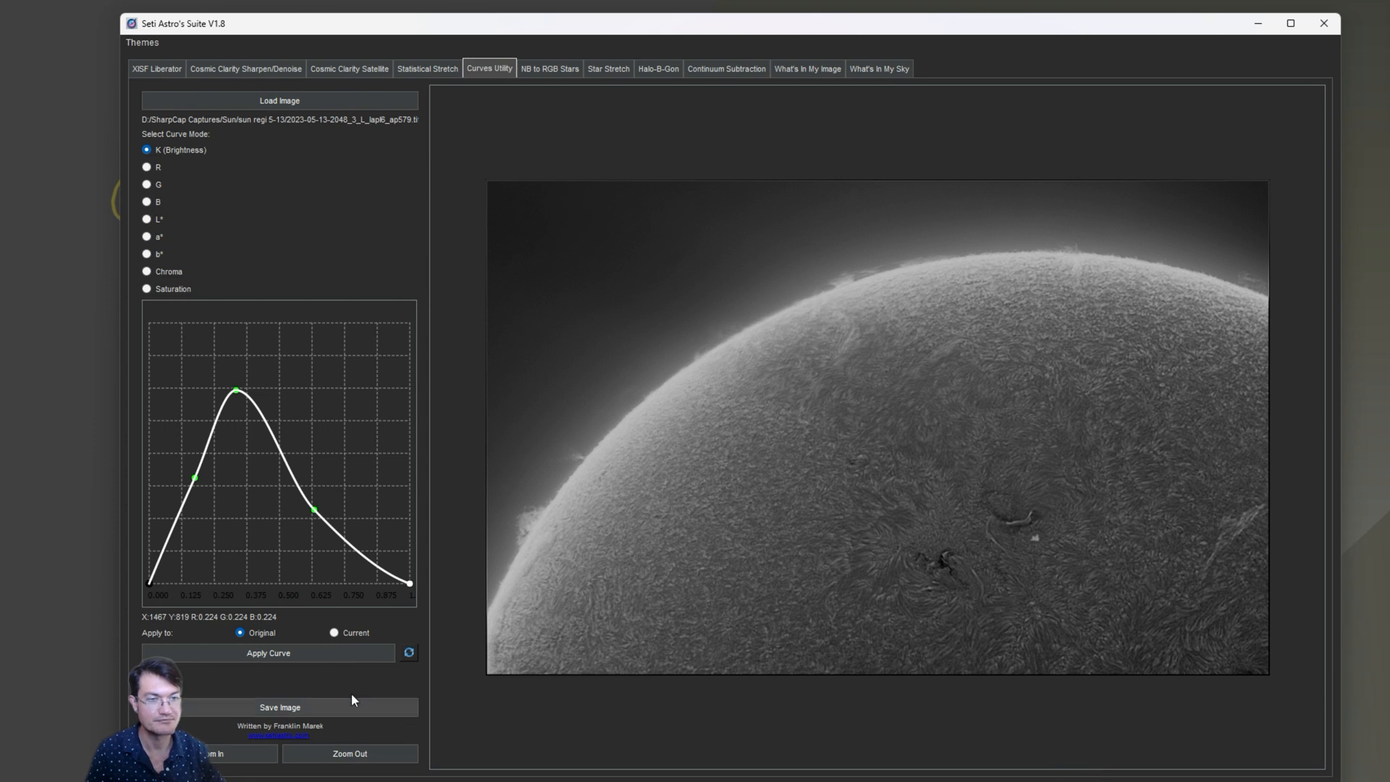
mouse_move(238, 757)
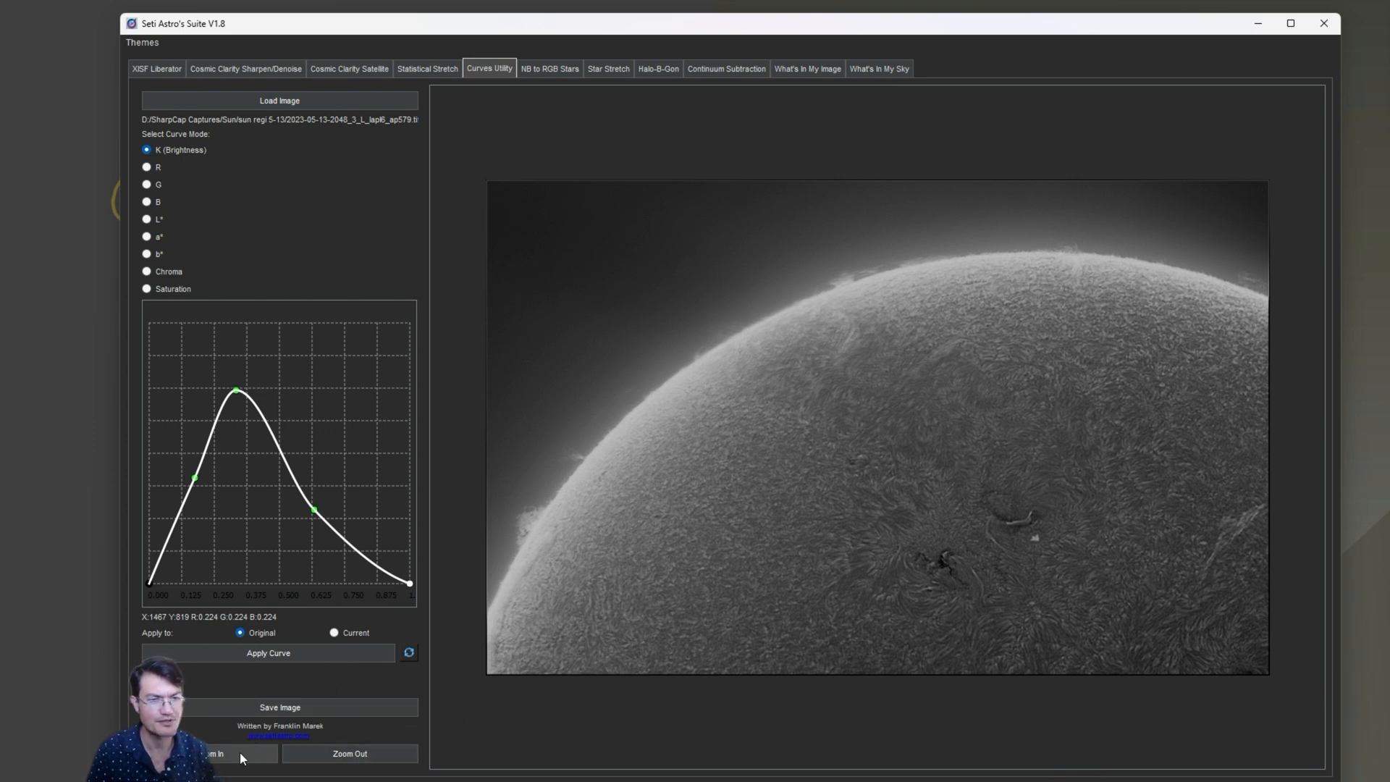
Step: Zoom in on the inverted solar image, then cancel the Save Image As dialog without saving
left_click(213, 752)
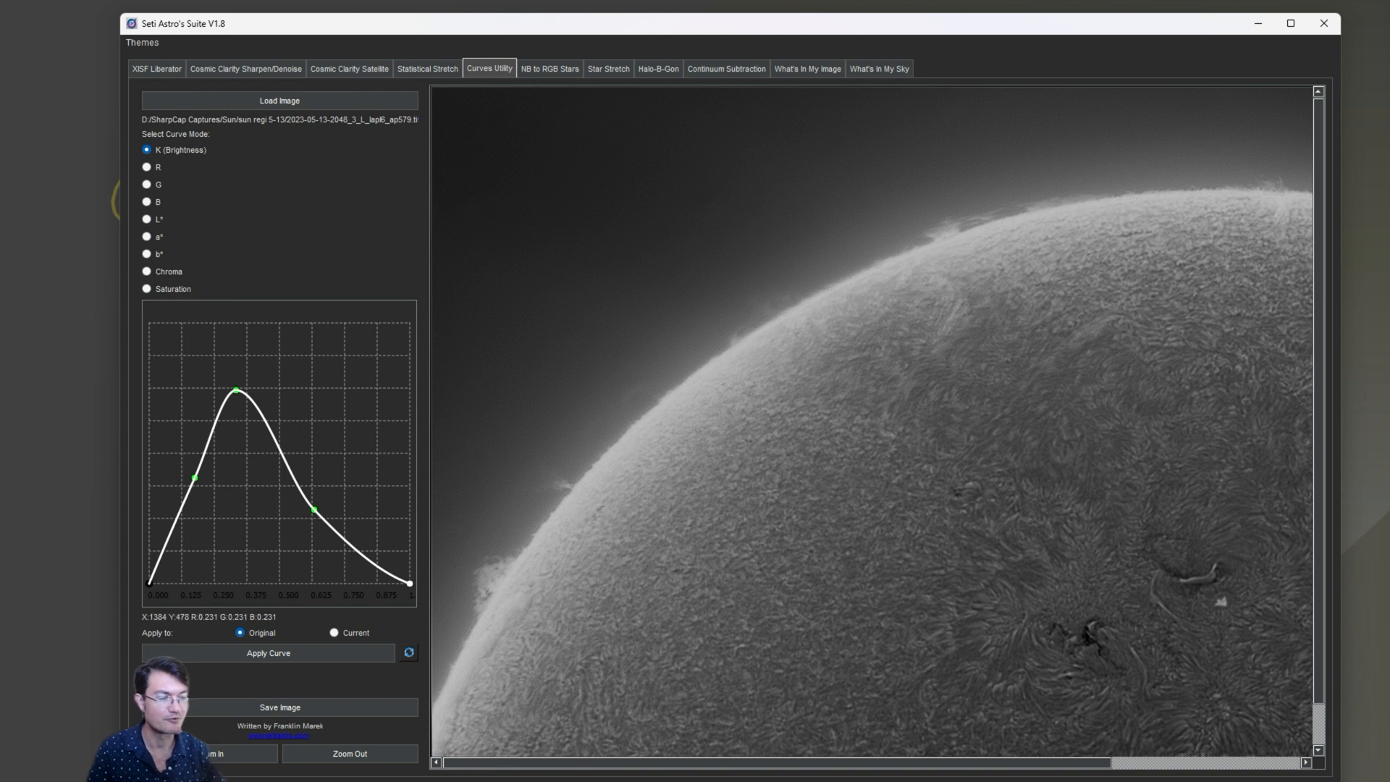
mouse_move(554, 446)
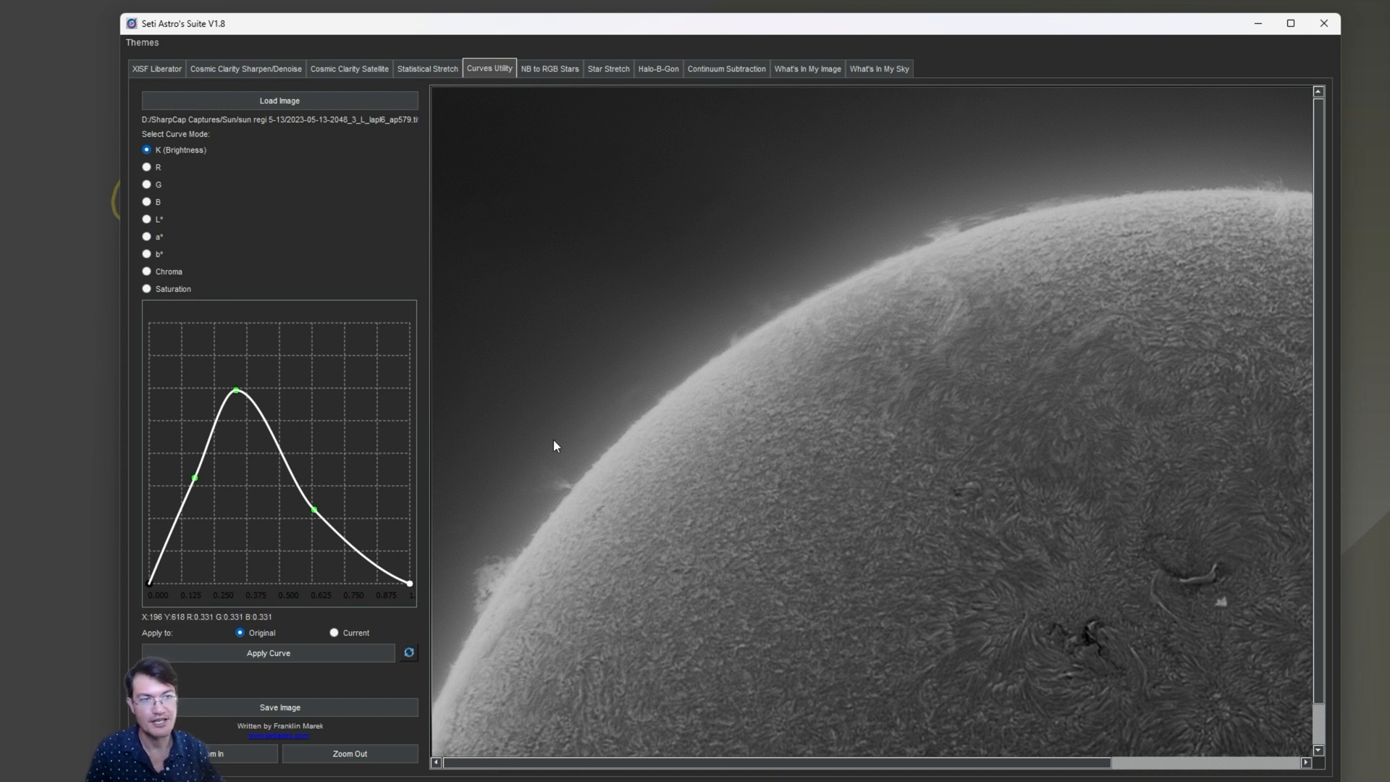
mouse_move(1218, 213)
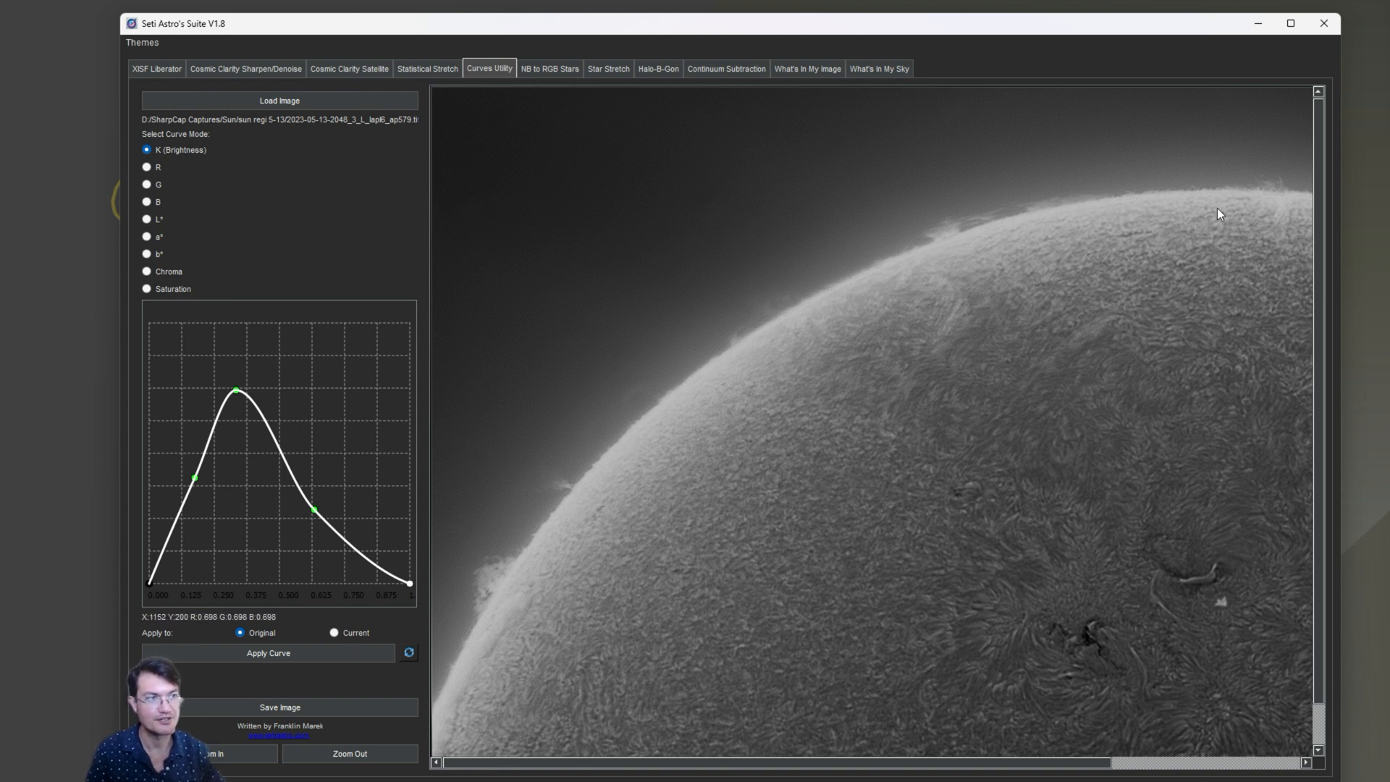
mouse_move(560, 465)
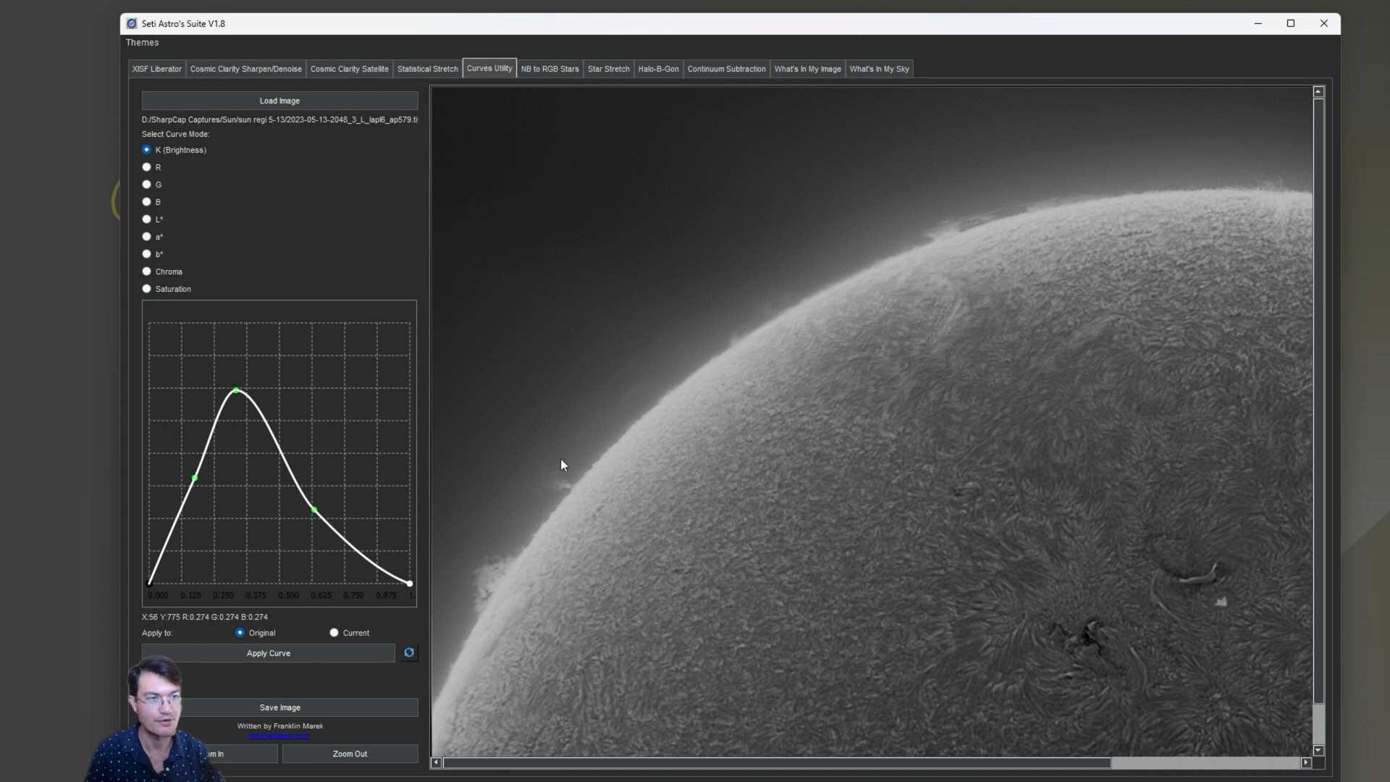
mouse_move(292, 459)
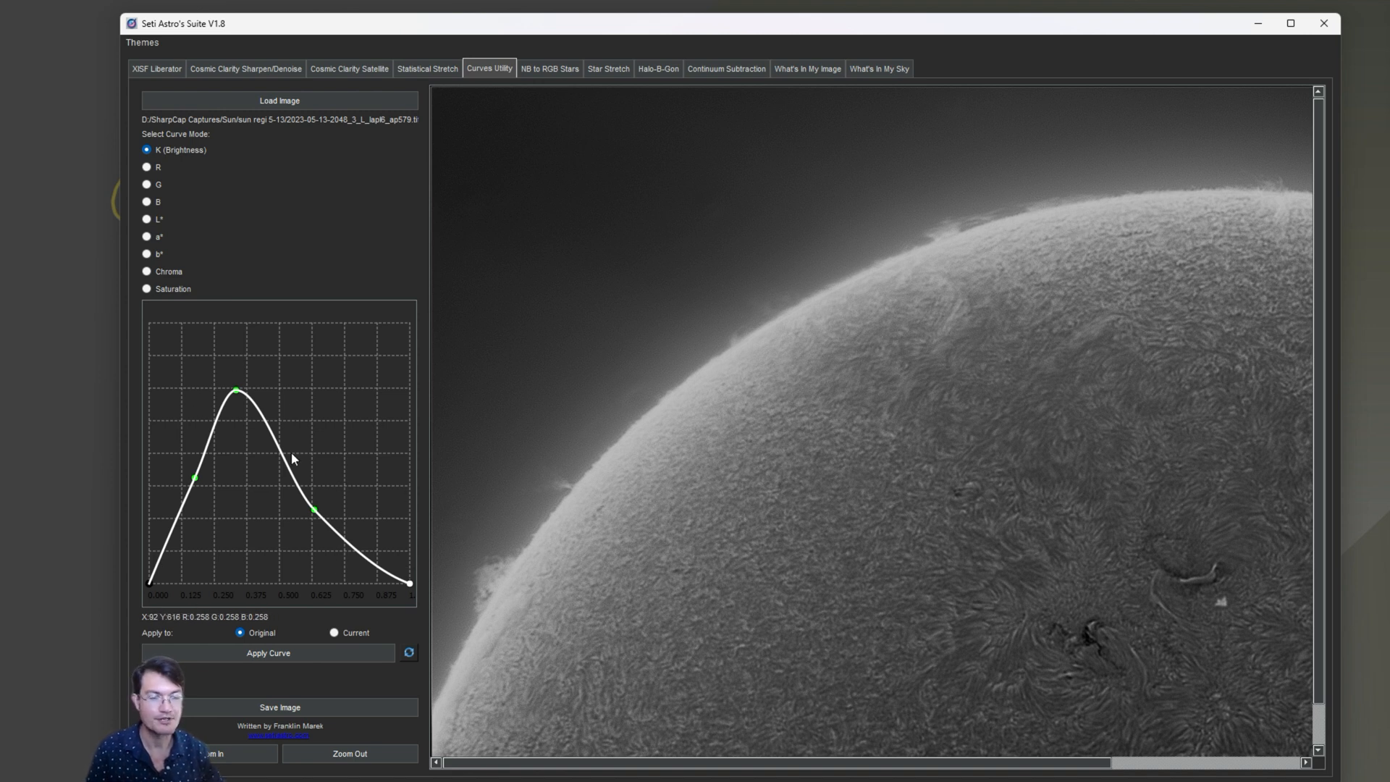
mouse_move(330, 546)
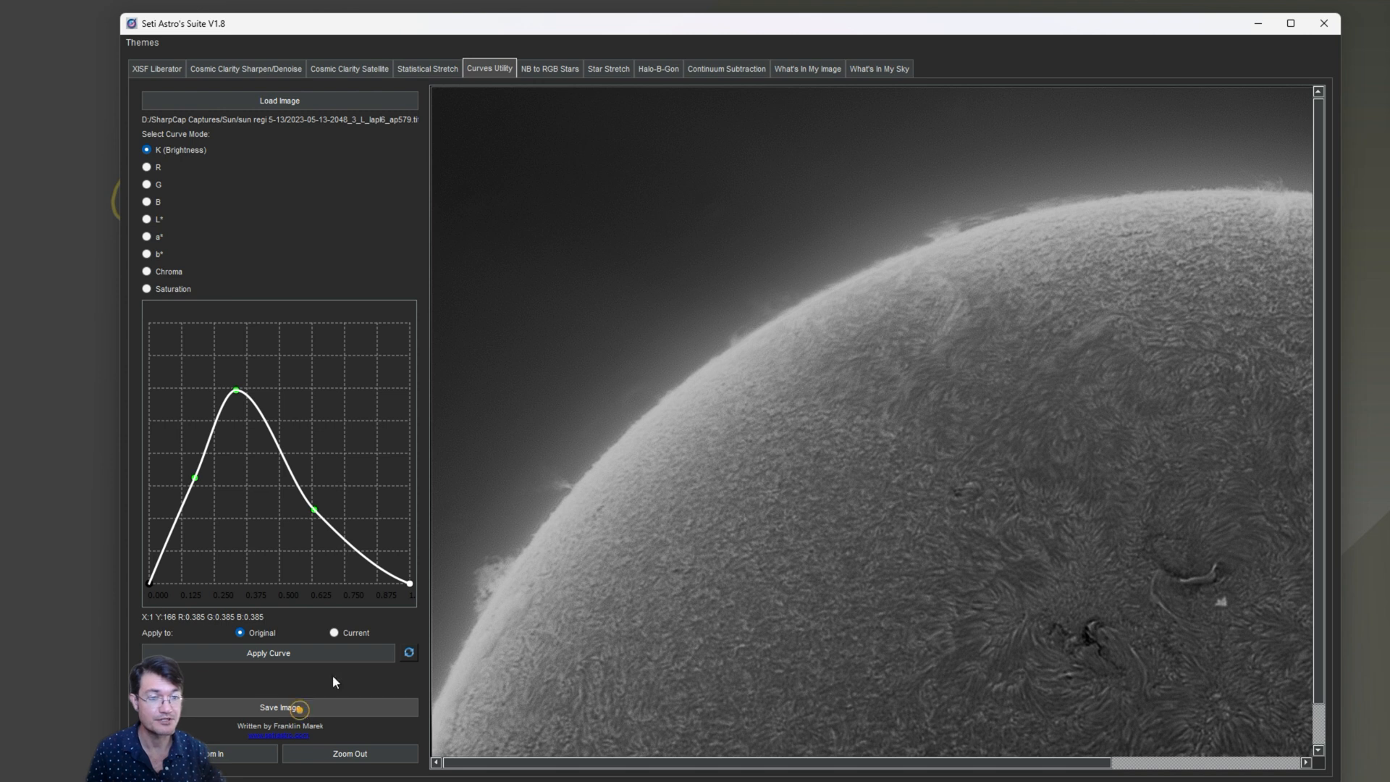
left_click(279, 707)
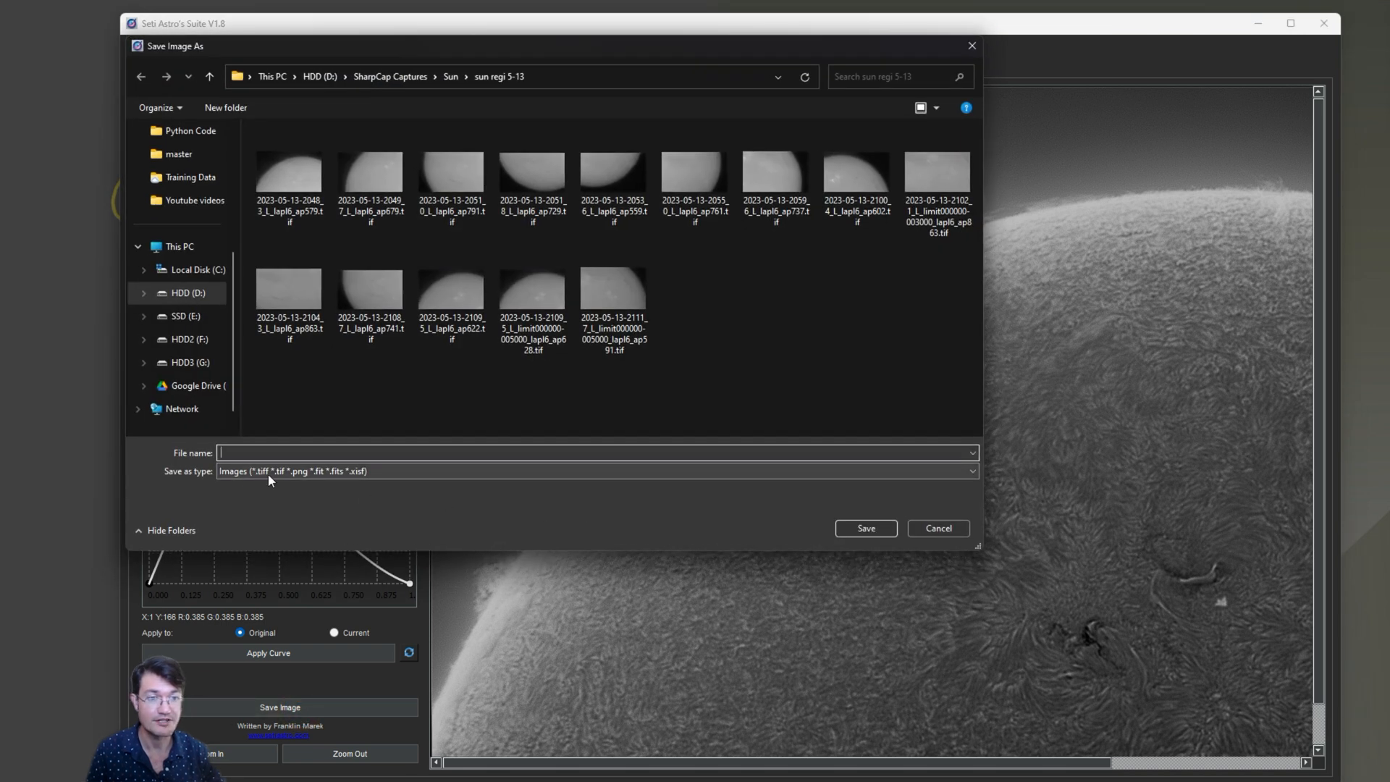
mouse_move(300, 479)
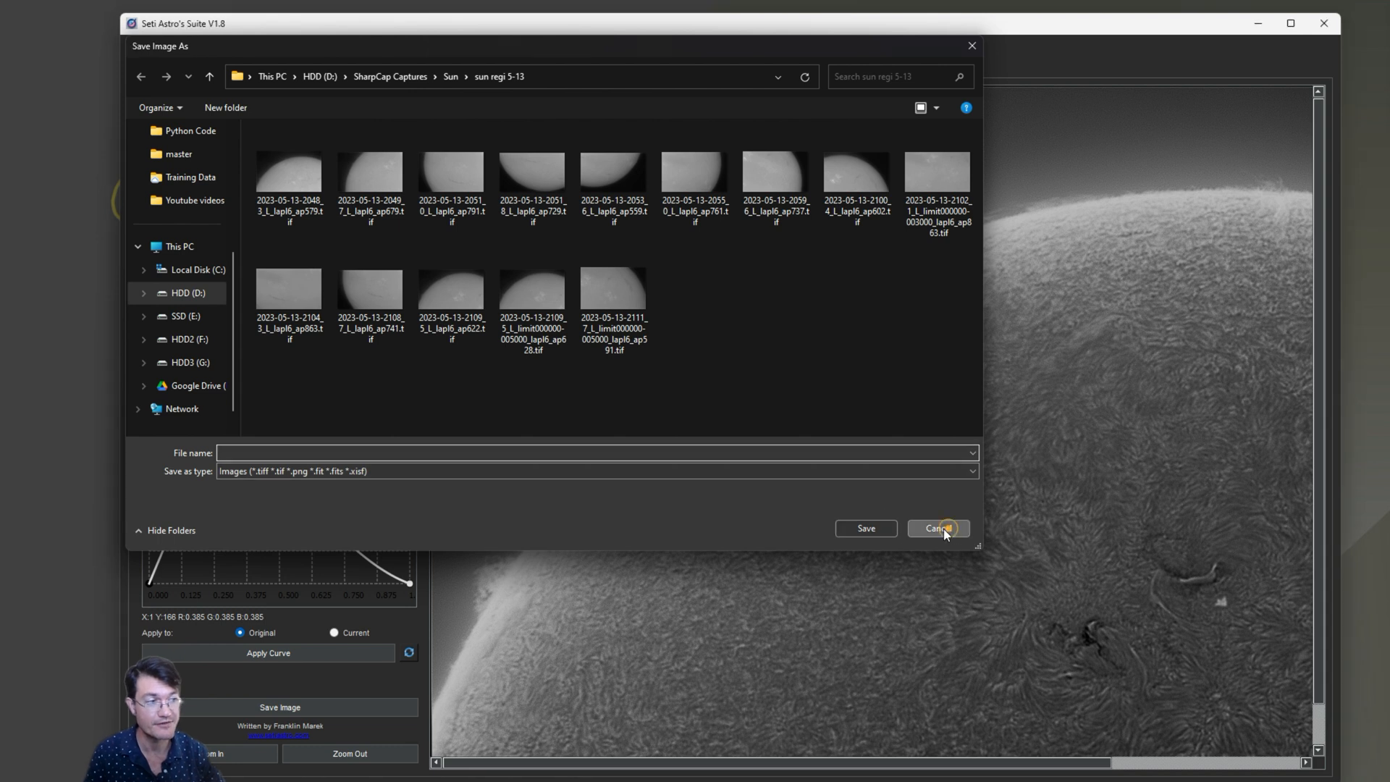
left_click(937, 529)
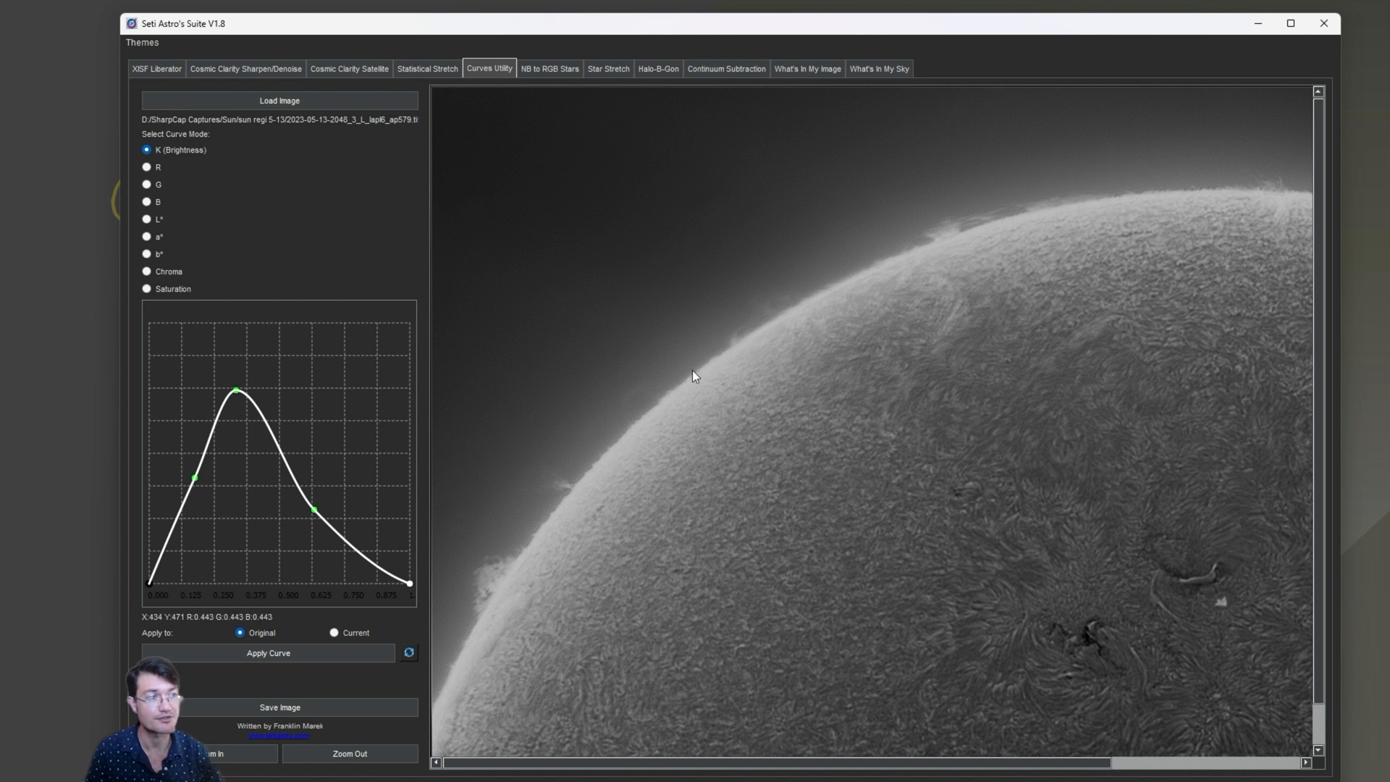
mouse_move(863, 480)
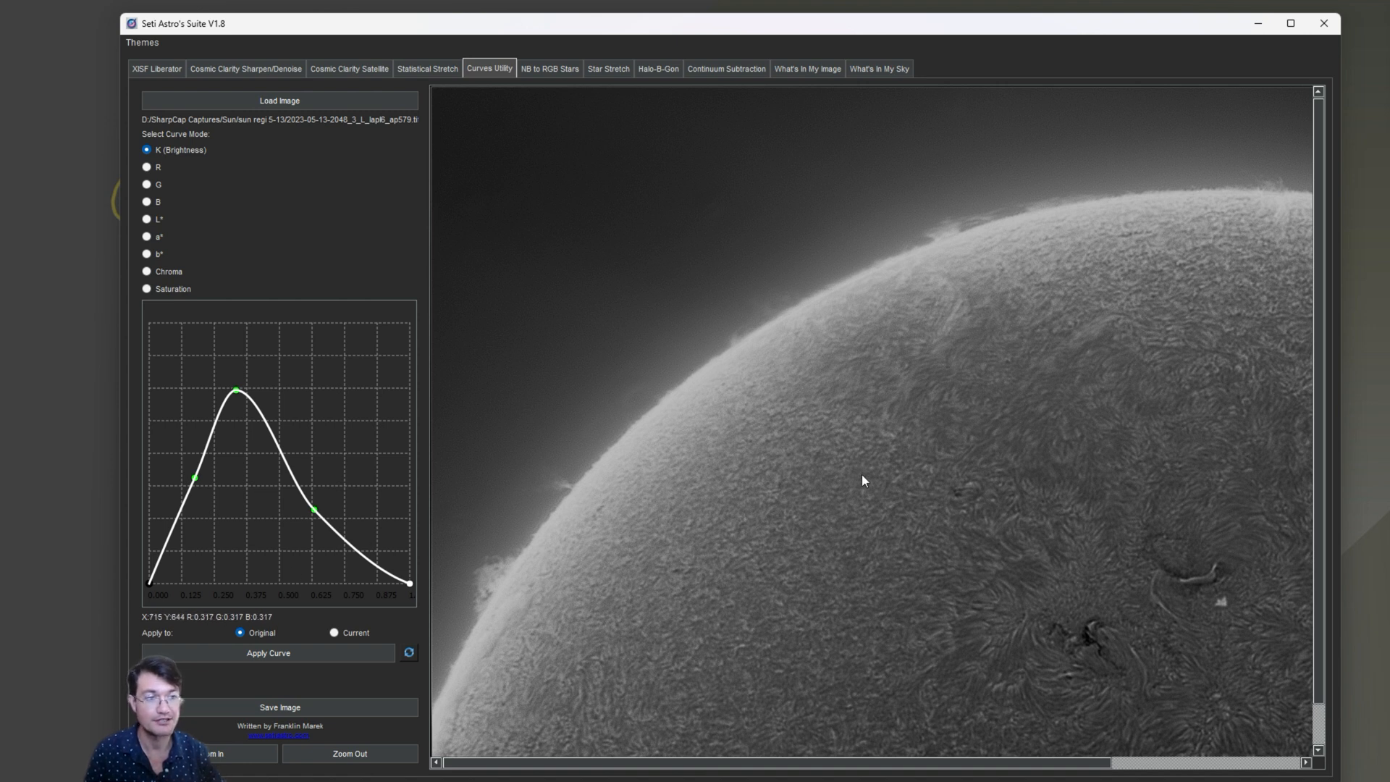
mouse_move(1076, 553)
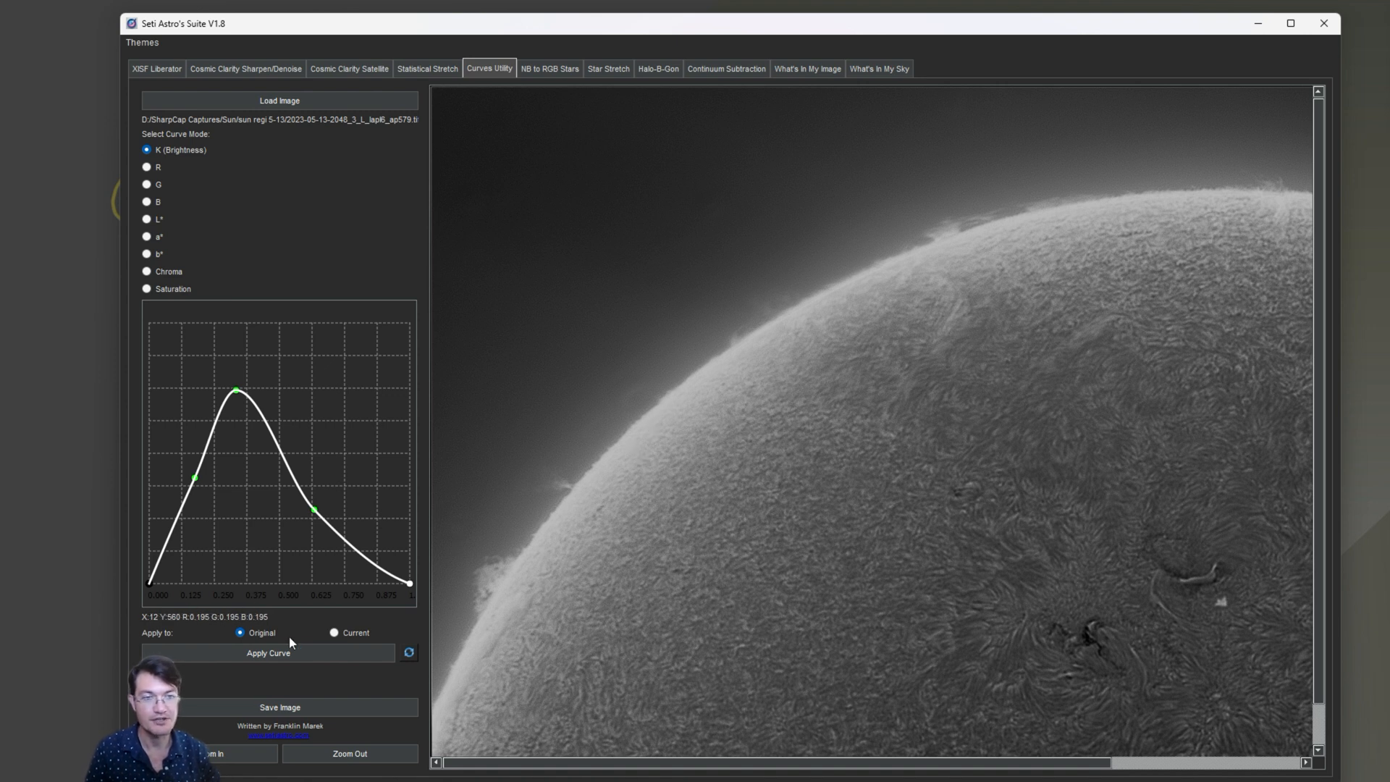
mouse_move(1005, 355)
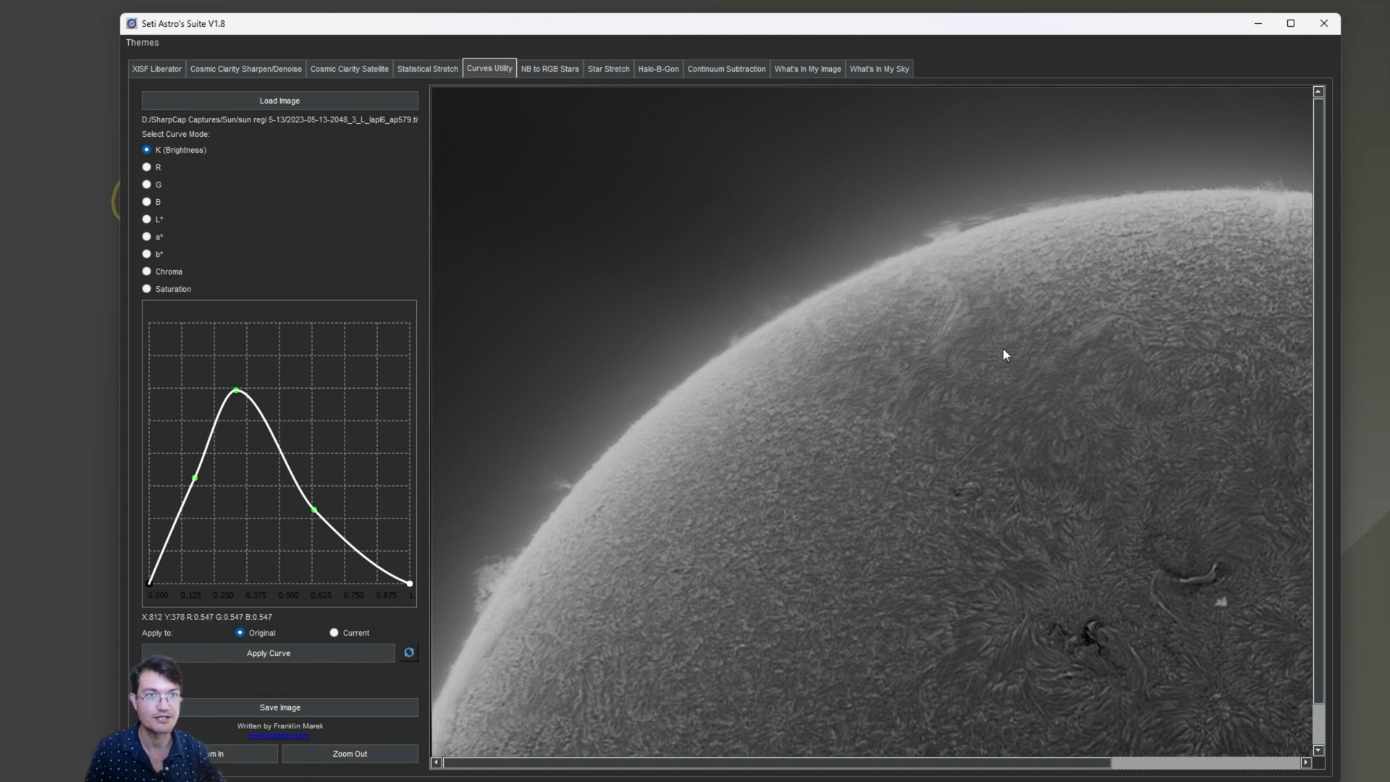